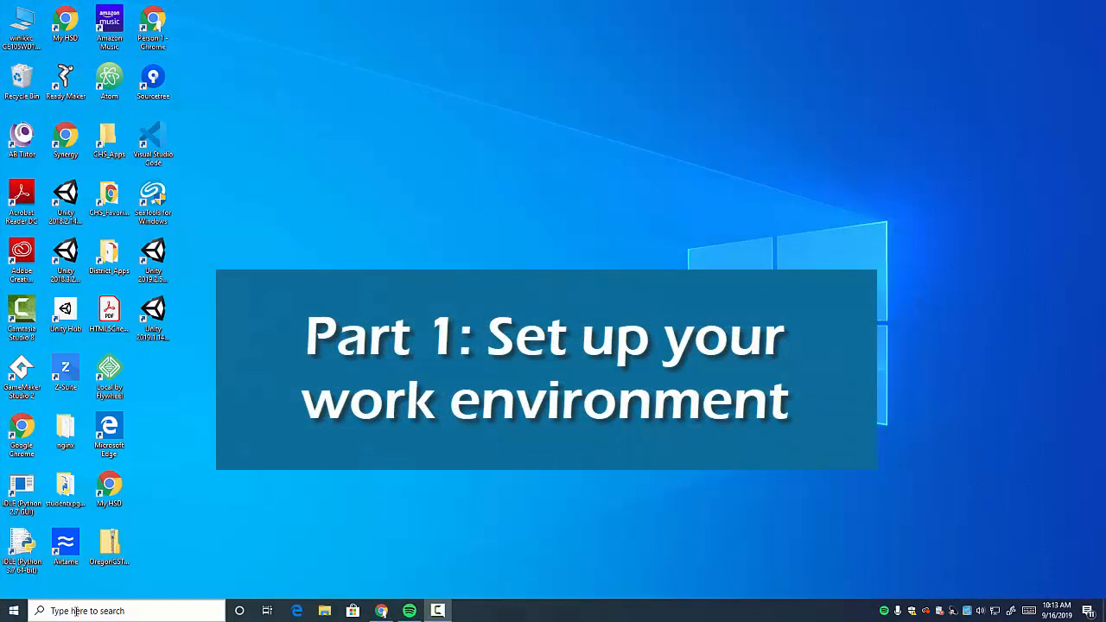
mouse_move(299, 242)
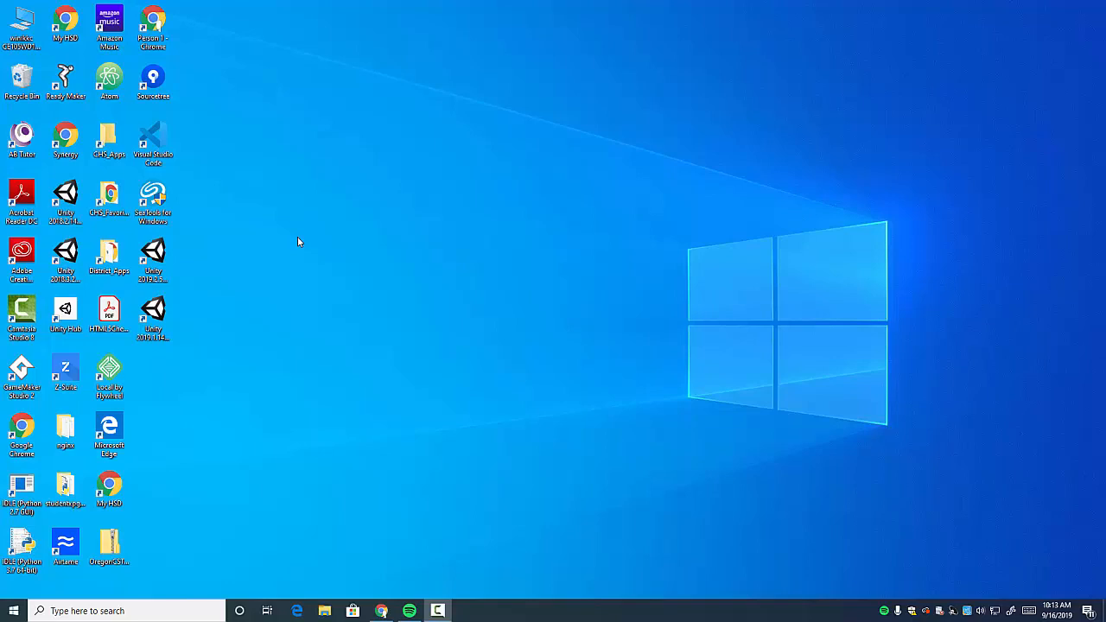
mouse_move(82, 597)
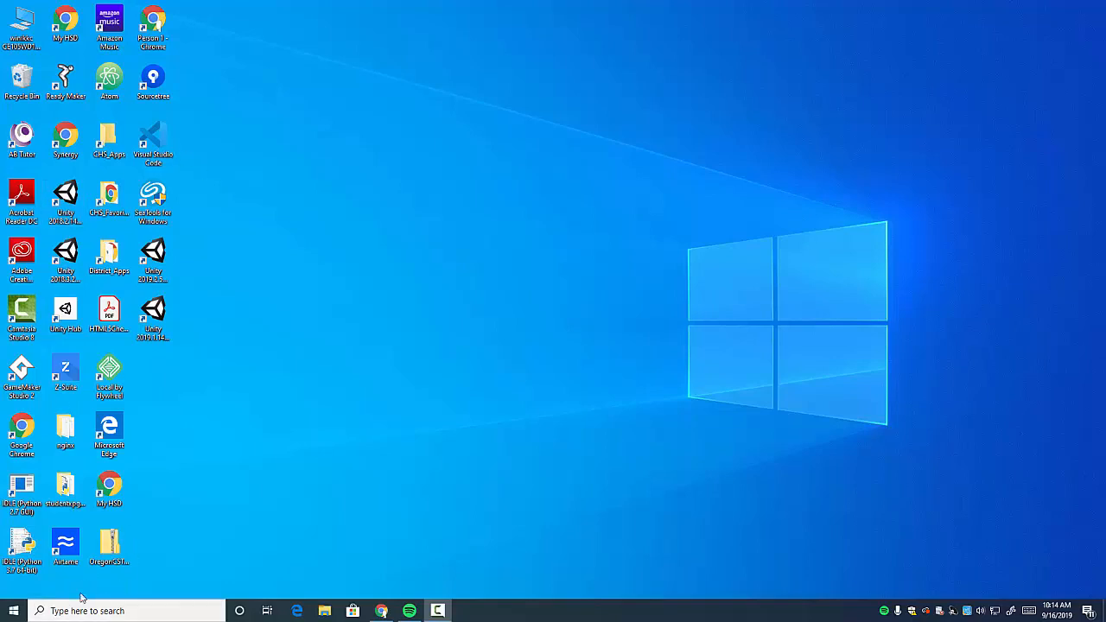
Launch Unity Hub and download the Creator Kit: RPG project from the Learn section
click(87, 610)
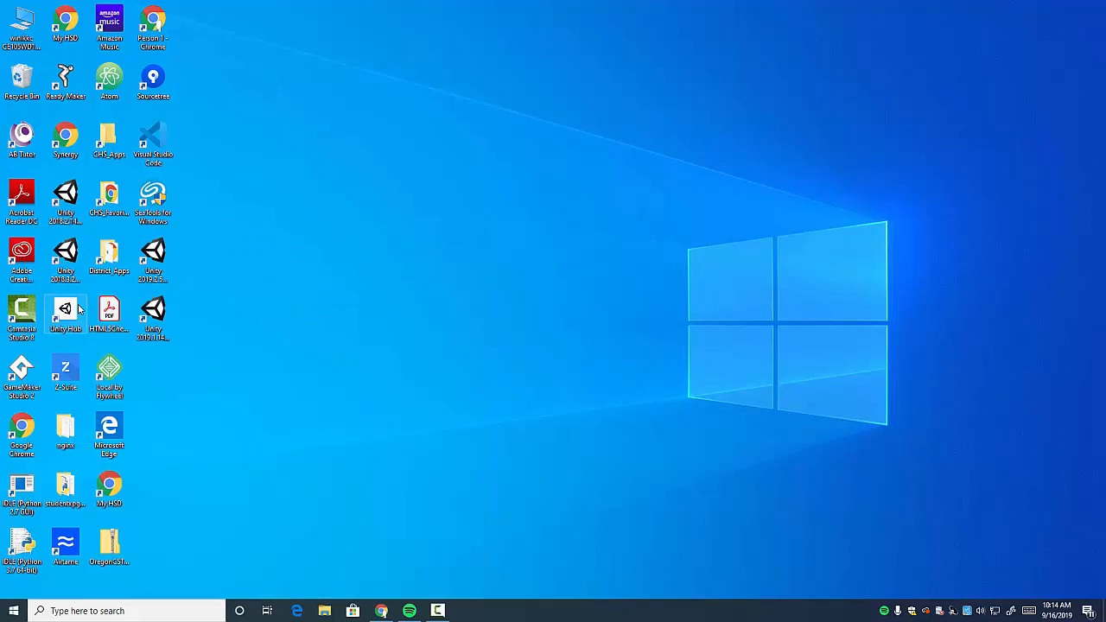
double_click(65, 312)
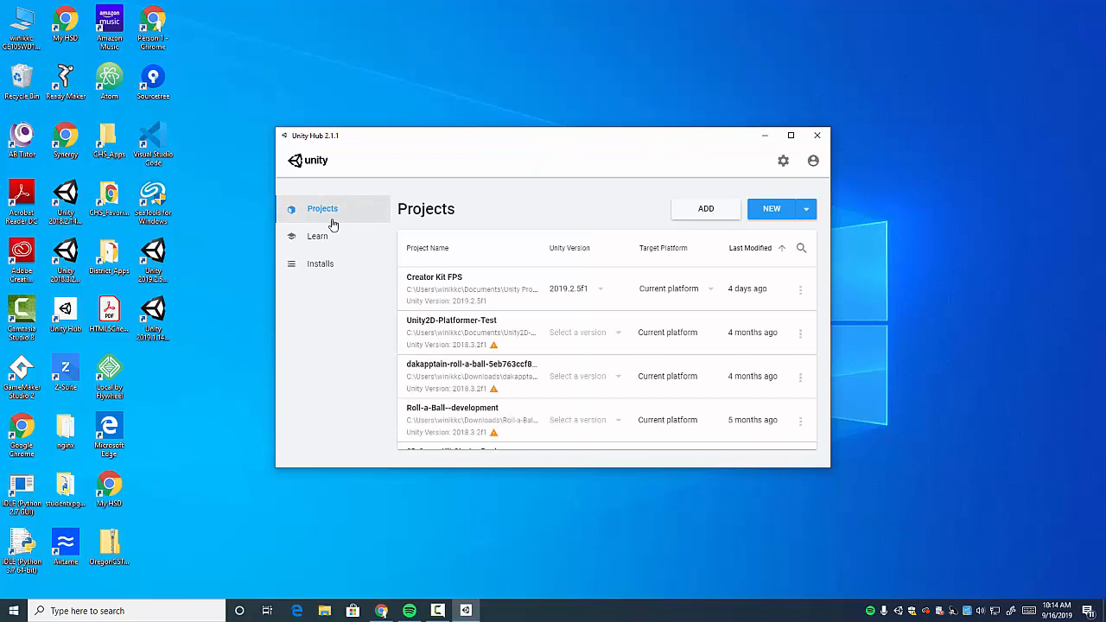
click(318, 236)
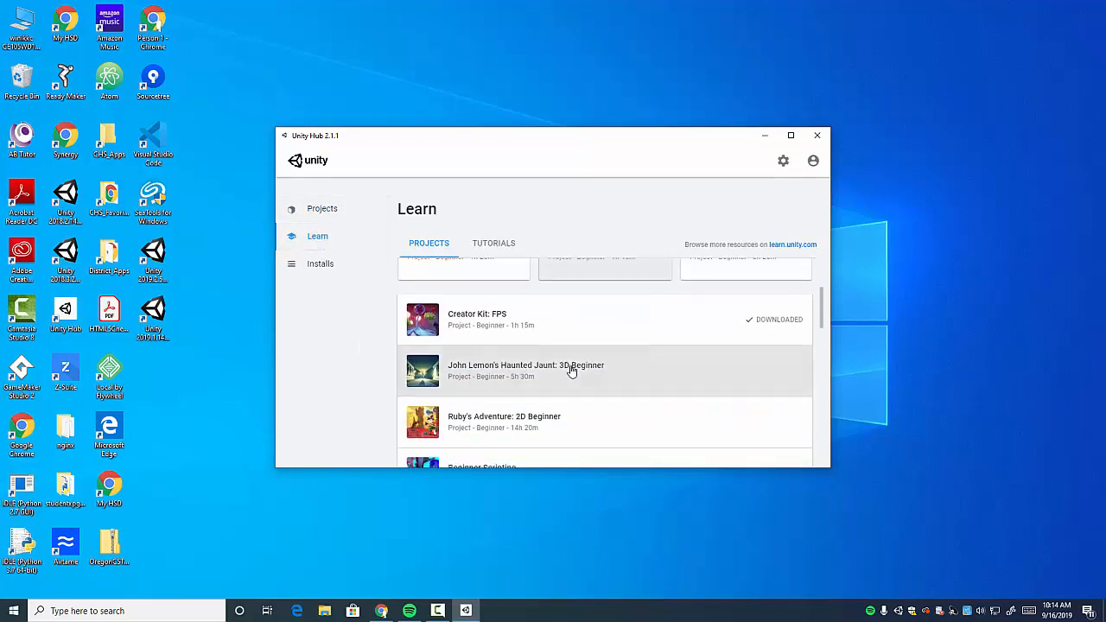
scroll(down, 3)
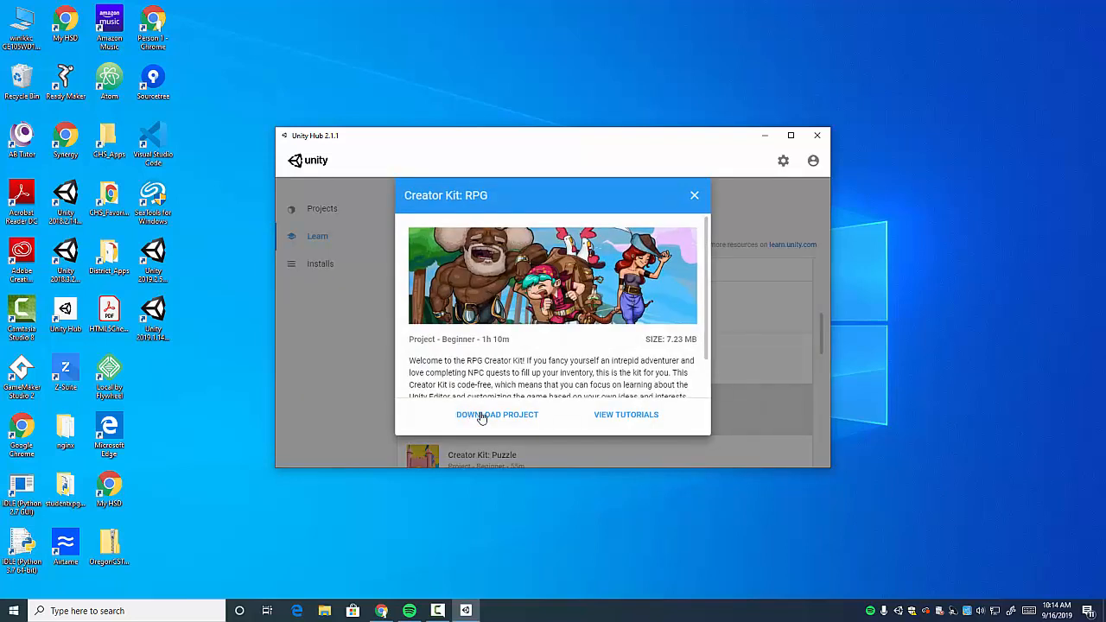
click(497, 415)
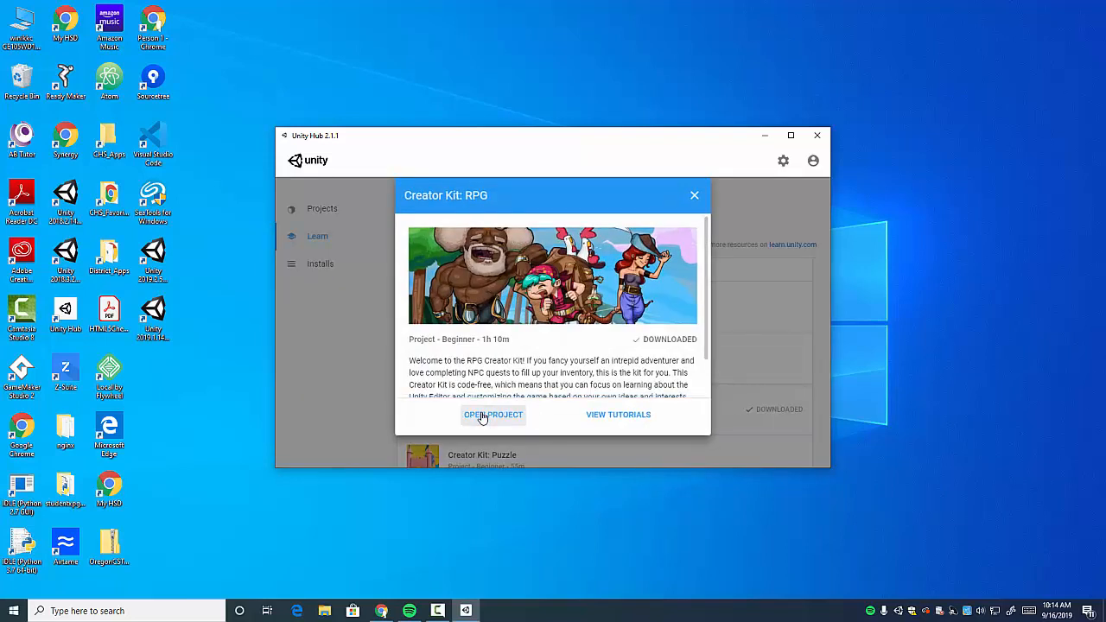
mouse_move(618, 414)
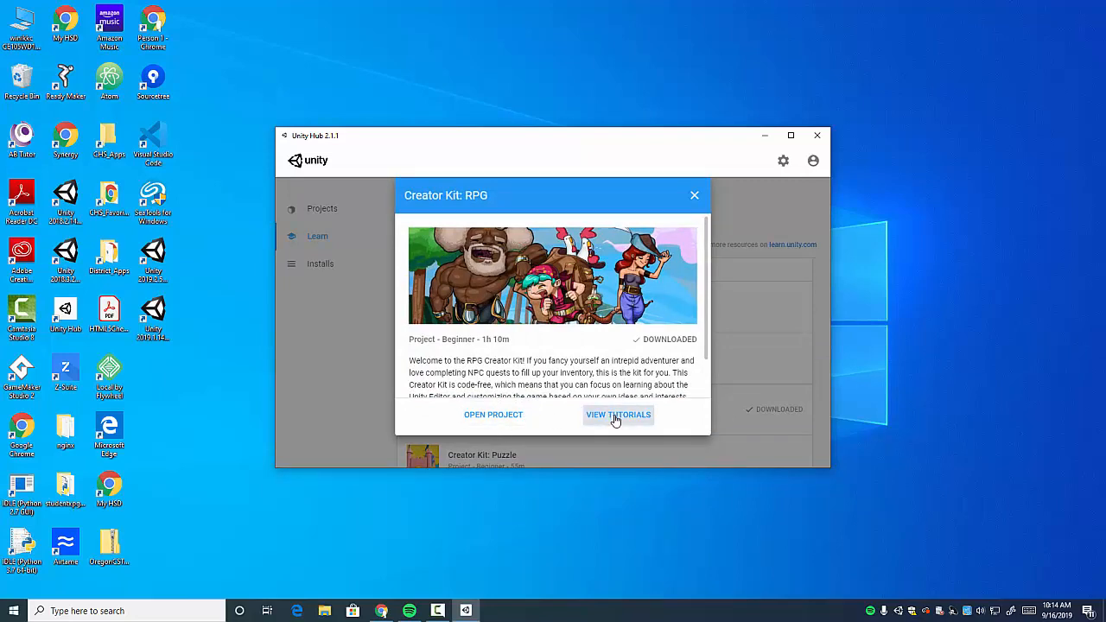
Open the Creator Kit: RPG tutorials on learn.unity.com and sign in
click(618, 415)
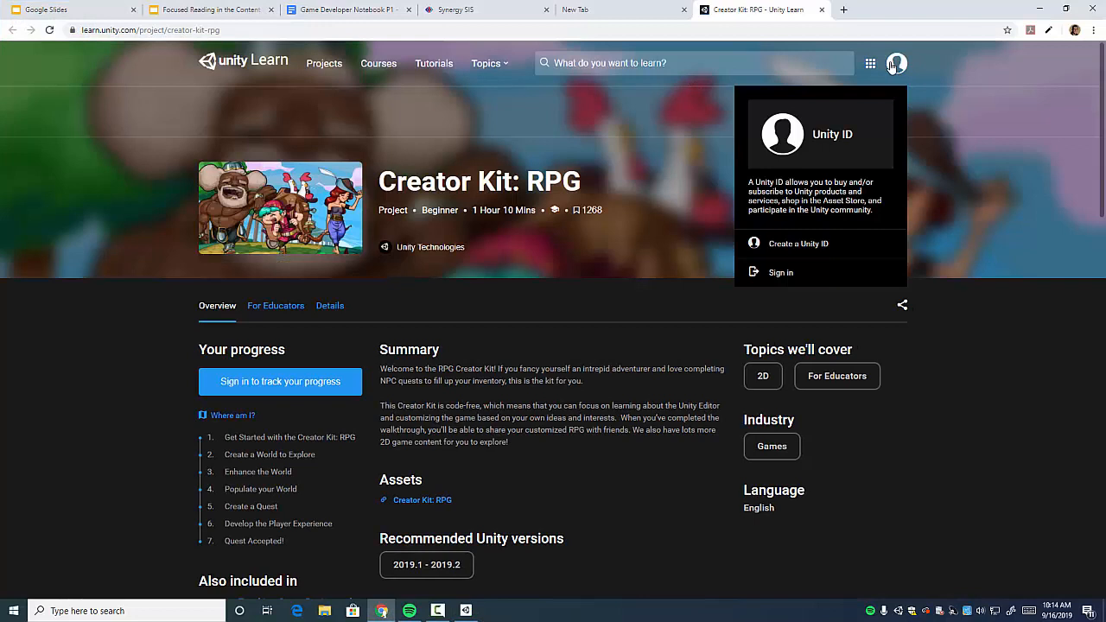
click(780, 272)
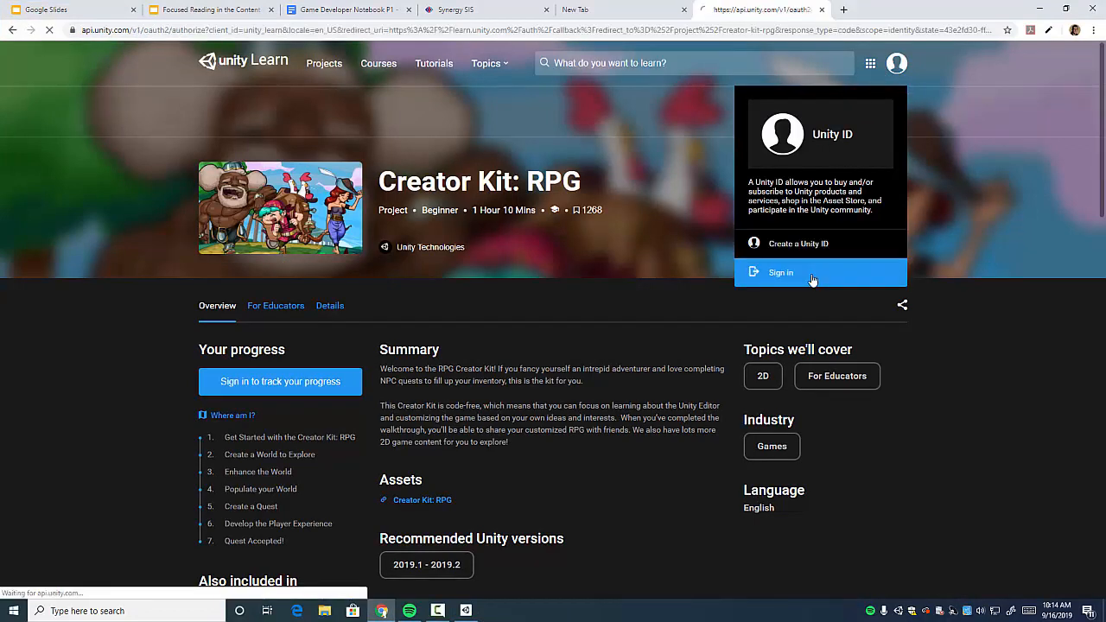
click(780, 272)
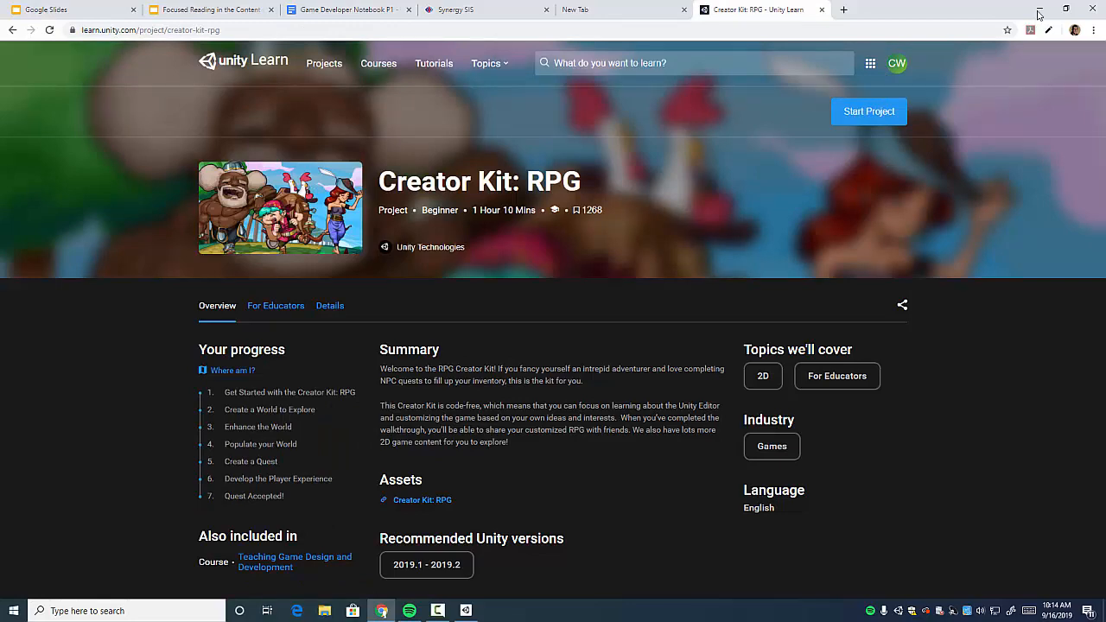
Return to Unity Hub and open the downloaded Creator Kit: RPG project
click(465, 611)
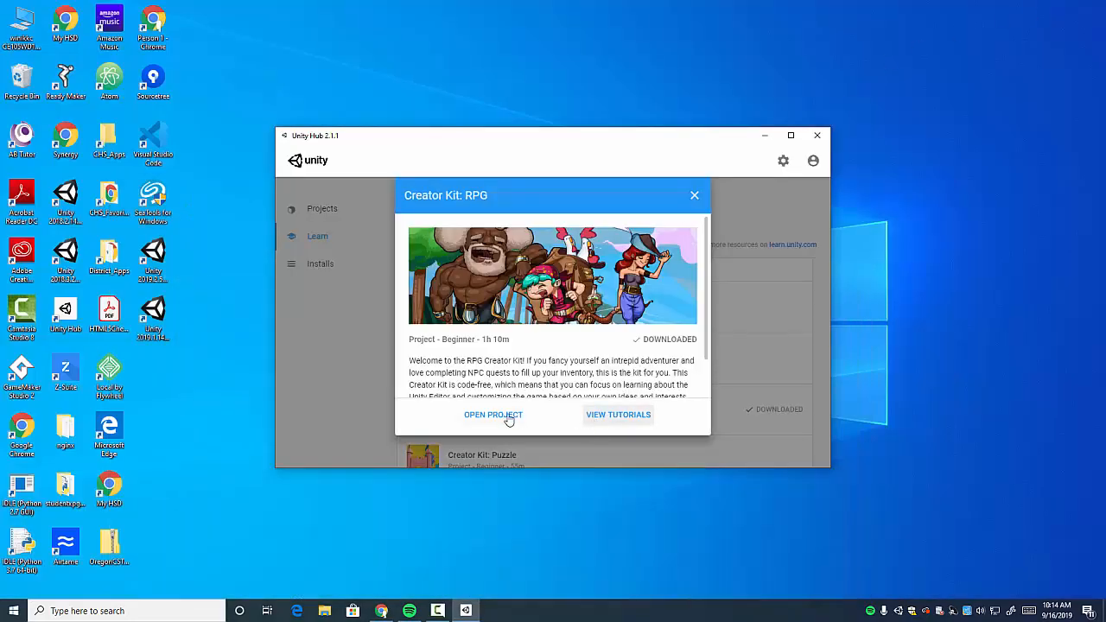
click(493, 415)
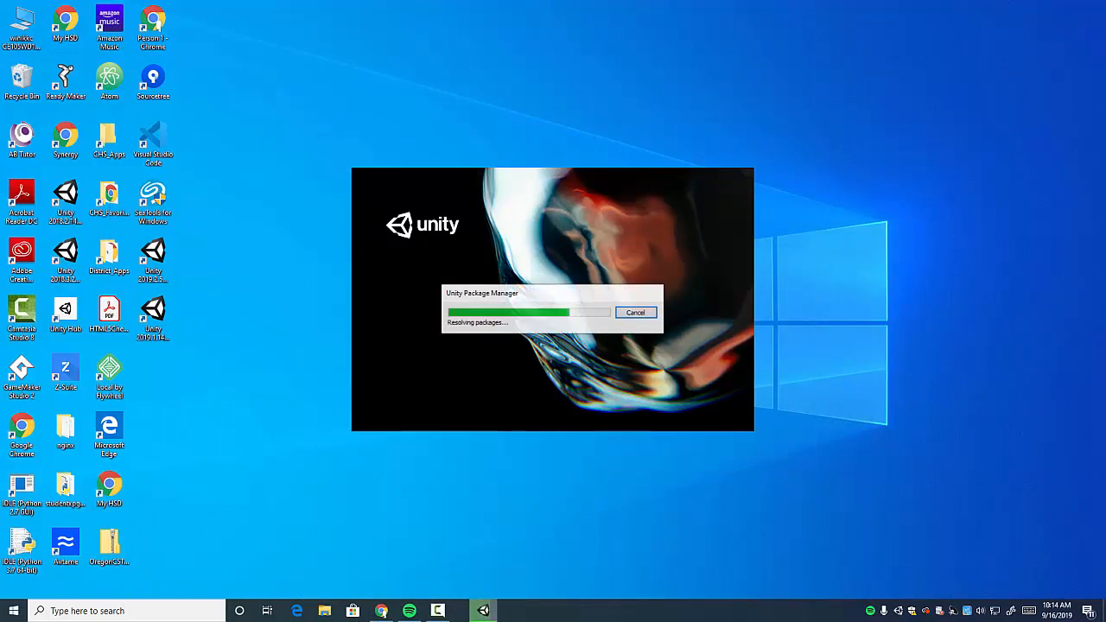
mouse_move(408, 543)
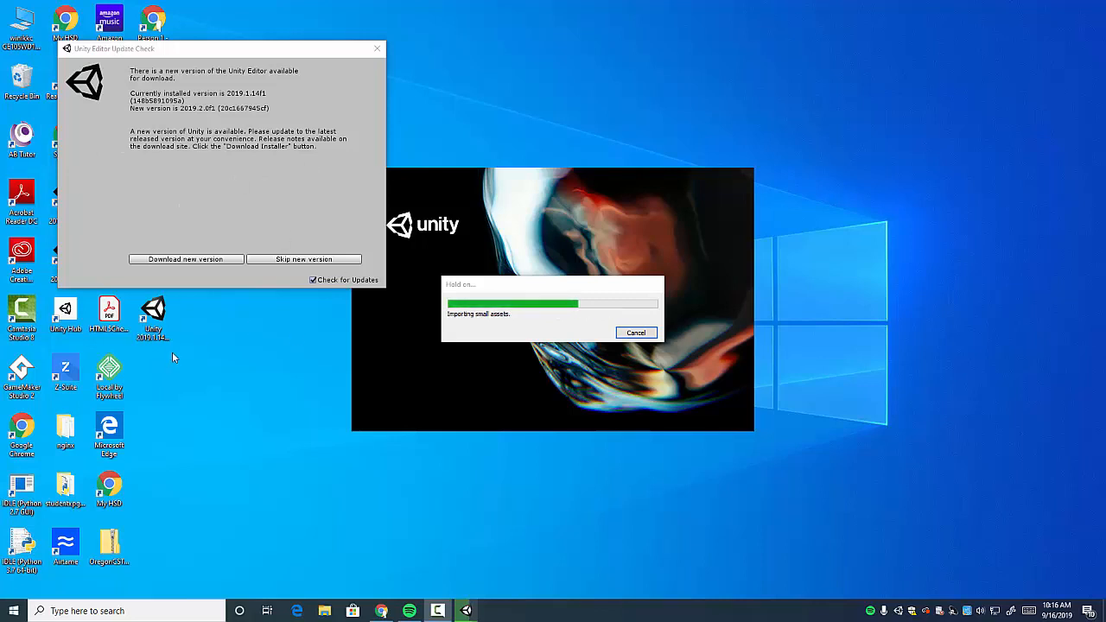
mouse_move(152, 167)
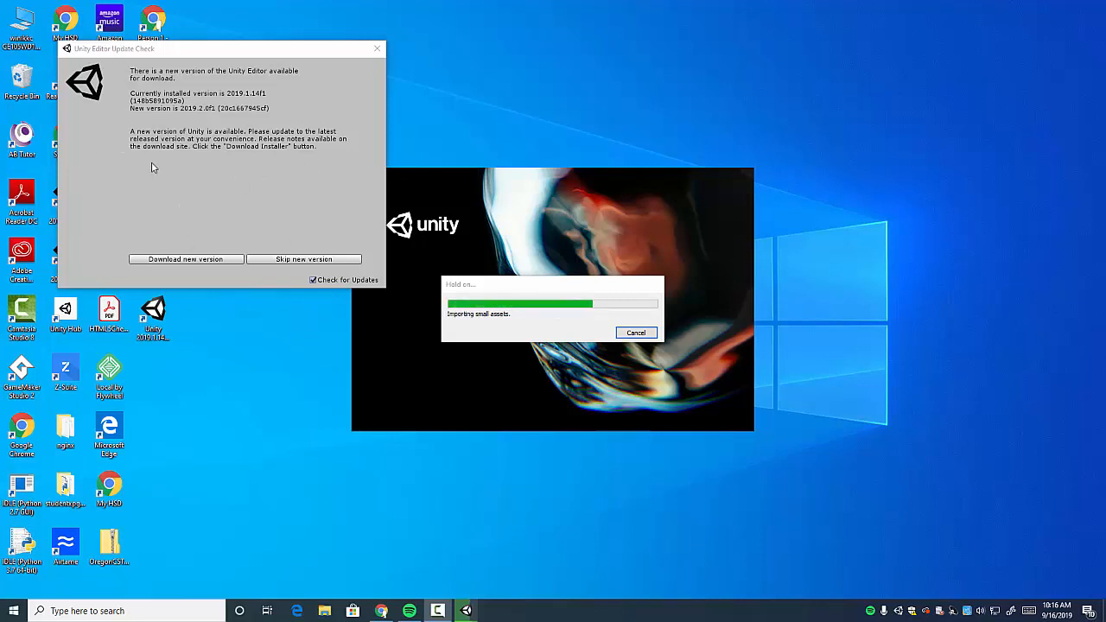
mouse_move(445, 133)
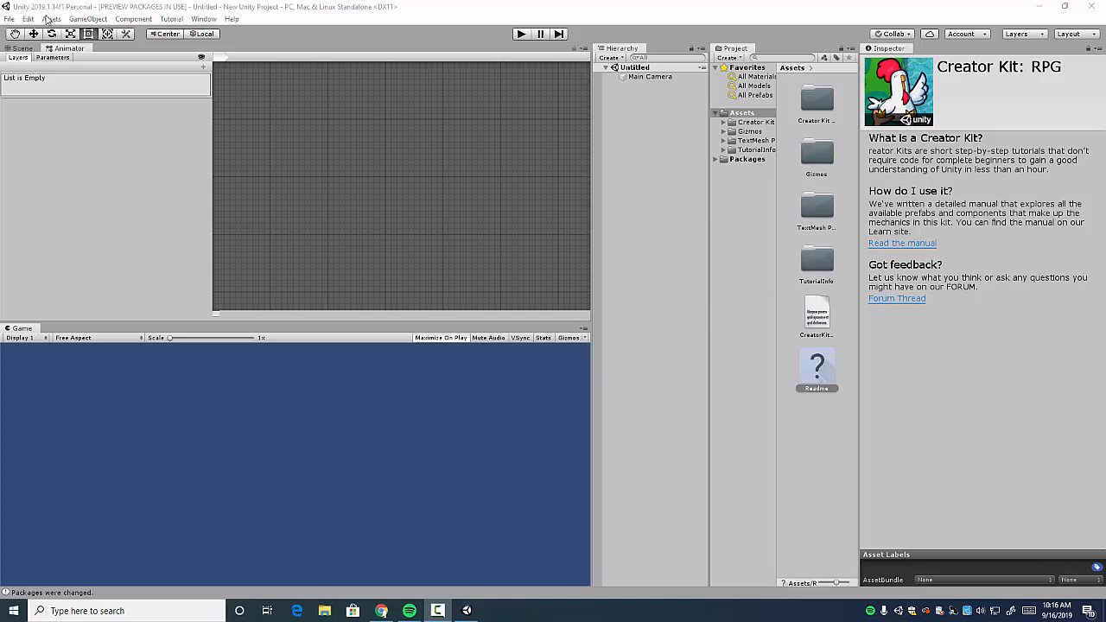
mouse_move(46, 19)
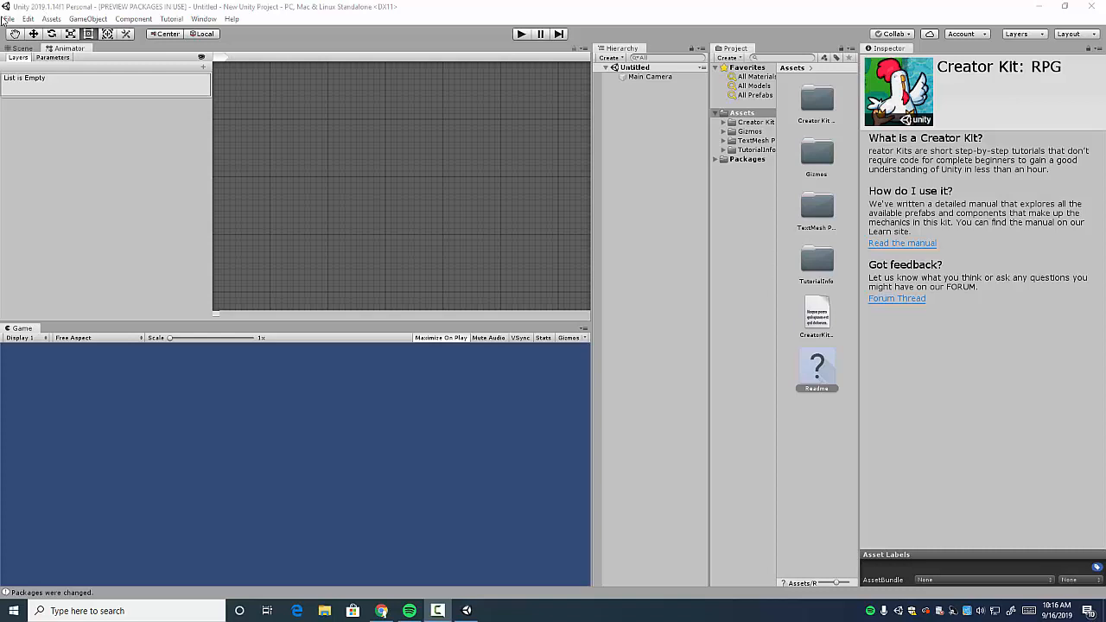
mouse_move(988, 83)
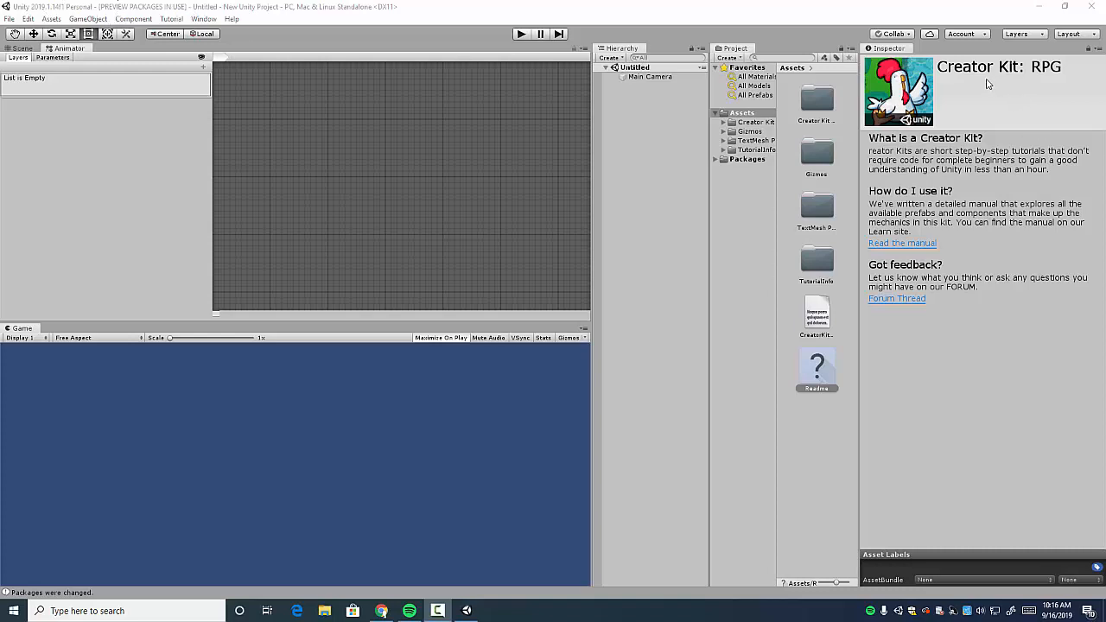
mouse_move(949, 112)
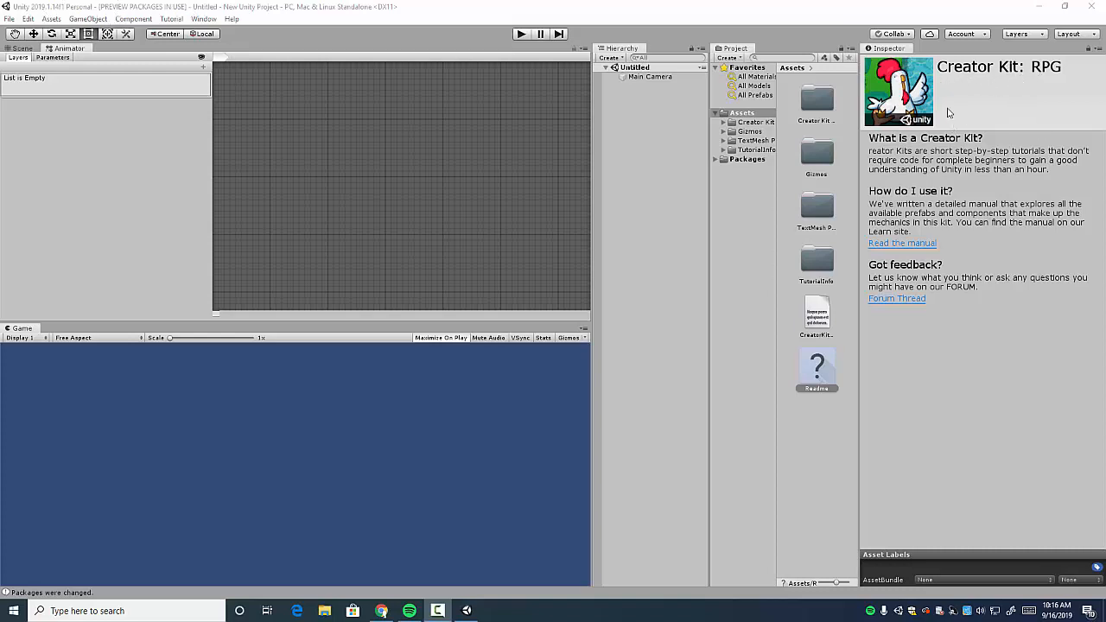
mouse_move(883, 170)
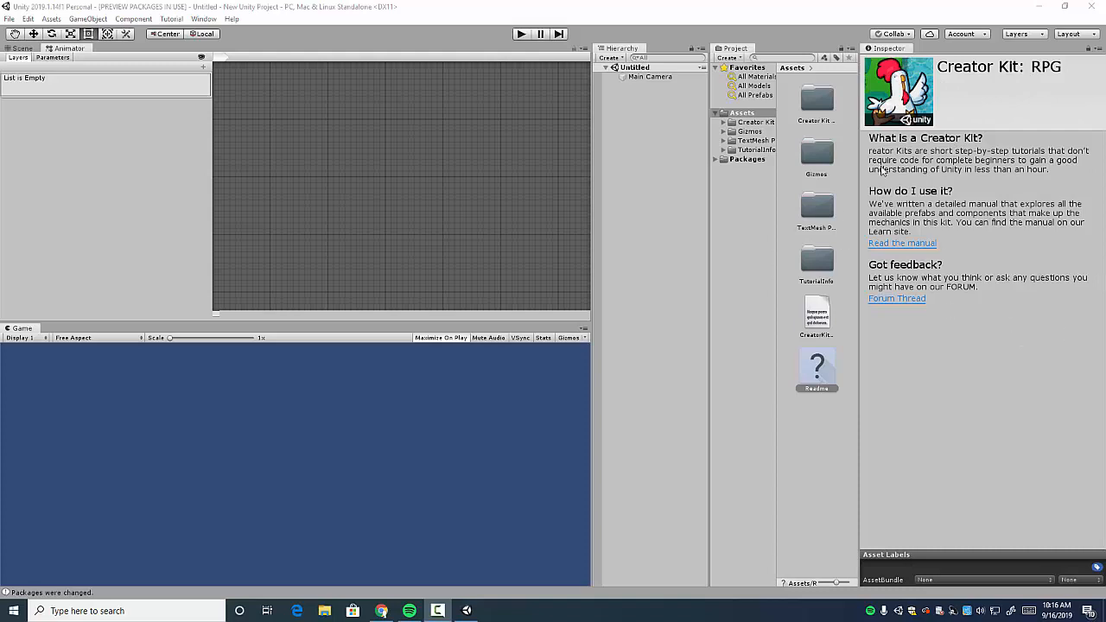
mouse_move(16, 16)
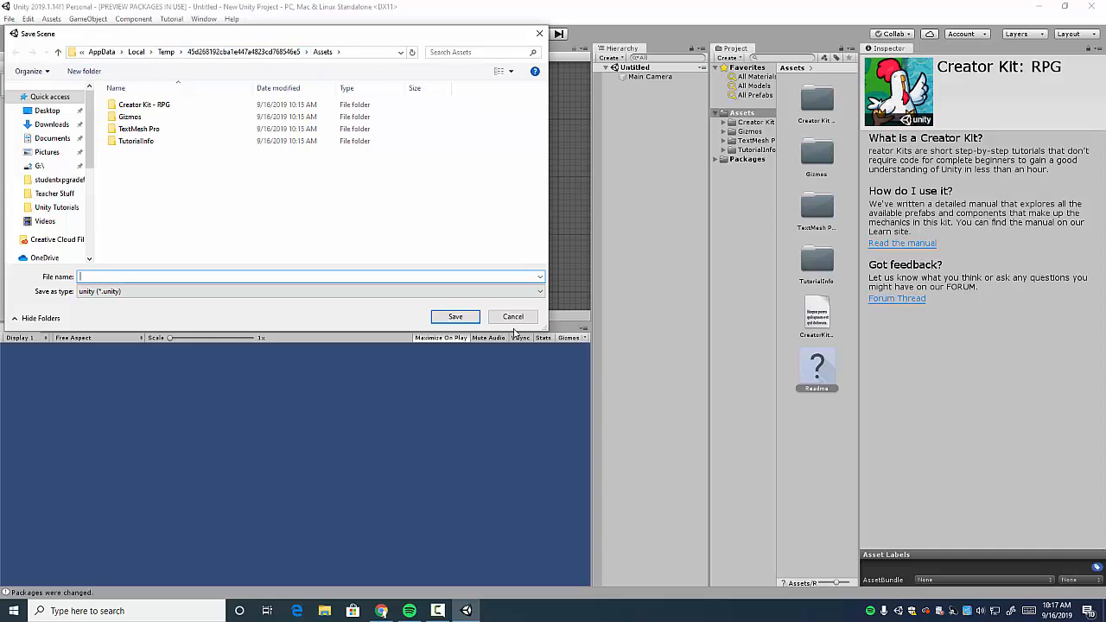
Skip the scene save, keep the project, and save it into Documents\Unity Projects
click(513, 317)
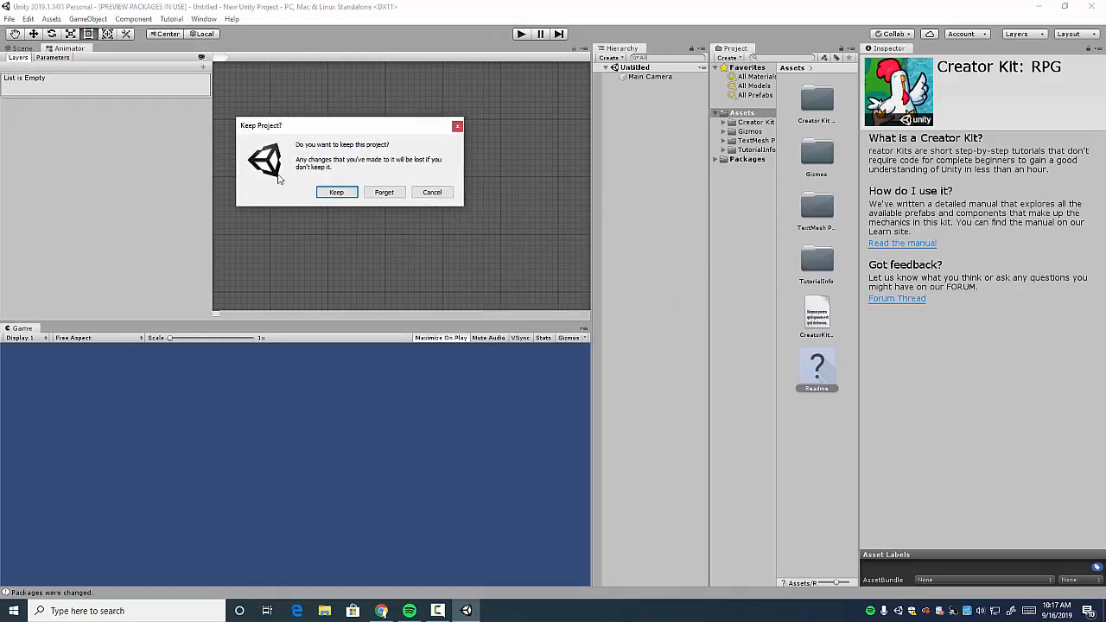
mouse_move(254, 95)
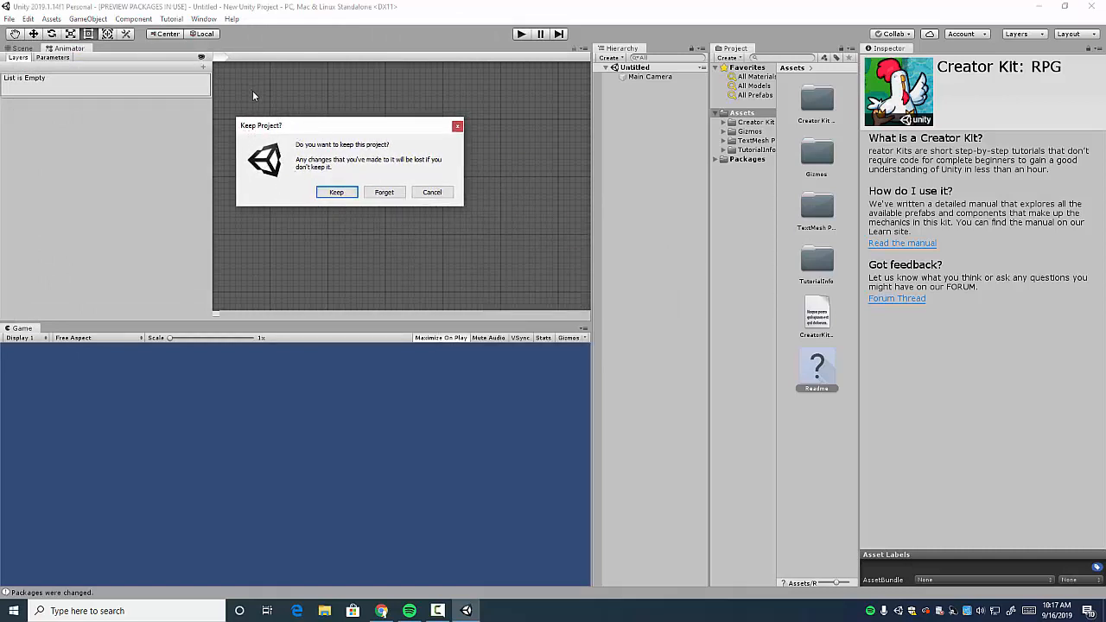
mouse_move(387, 170)
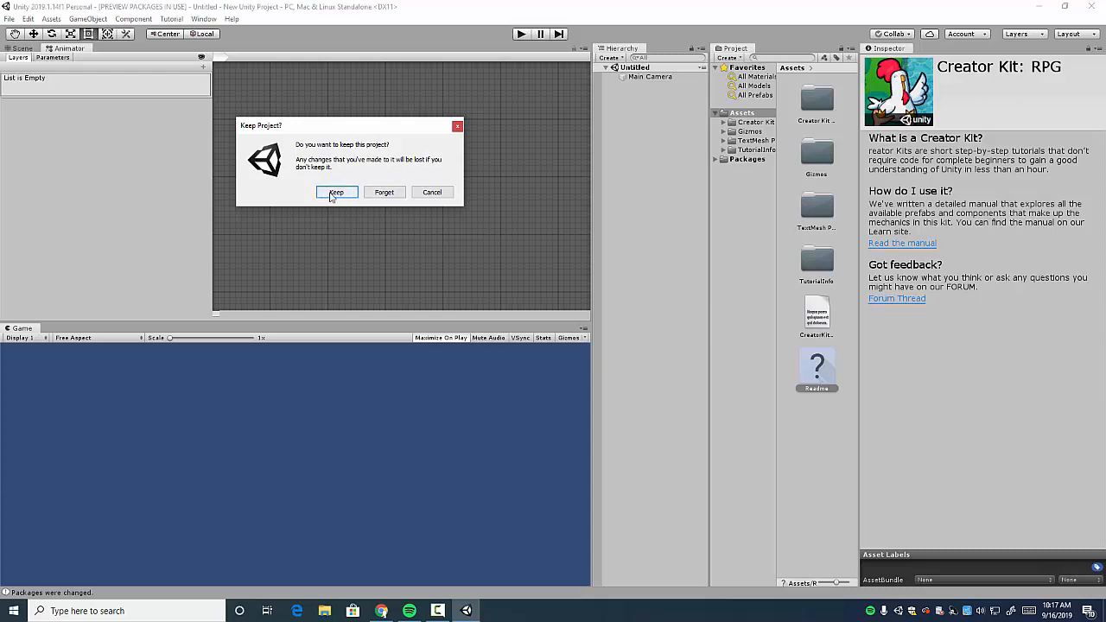
mouse_move(700, 312)
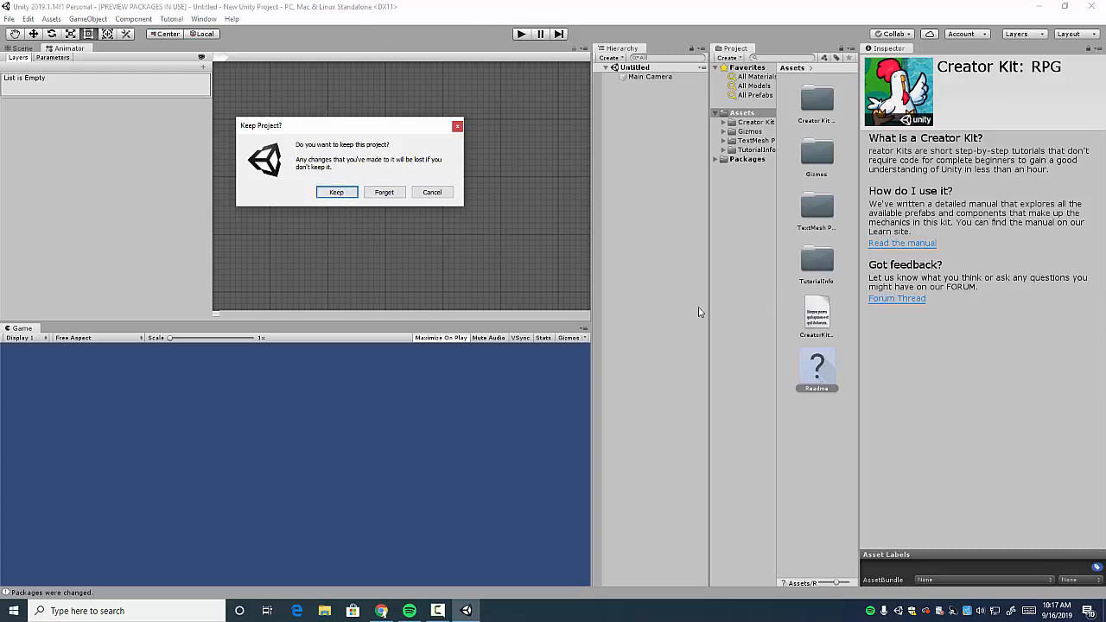
click(335, 191)
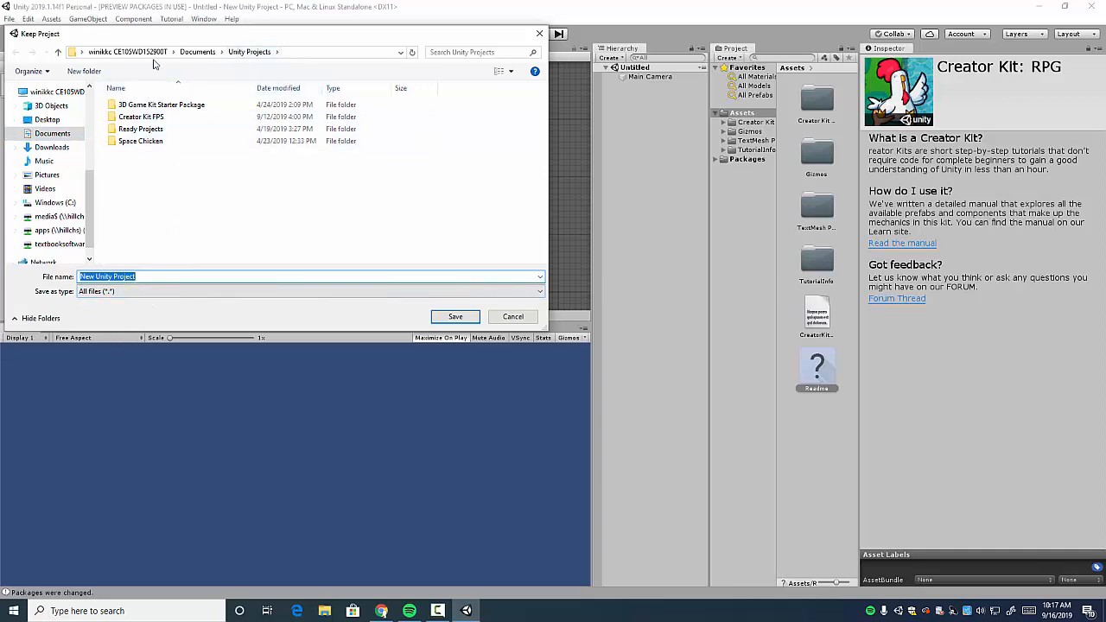
click(52, 133)
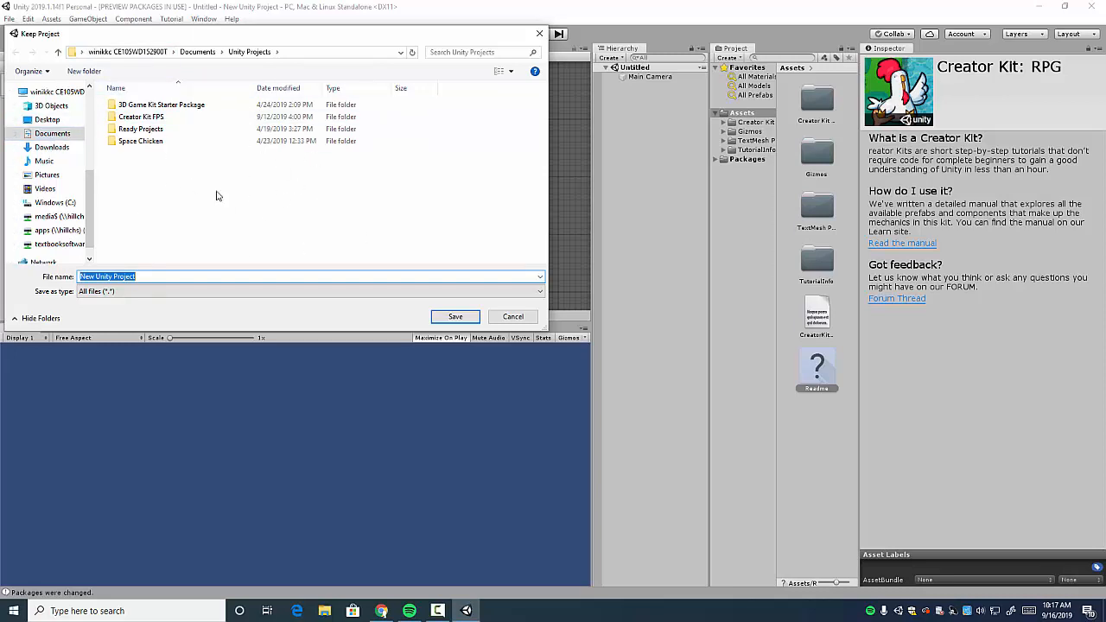
mouse_move(271, 37)
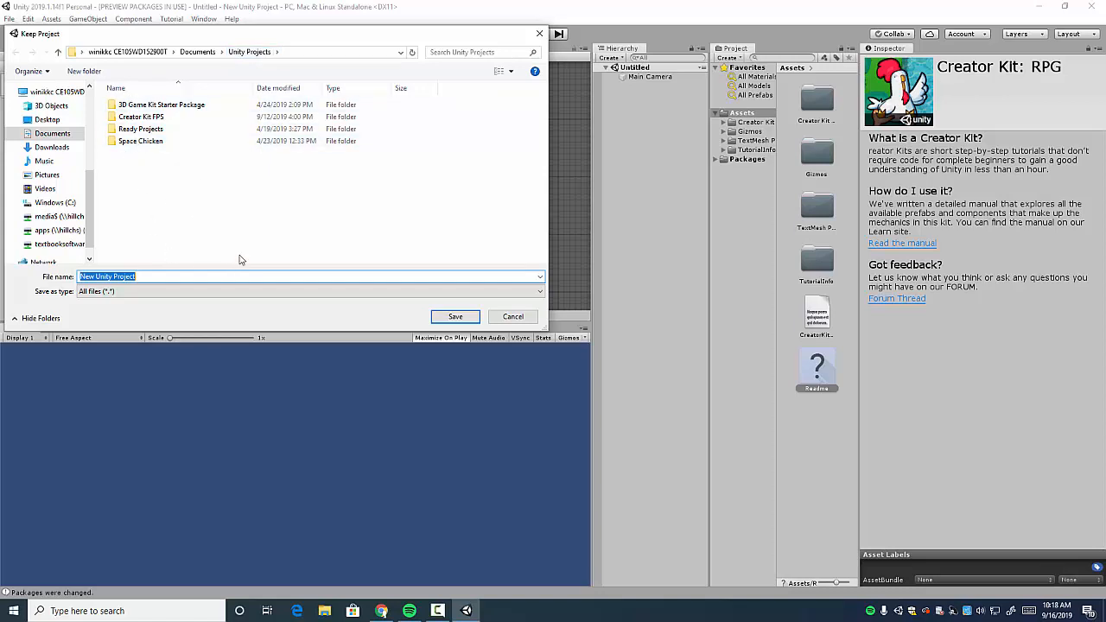
text(RP)
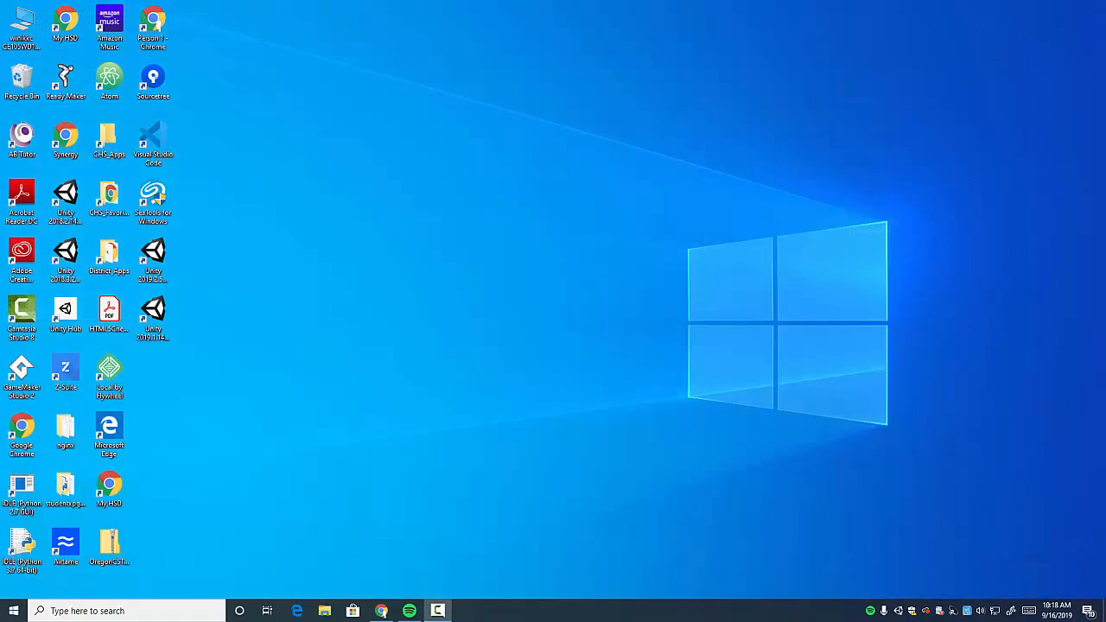
mouse_move(242, 263)
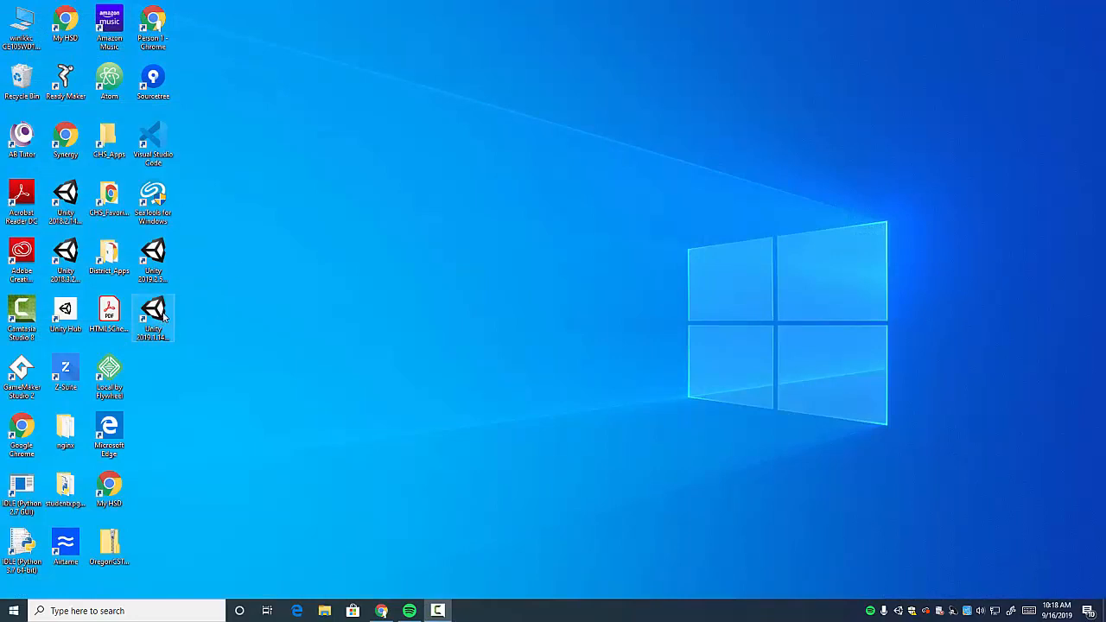
Reopen the saved RPG Creator Kit project from Unity Hub's Projects list
double_click(152, 311)
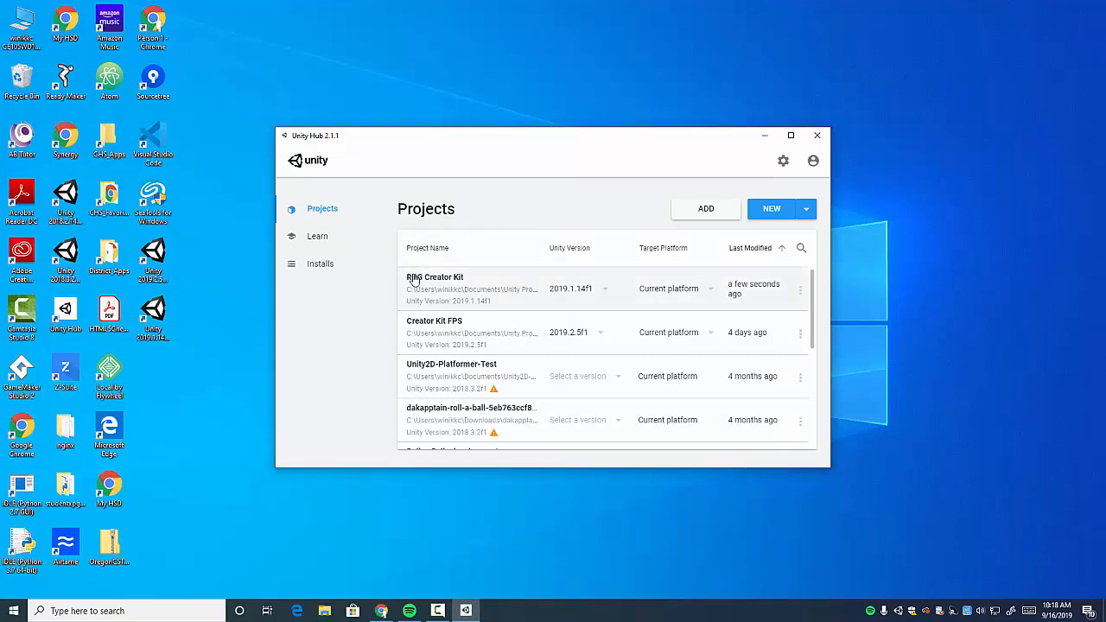
mouse_move(449, 285)
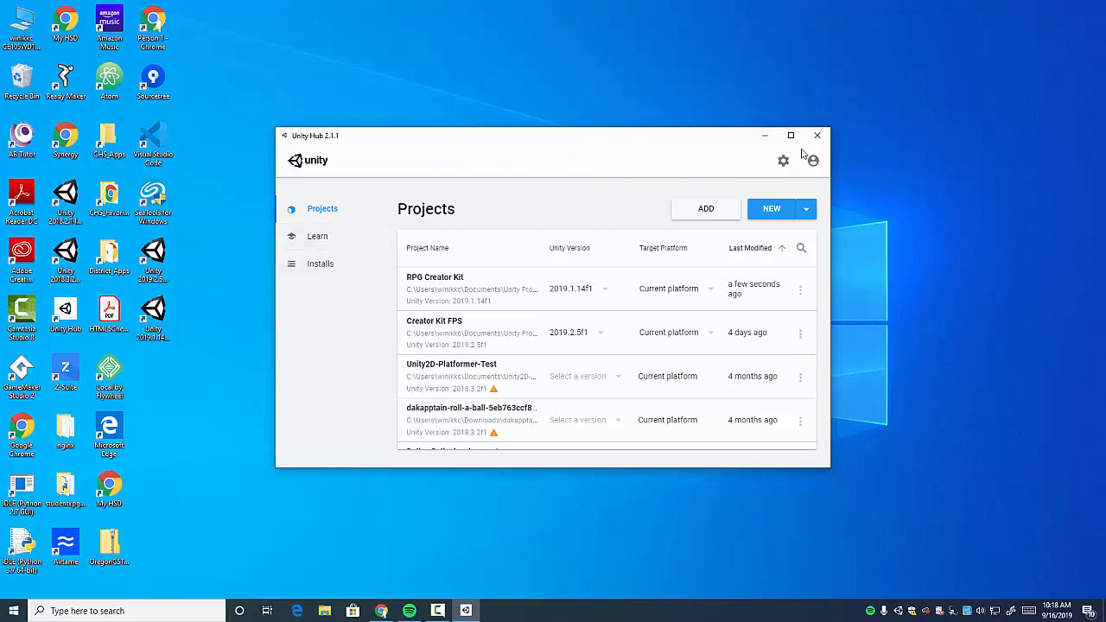
mouse_move(817, 136)
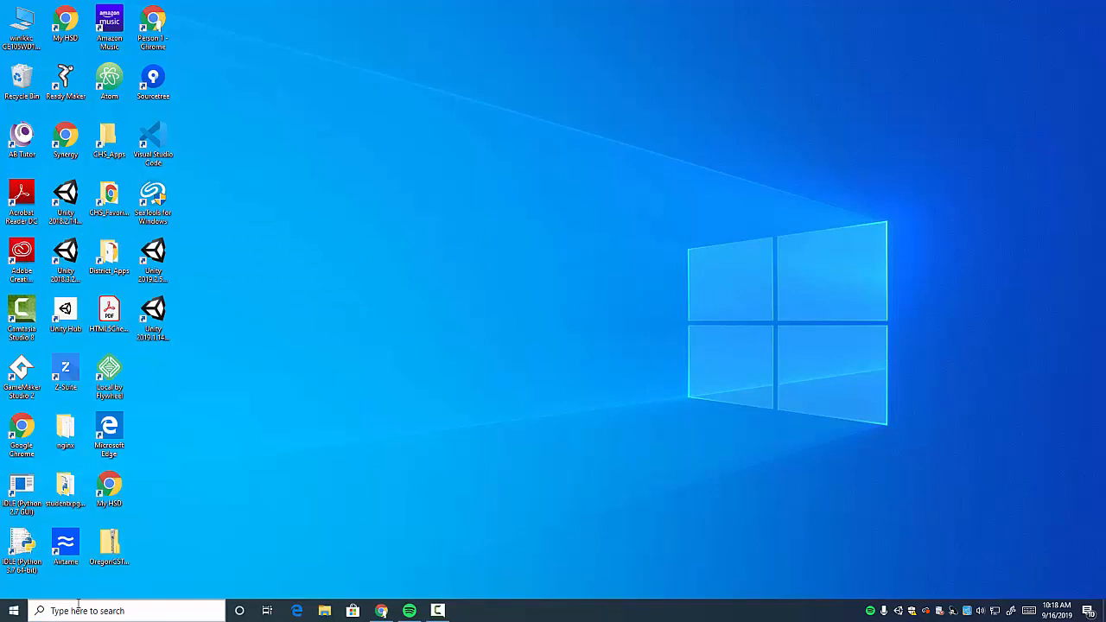
mouse_move(599, 180)
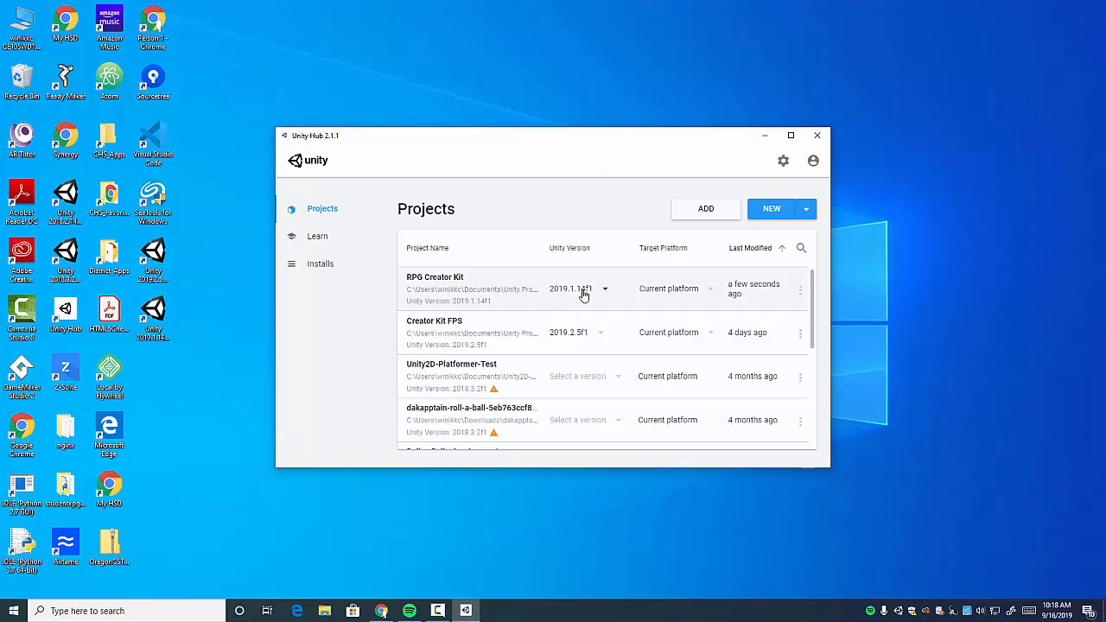
mouse_move(555, 292)
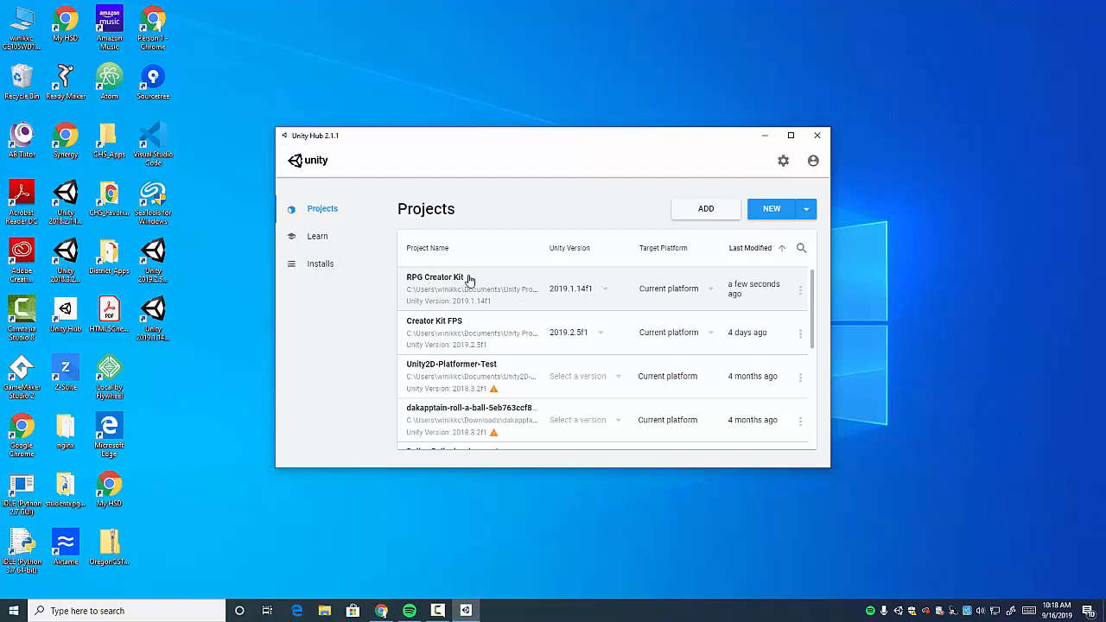
double_click(436, 277)
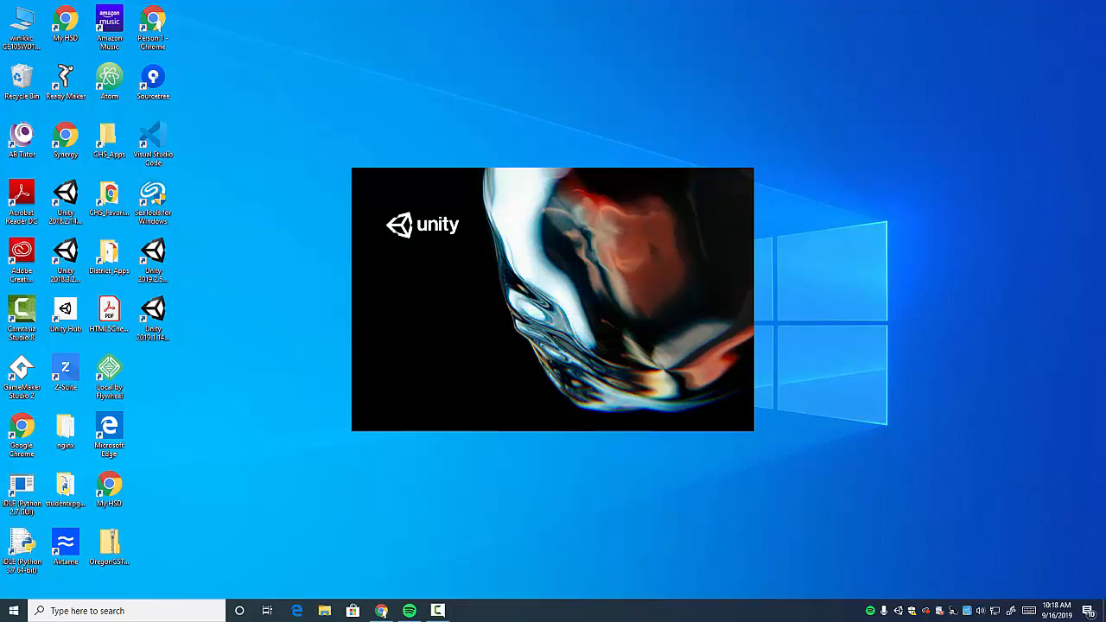
mouse_move(324, 611)
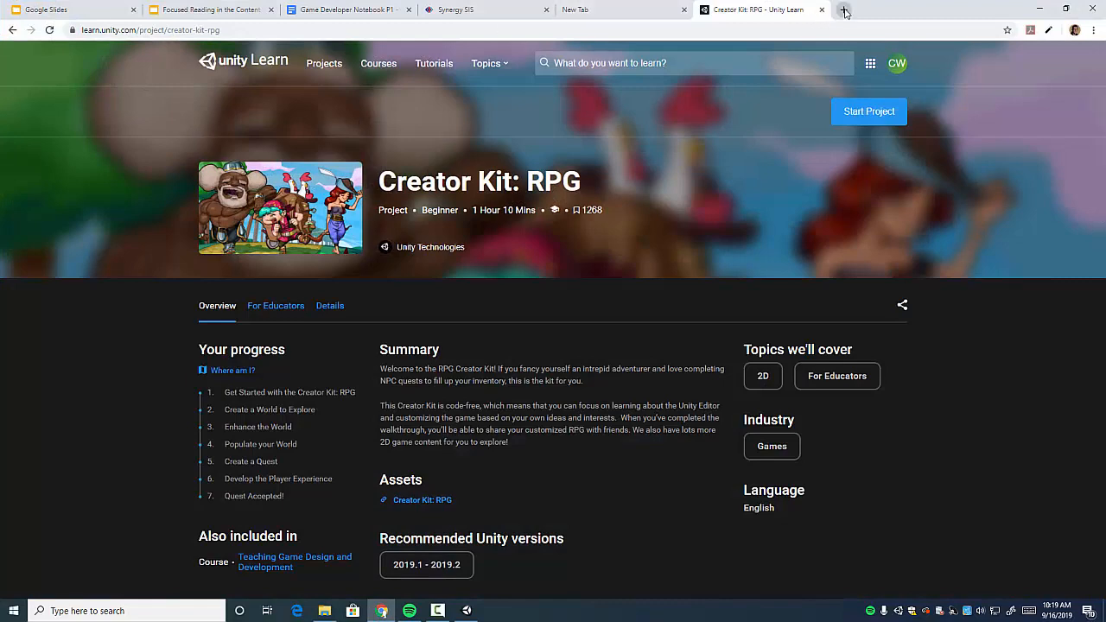
Open GitHub in a new tab, then open the Get Started with the Creator Kit: RPG tutorial
click(845, 9)
text(github.com)
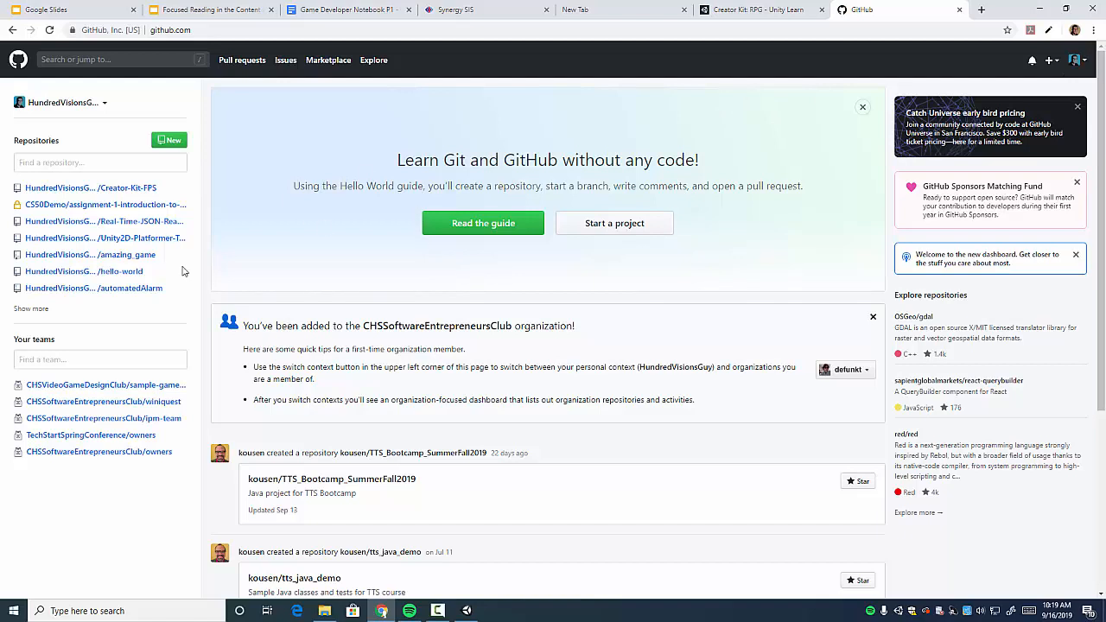
mouse_move(759, 10)
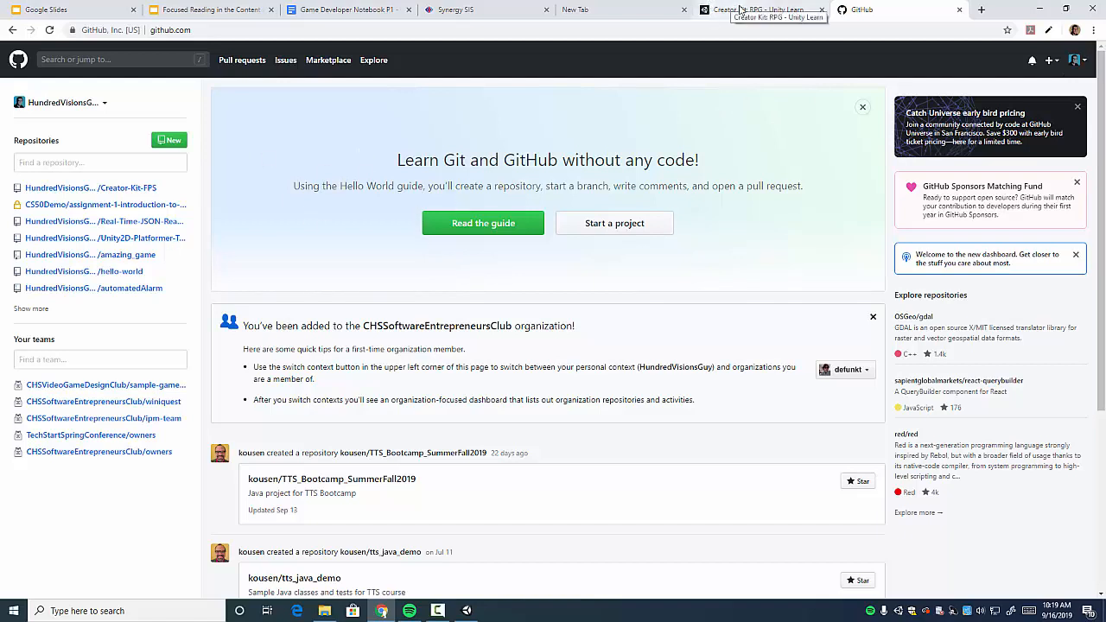
click(761, 10)
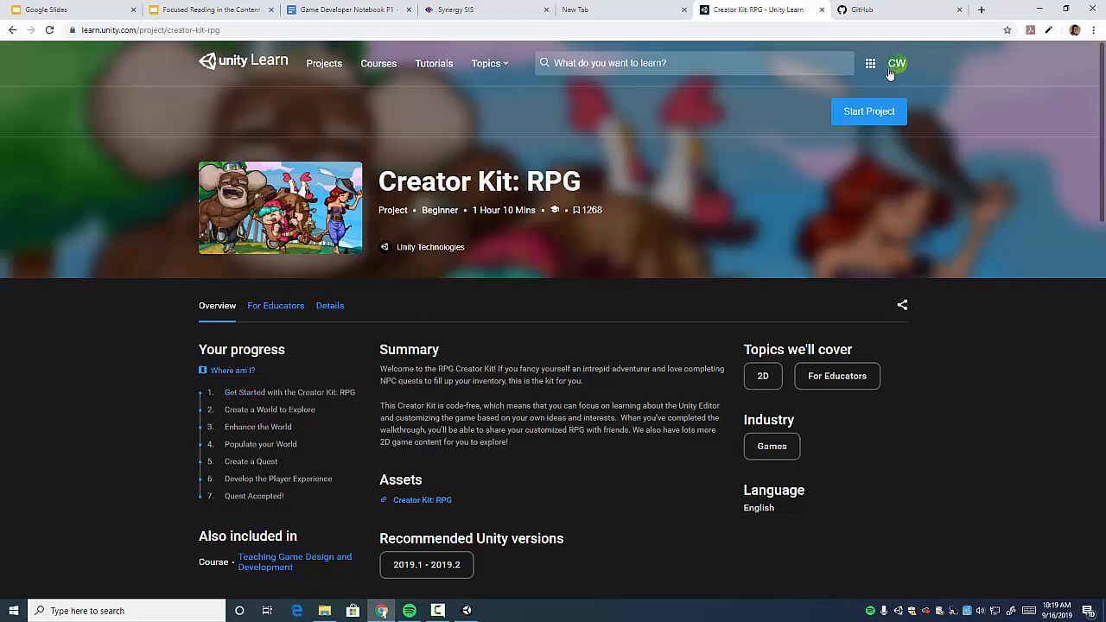
click(868, 112)
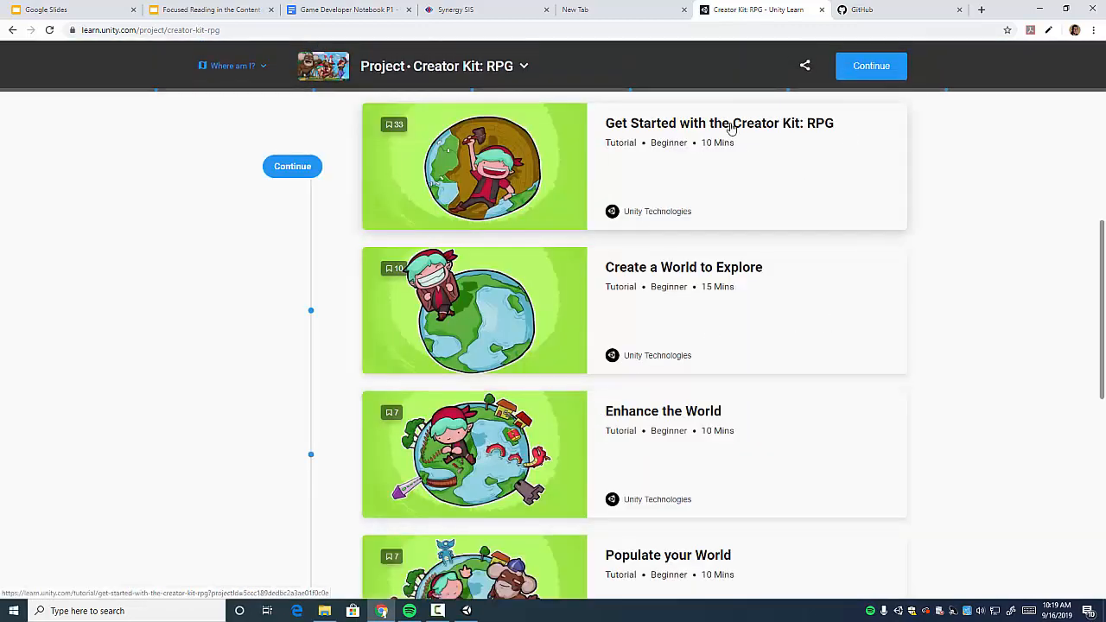
click(719, 123)
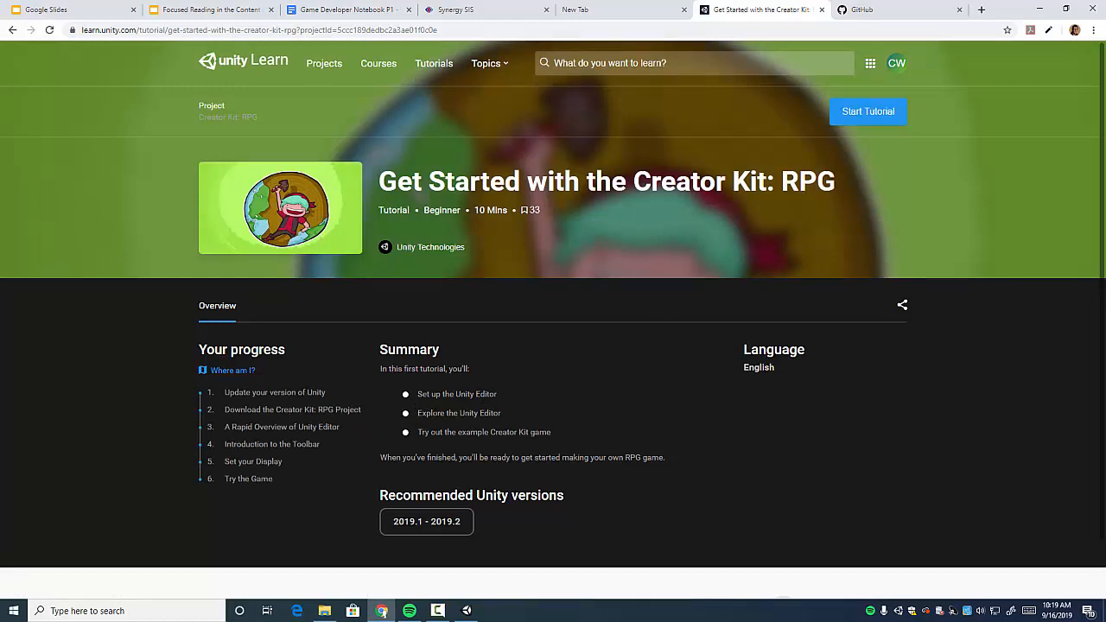
mouse_move(357, 407)
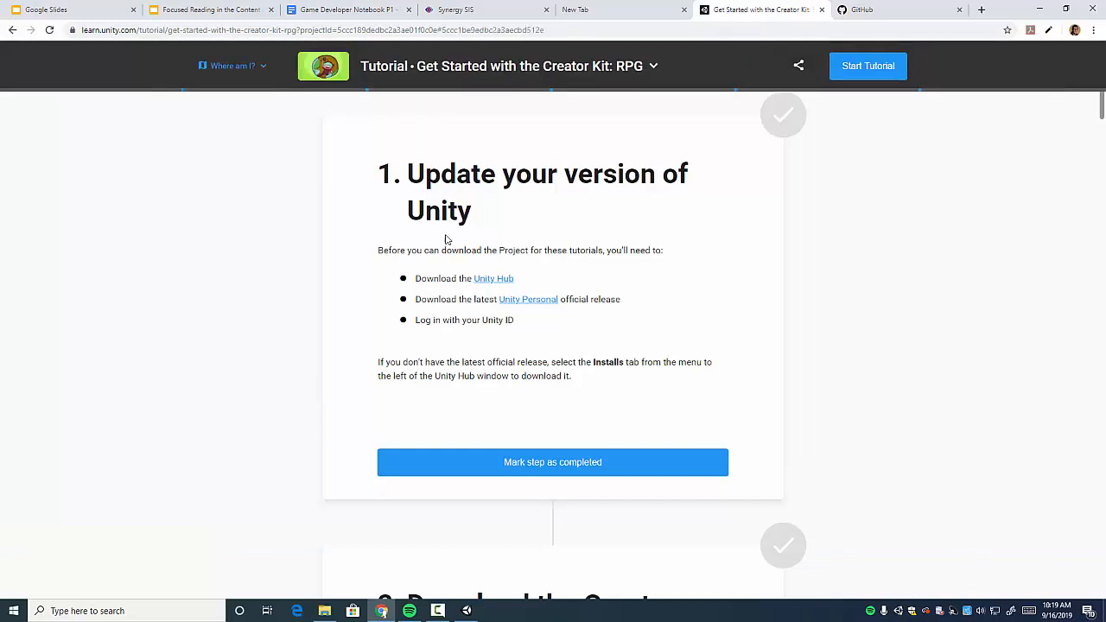
mouse_move(460, 492)
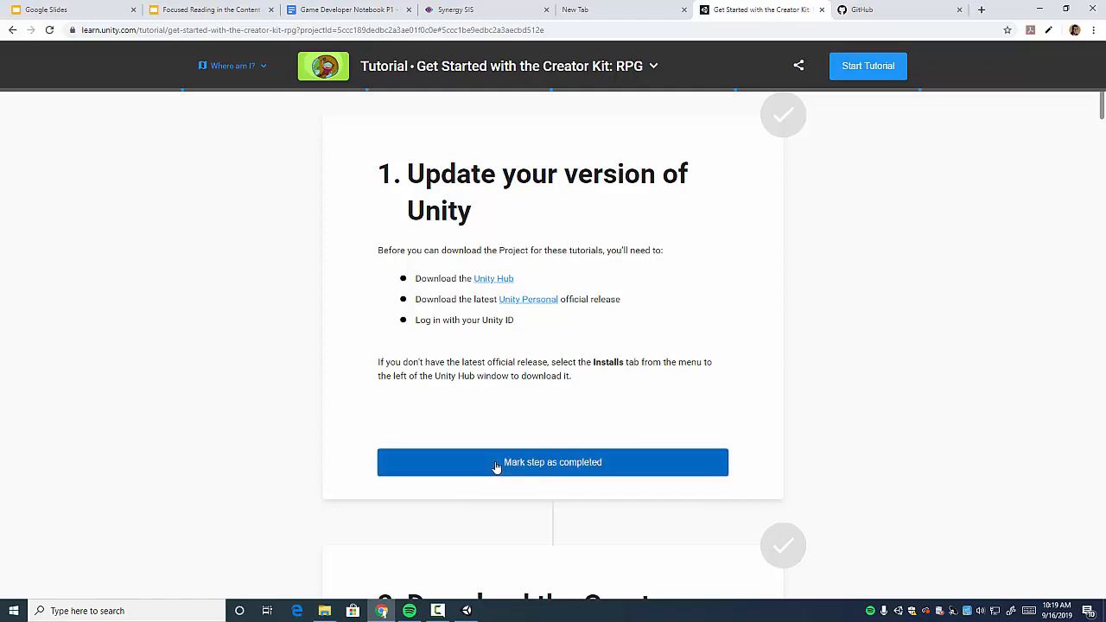
Mark 'Update your version of Unity' and the project download step as completed
click(552, 463)
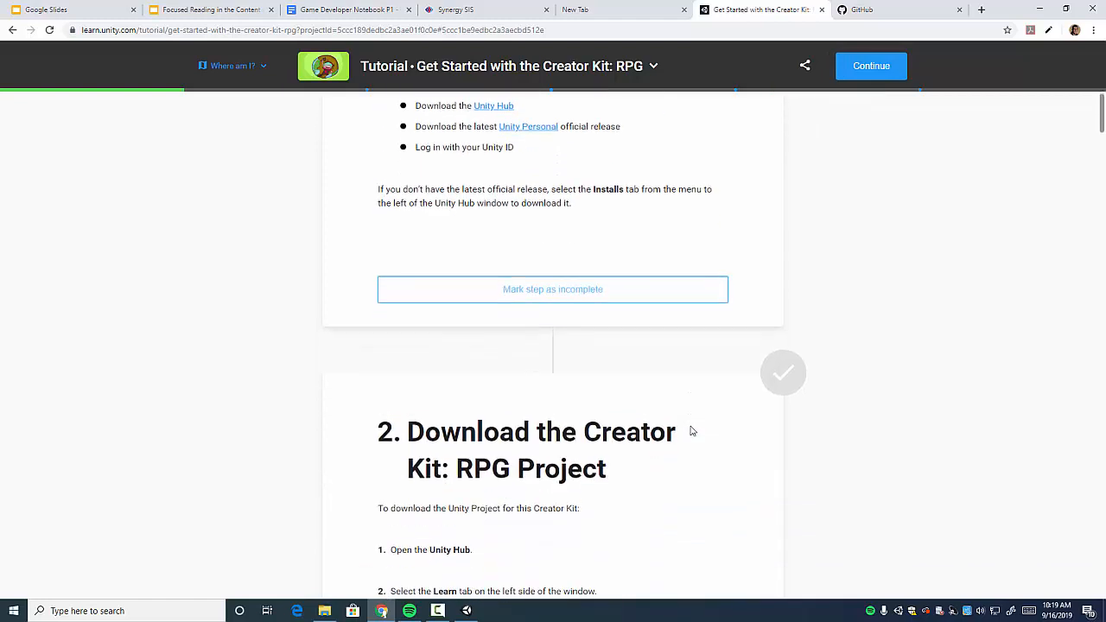
scroll(down, 3)
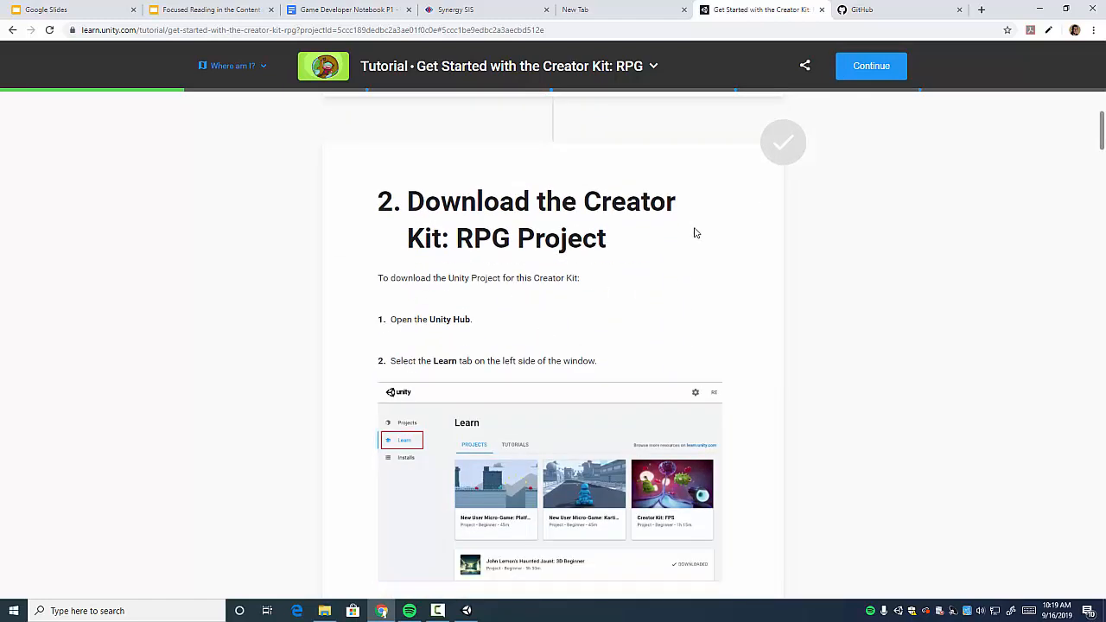
scroll(down, 3)
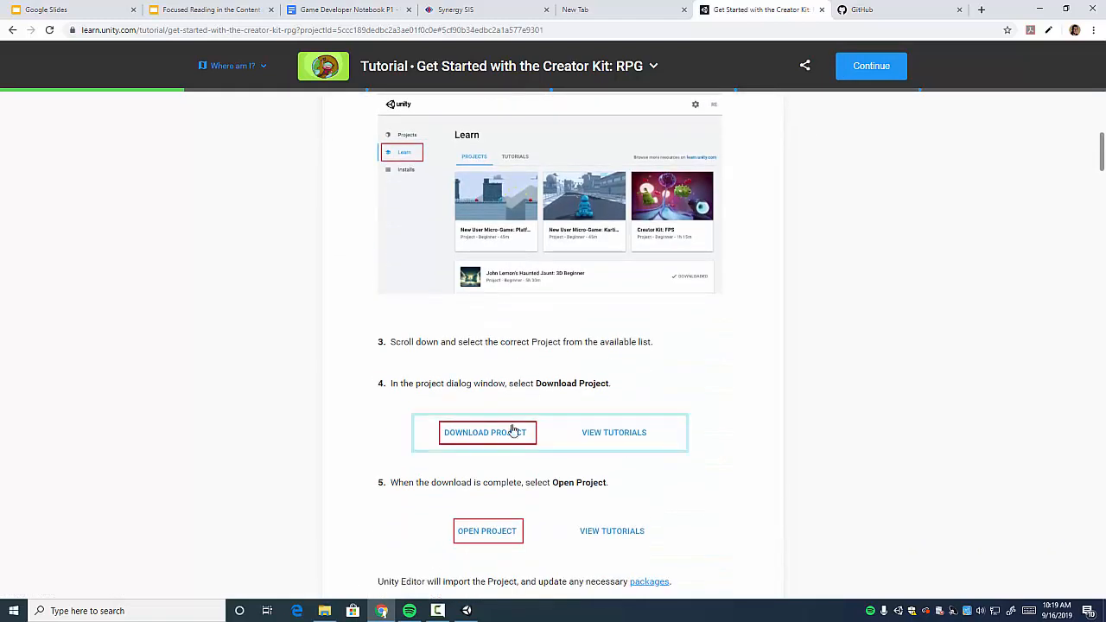
scroll(down, 3)
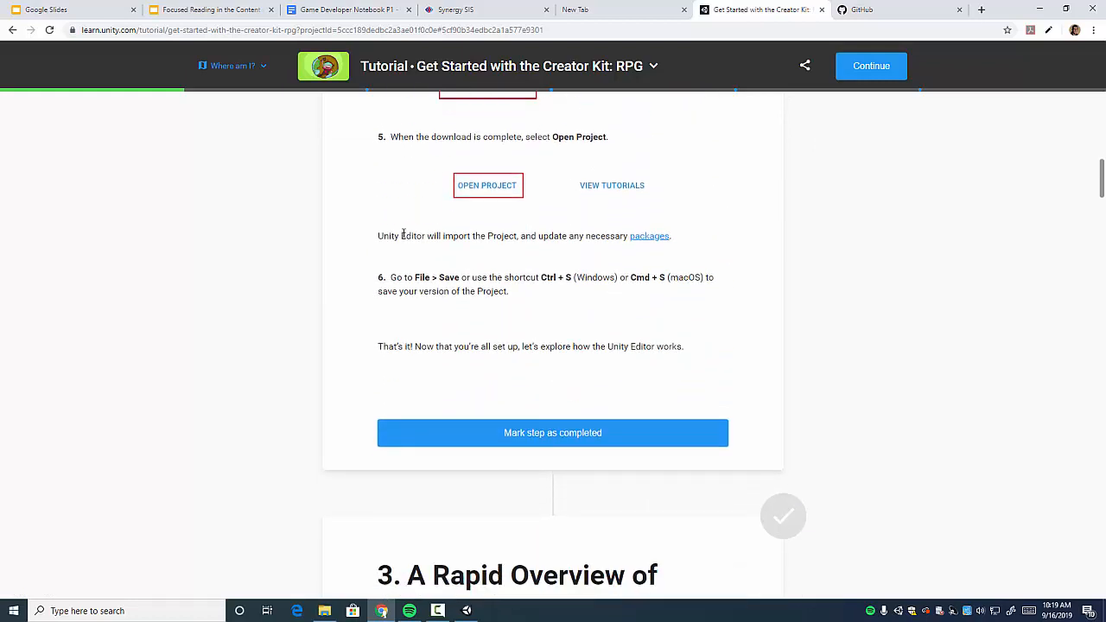
drag(389, 278, 567, 278)
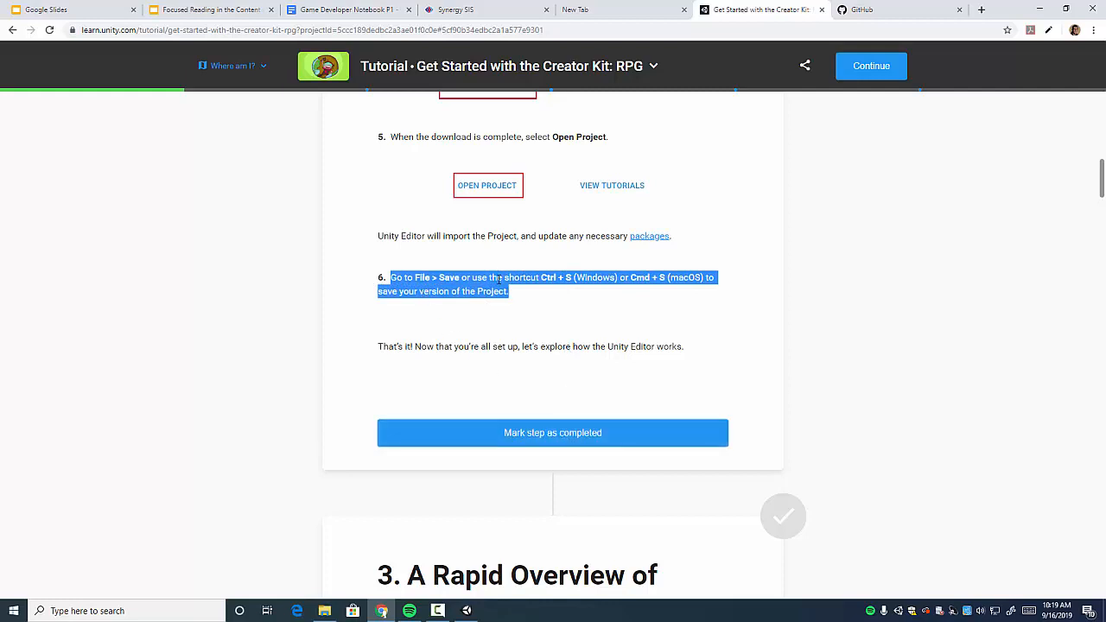
mouse_move(452, 450)
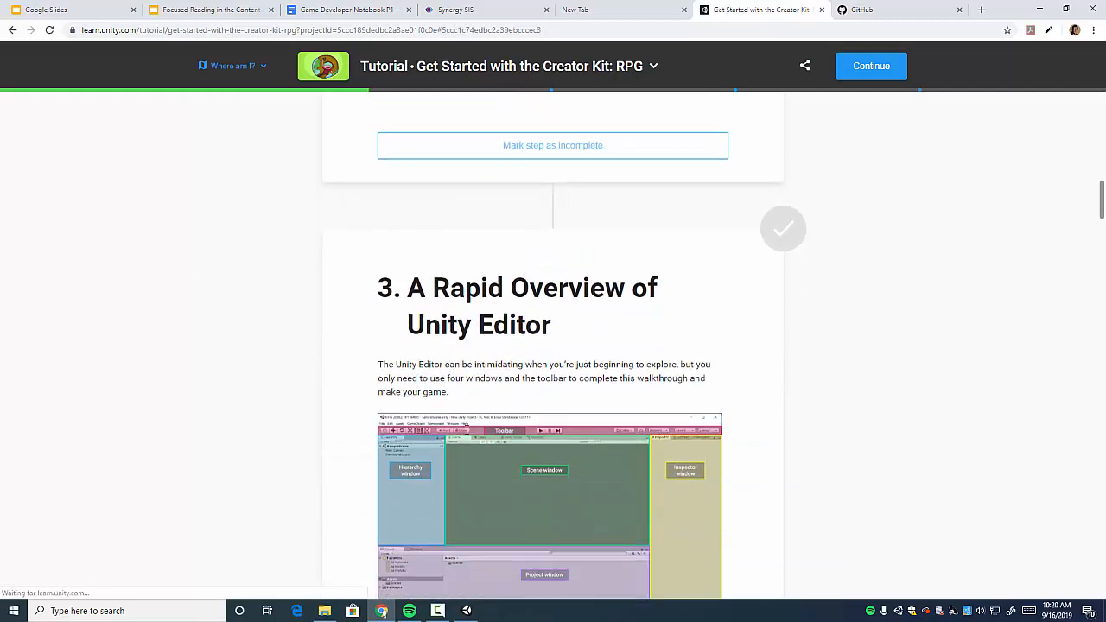
scroll(down, 3)
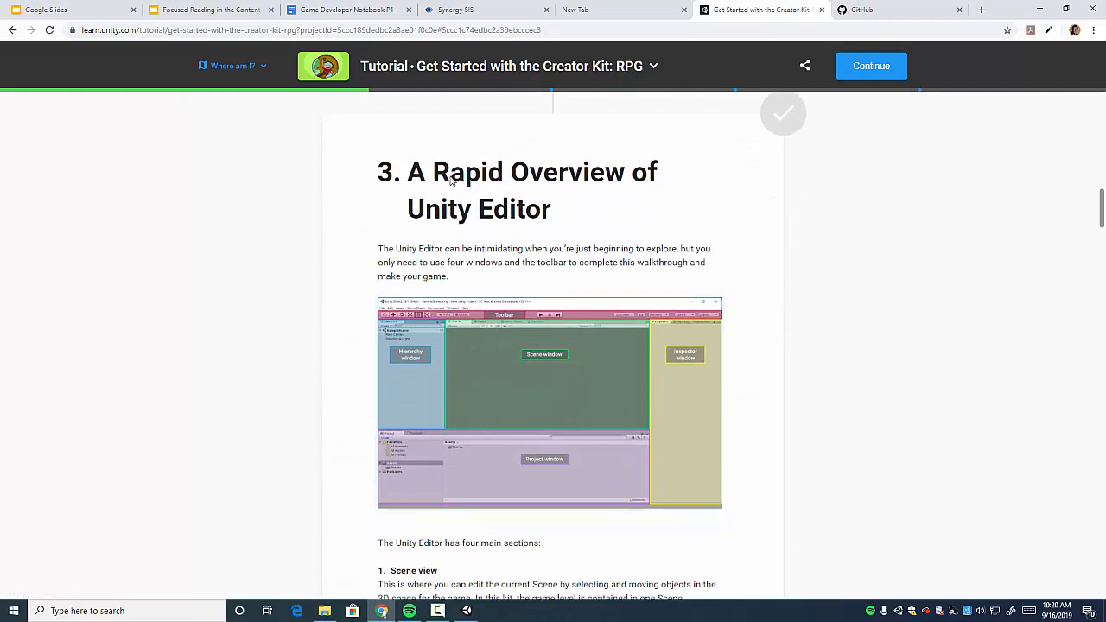
mouse_move(860, 185)
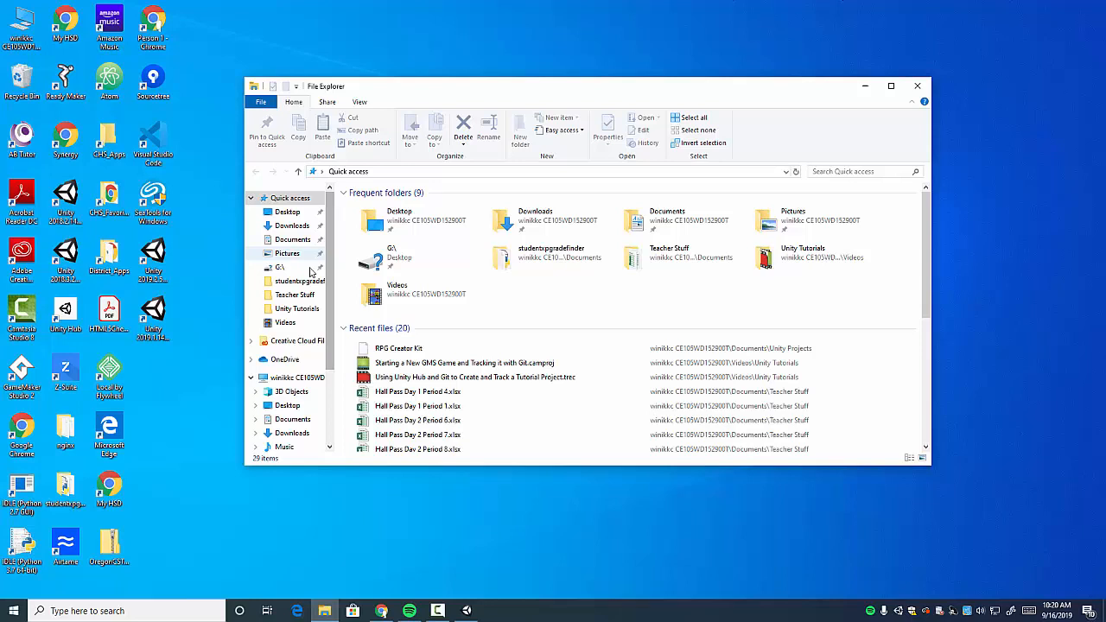
Go to Documents\Unity Projects\RPG Creator Kit and launch Git Bash Here there
click(292, 239)
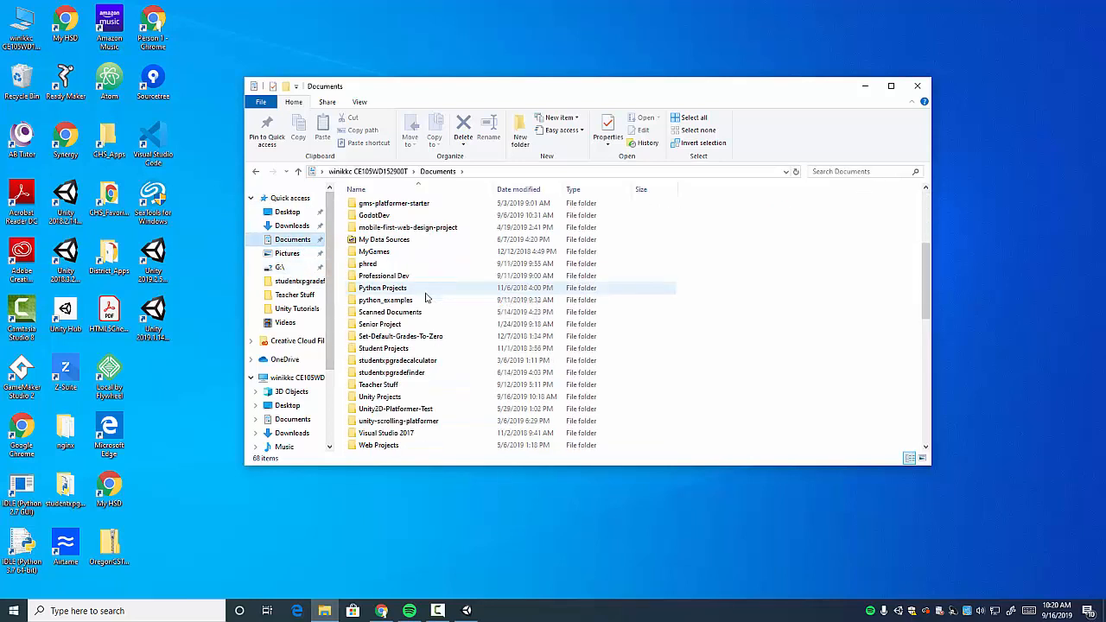
scroll(down, 3)
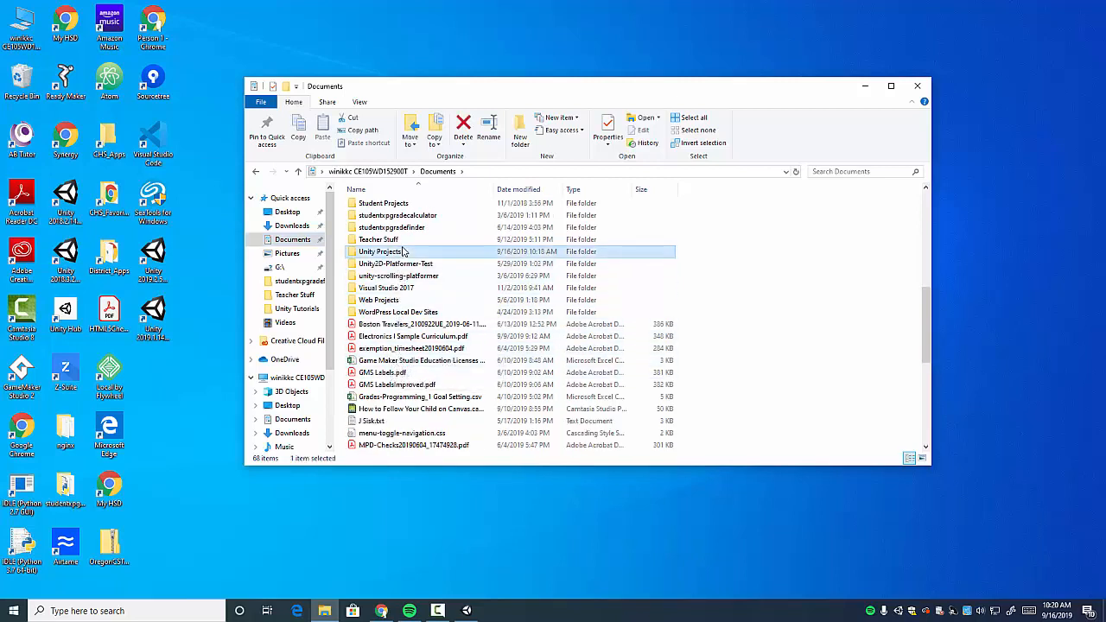
double_click(378, 252)
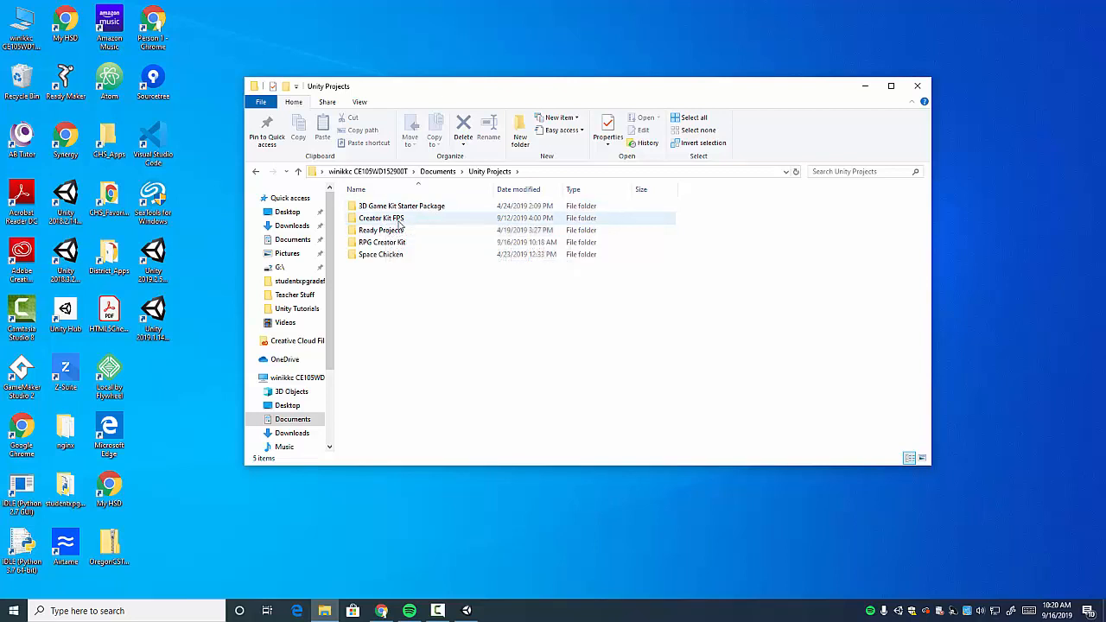
double_click(382, 242)
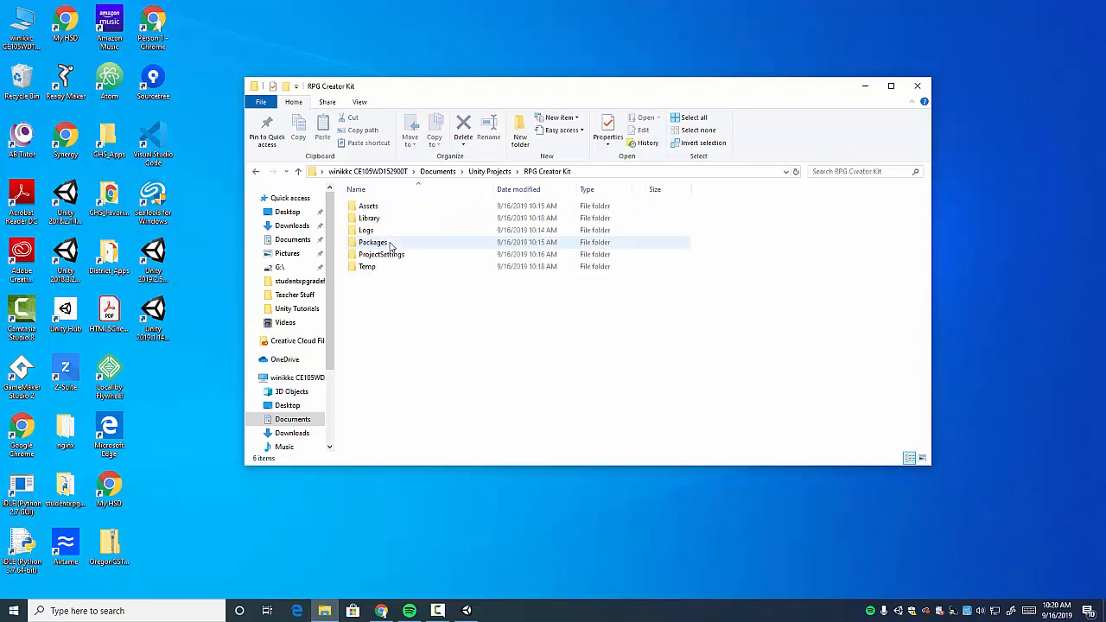
click(567, 344)
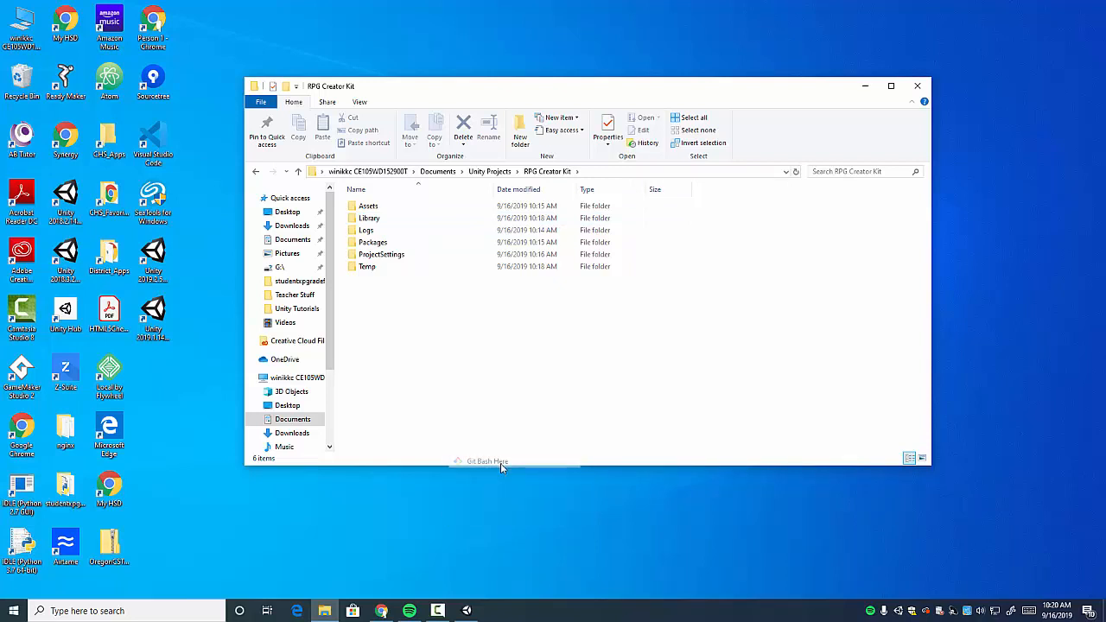
click(486, 460)
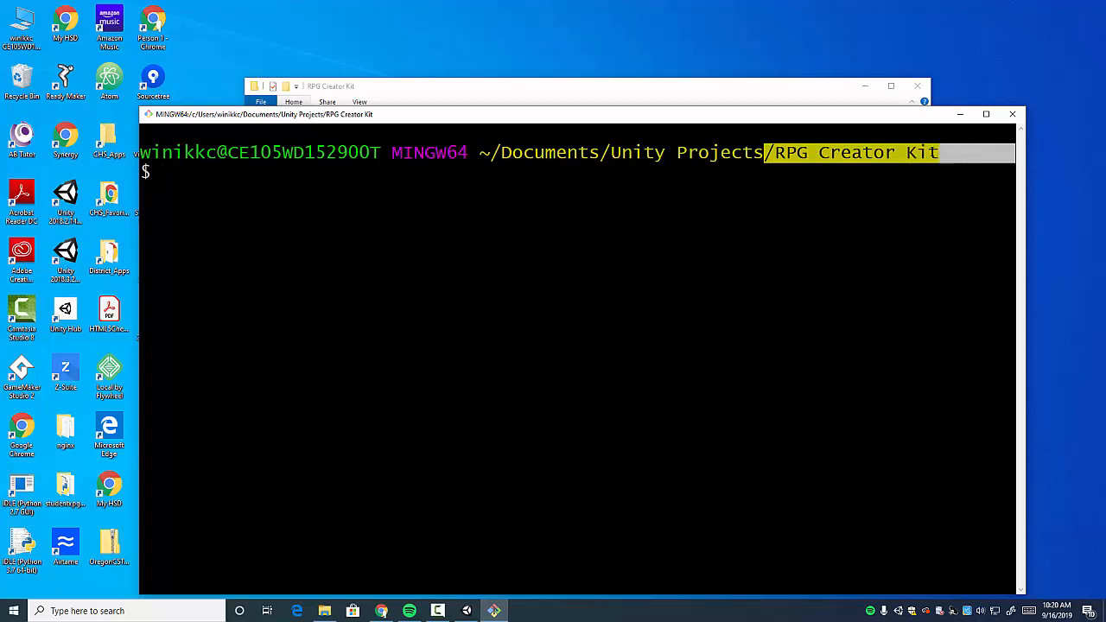
Run git init in the RPG Creator Kit folder to create its .git repository
text(git init)
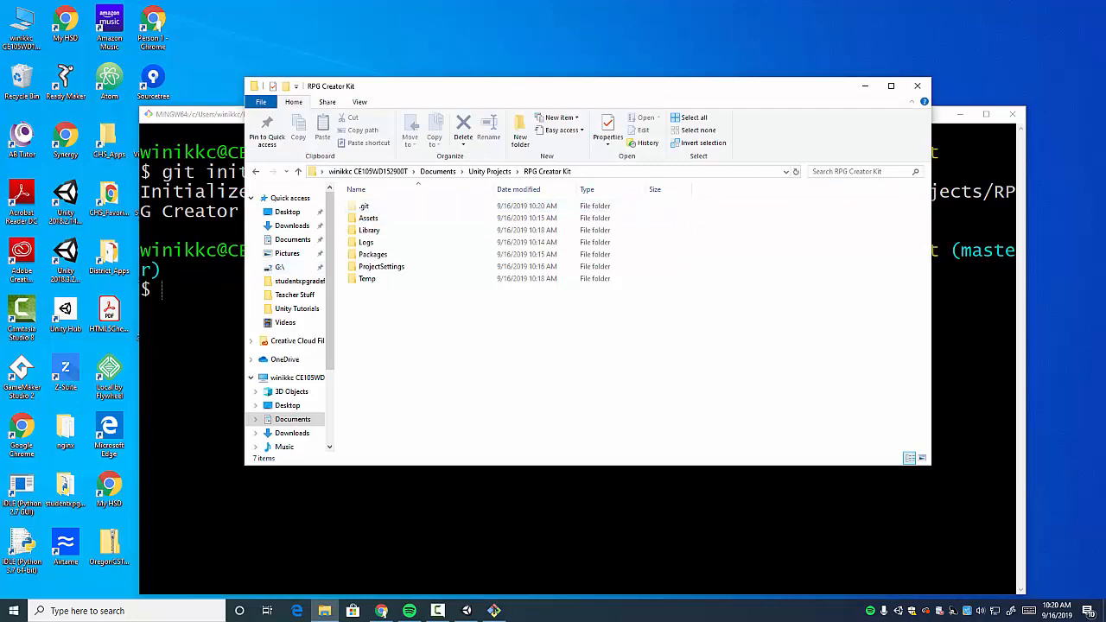
click(553, 114)
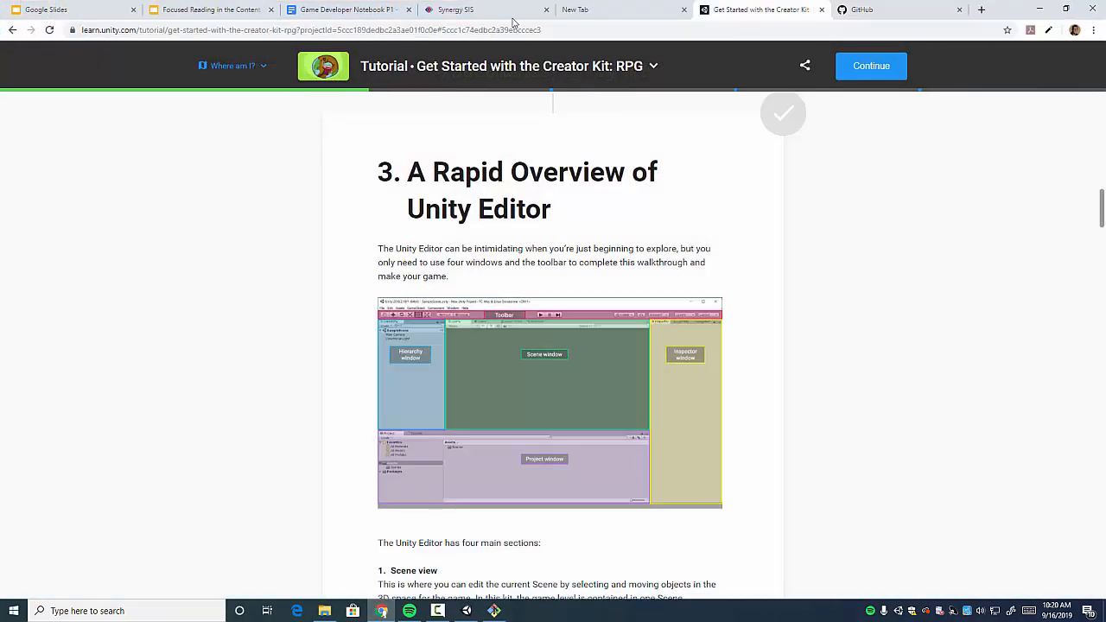
Find GitHub's Unity.gitignore template, open its Raw view, and copy all its rules
click(575, 10)
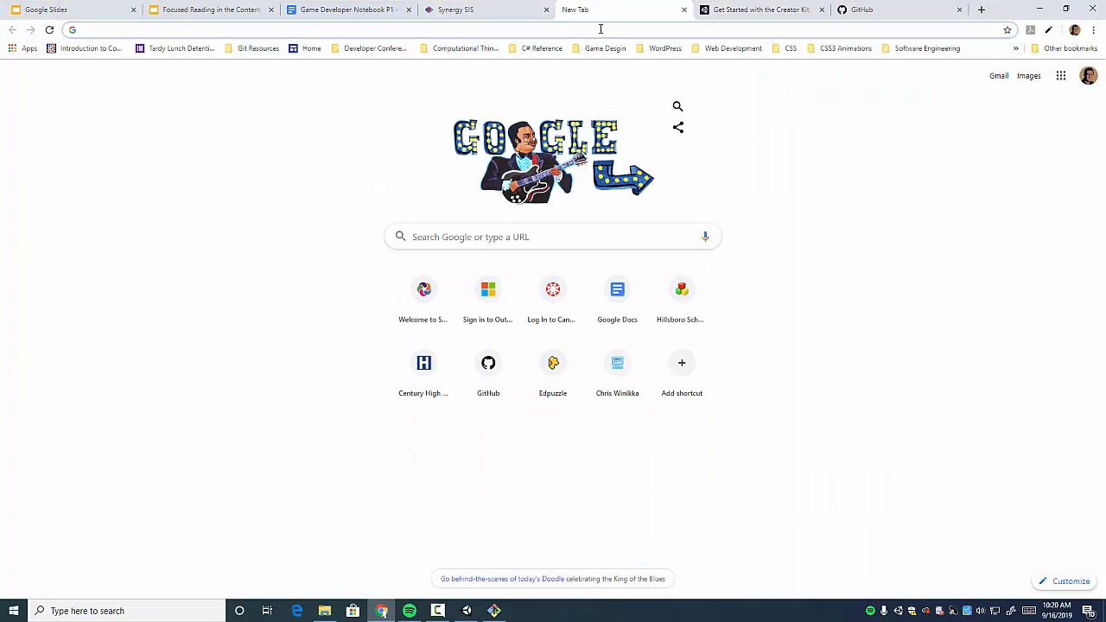
text(unity)
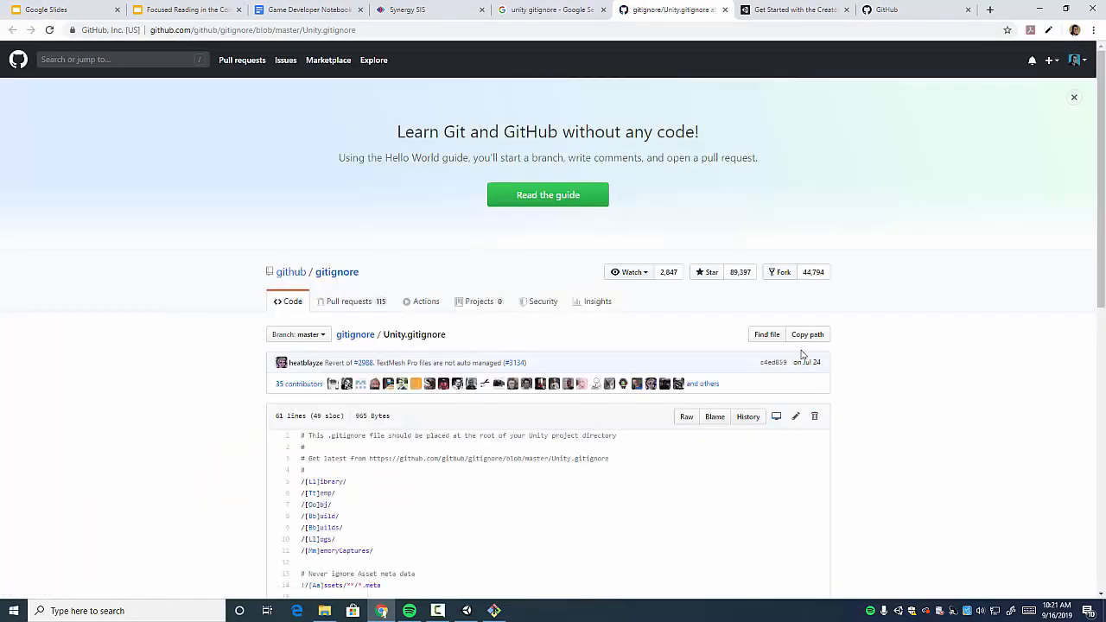
mouse_move(687, 416)
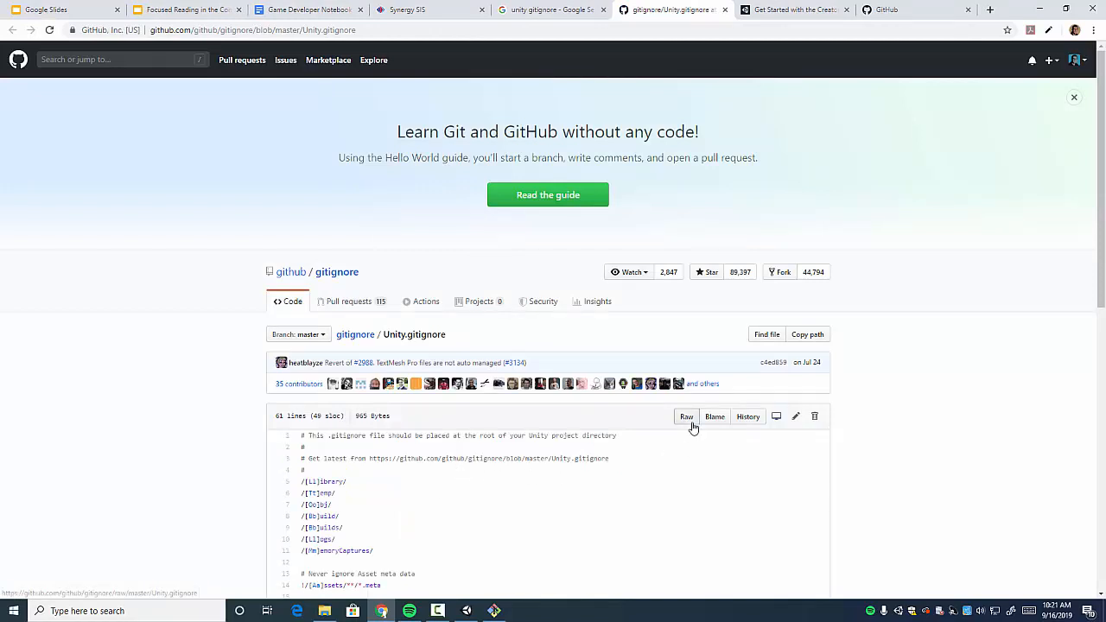
click(686, 417)
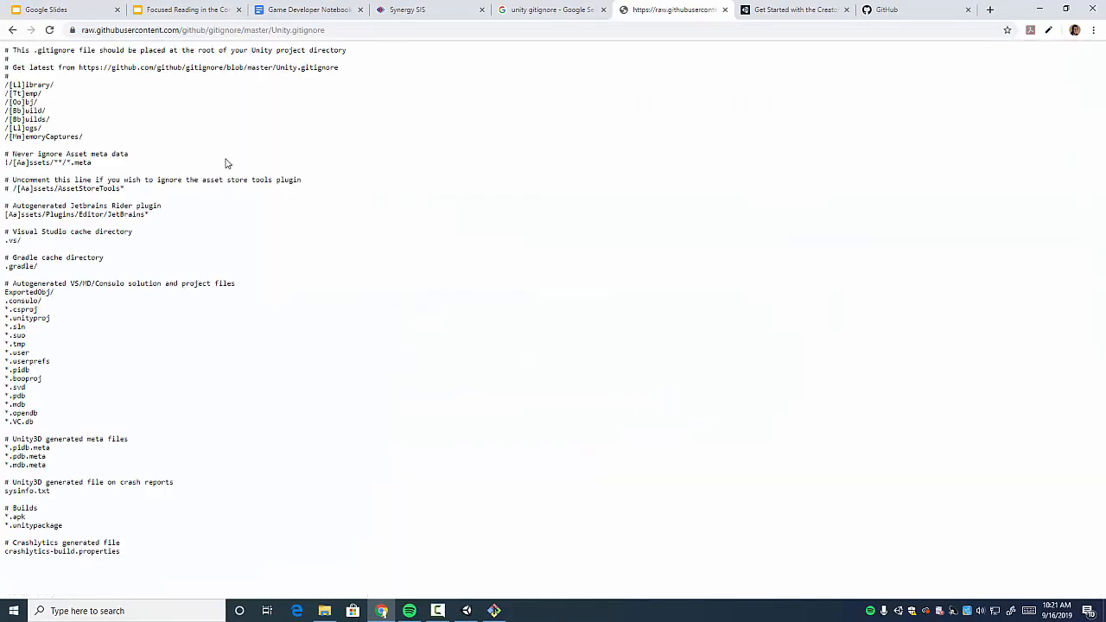
key(ctrl+a)
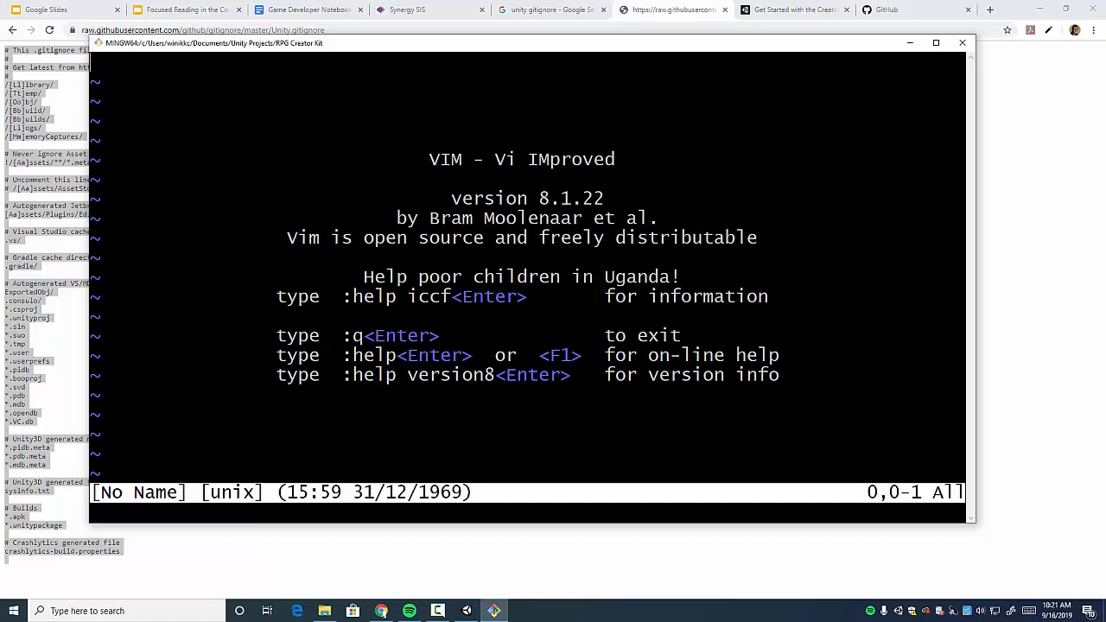
Enter insert mode and paste the copied Unity gitignore rules into the empty Vim buffer
key(i)
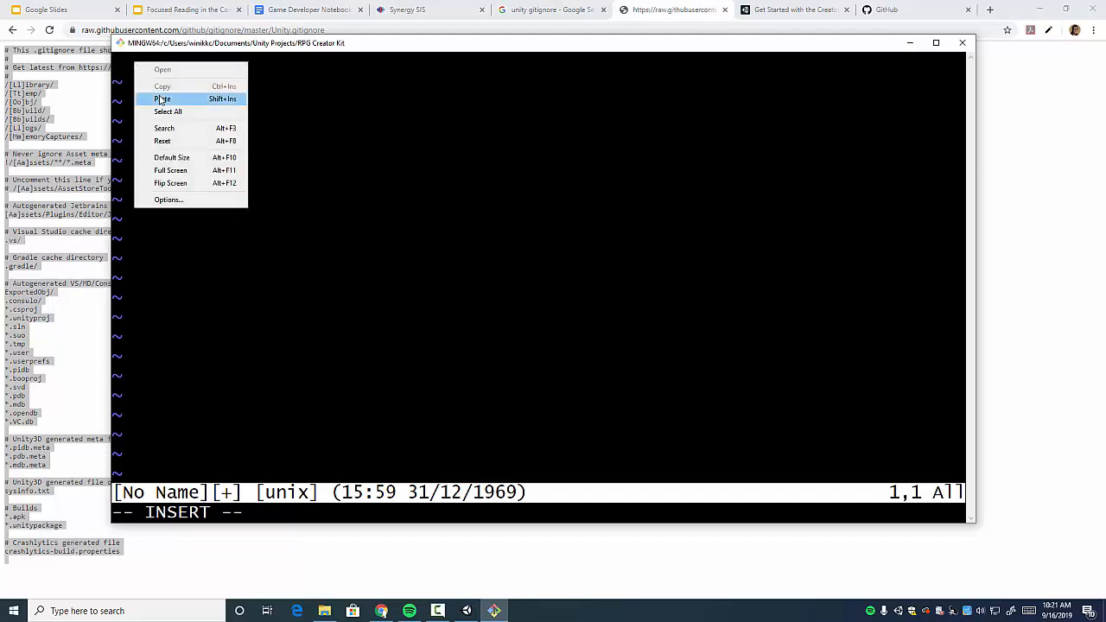
click(163, 98)
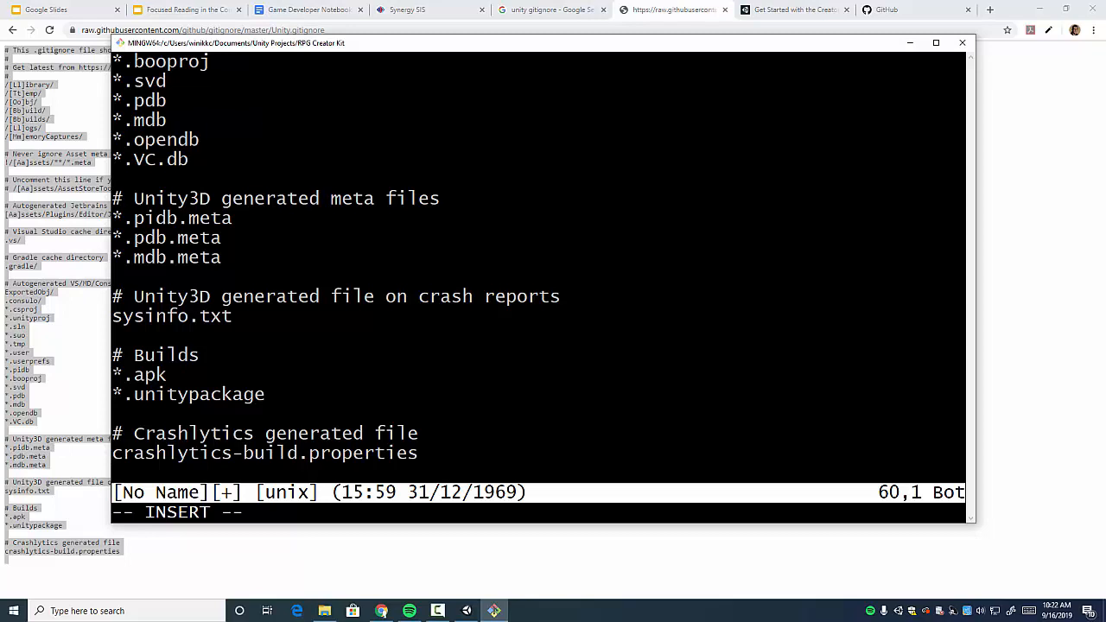
Append the comment '# Hide any ginormous PSD files' followed by a '*.psd' rule
text(# Hide any)
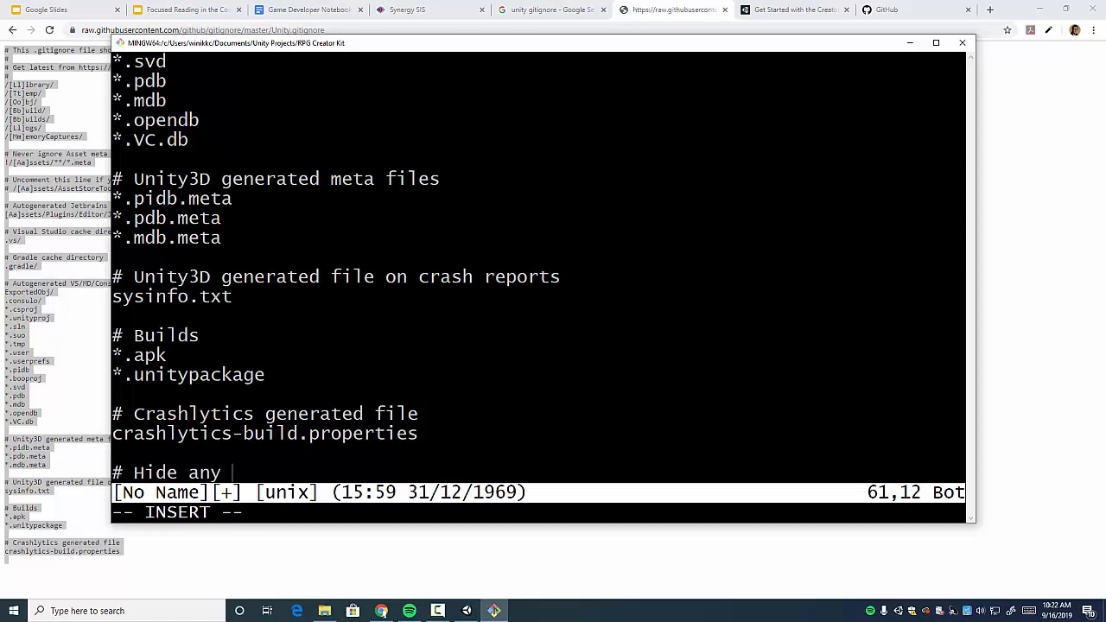
text(ginormous)
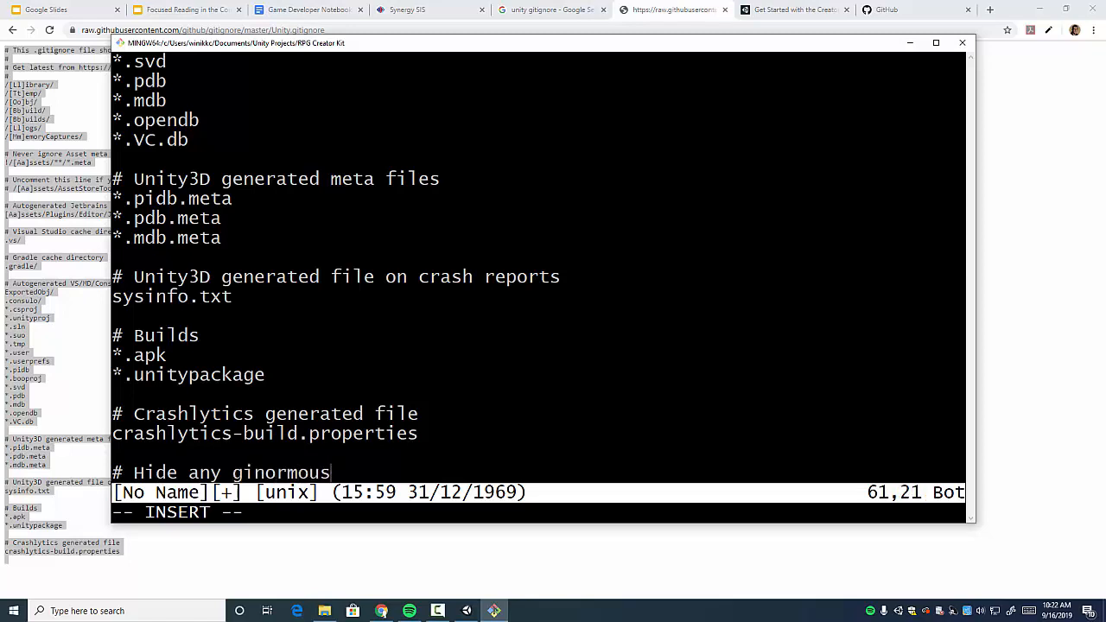
text(P)
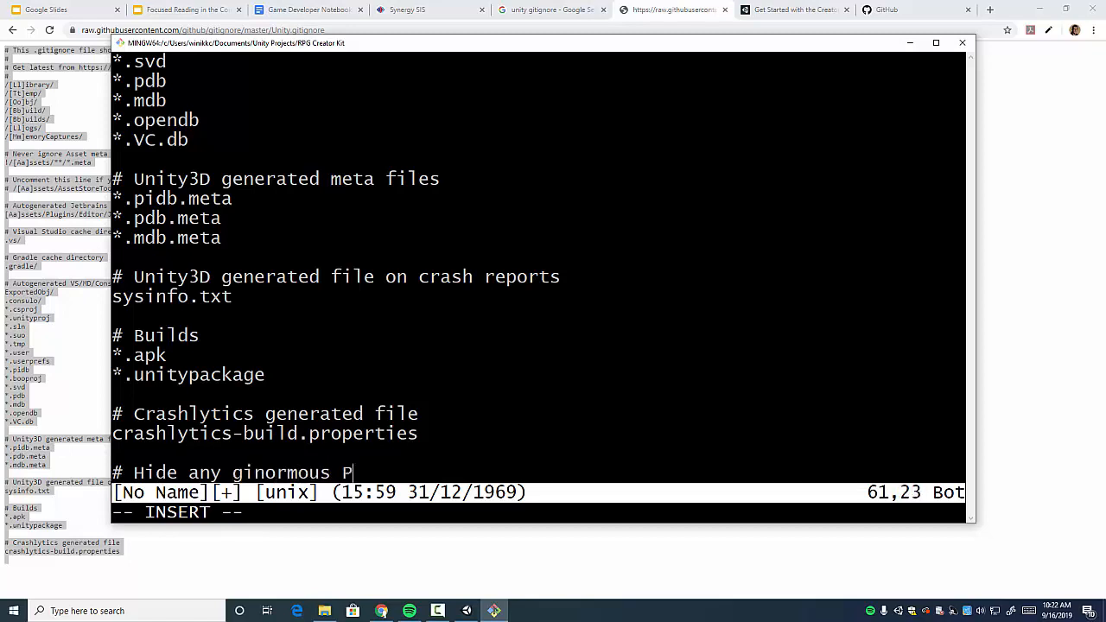
text(SD)
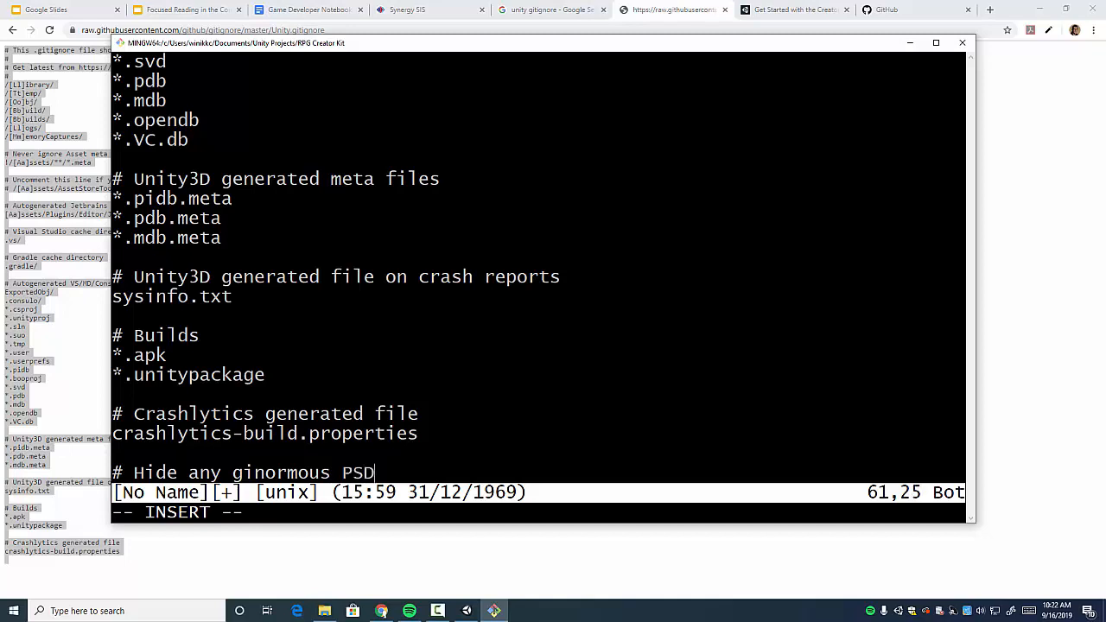
text(file)
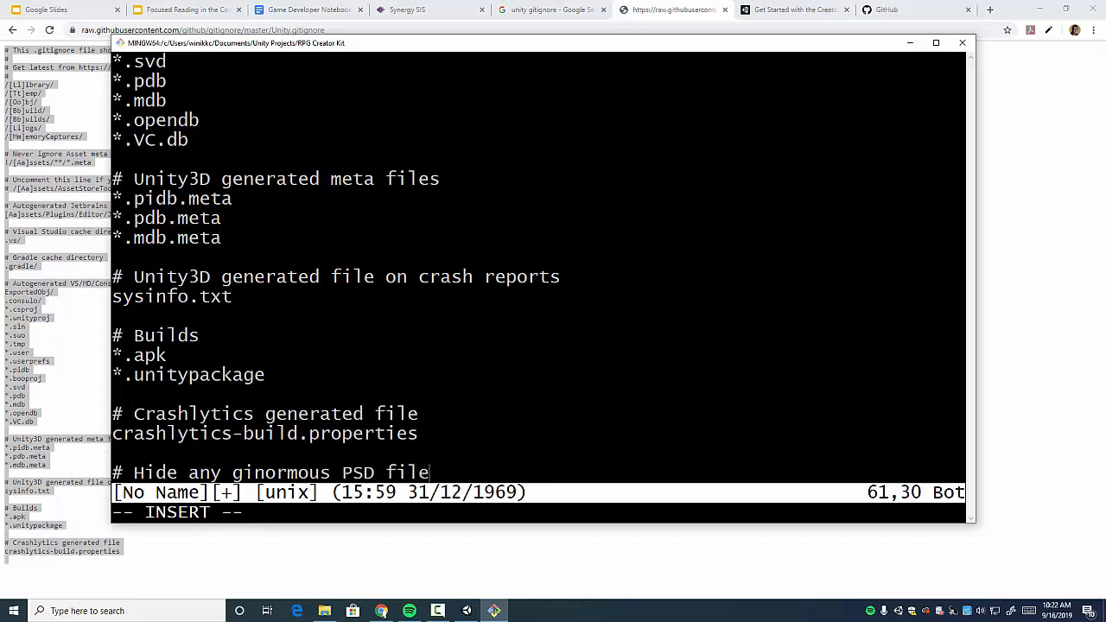
text(s)
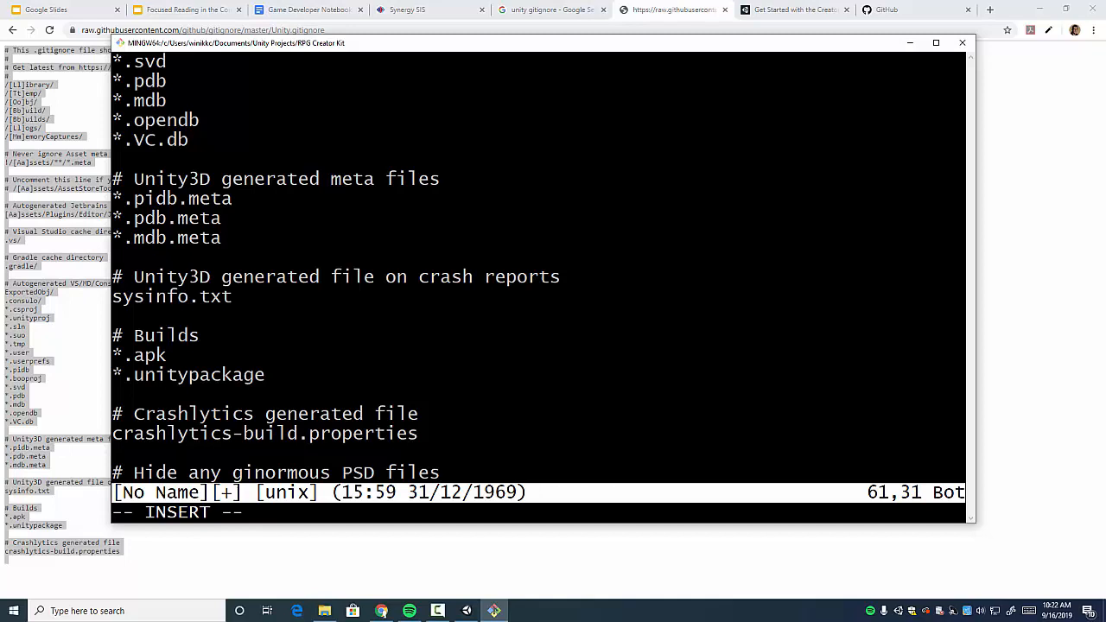
scroll(down, 3)
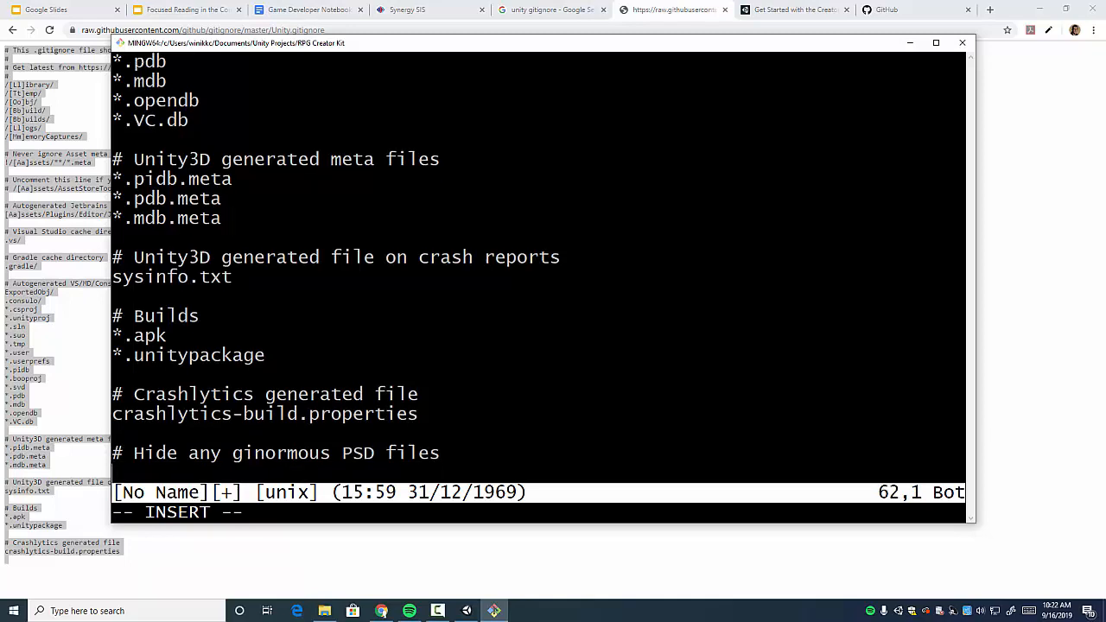
text(*.)
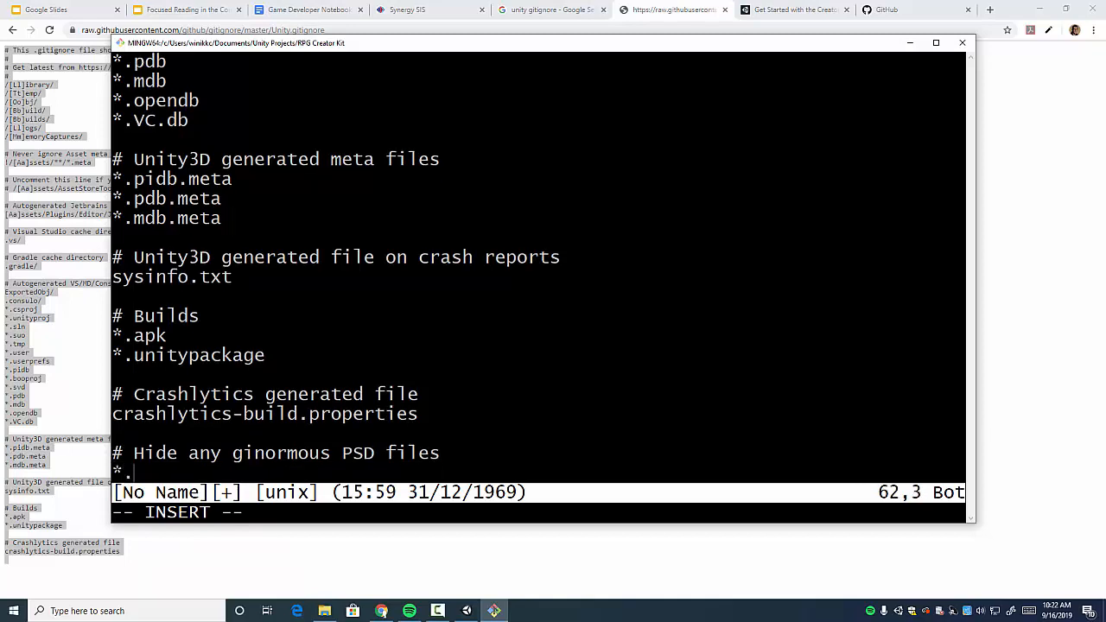
text(psd)
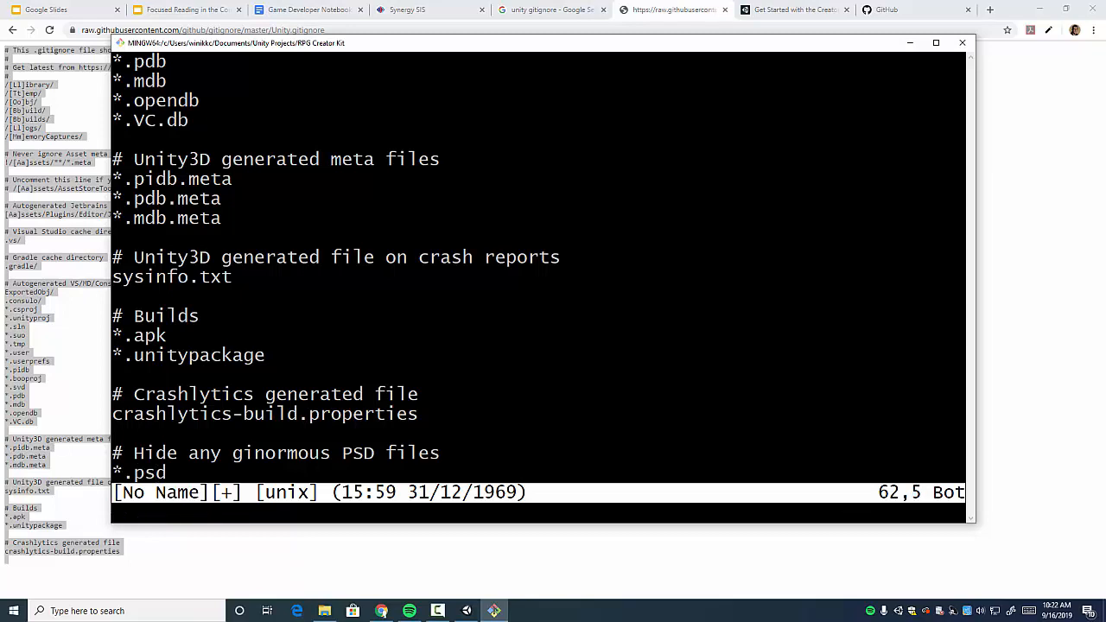
Write the buffer out as .gitignore with :wq and exit Vim
text(:)
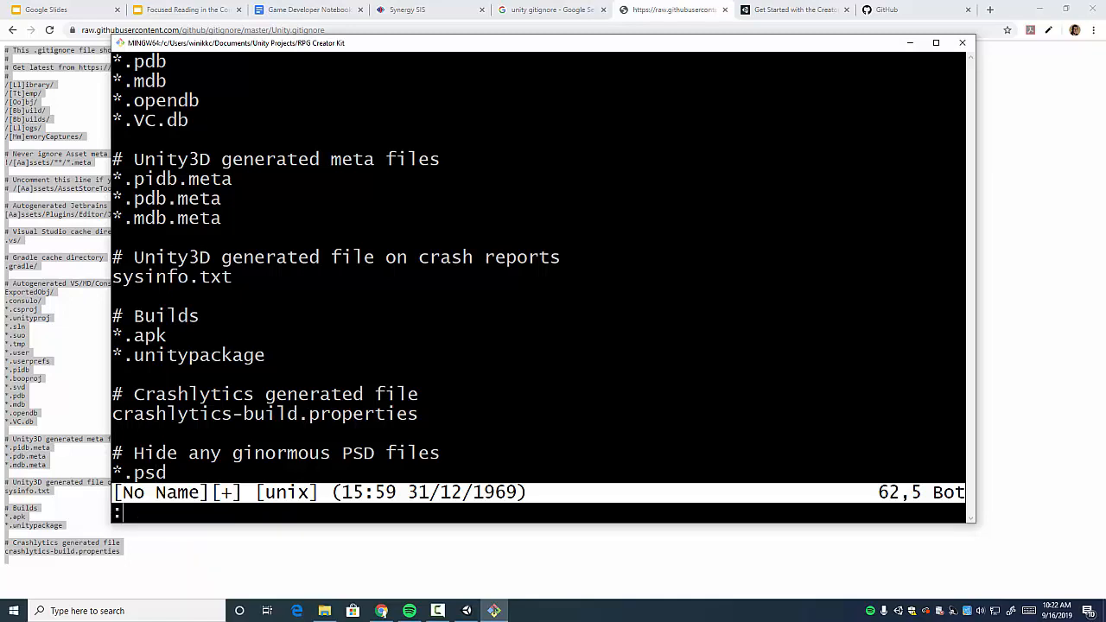
text(:wq)
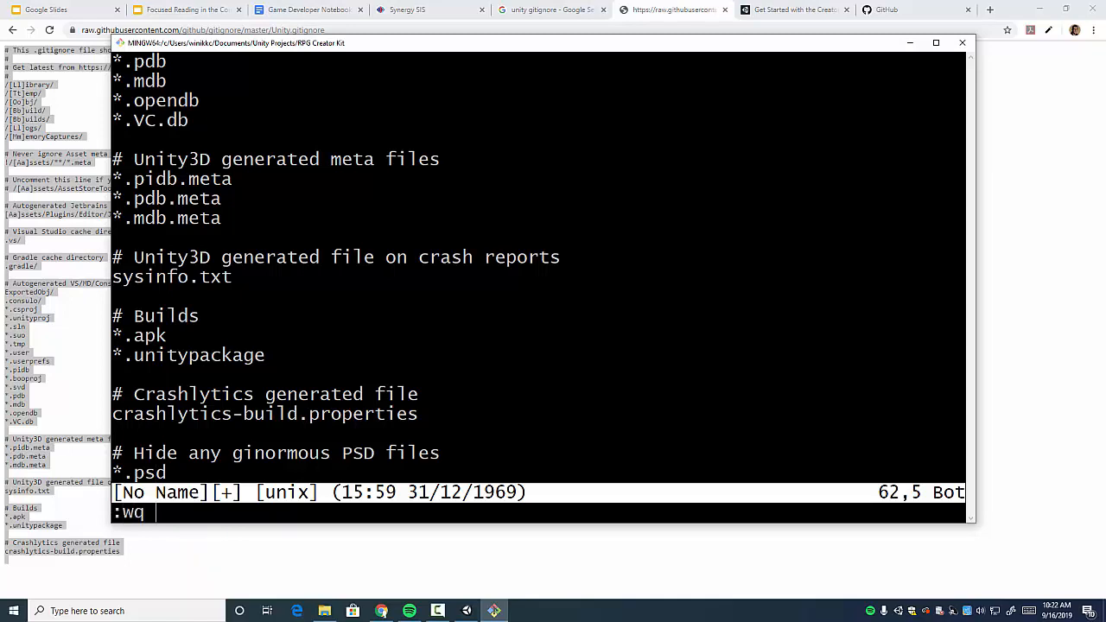
text(.g)
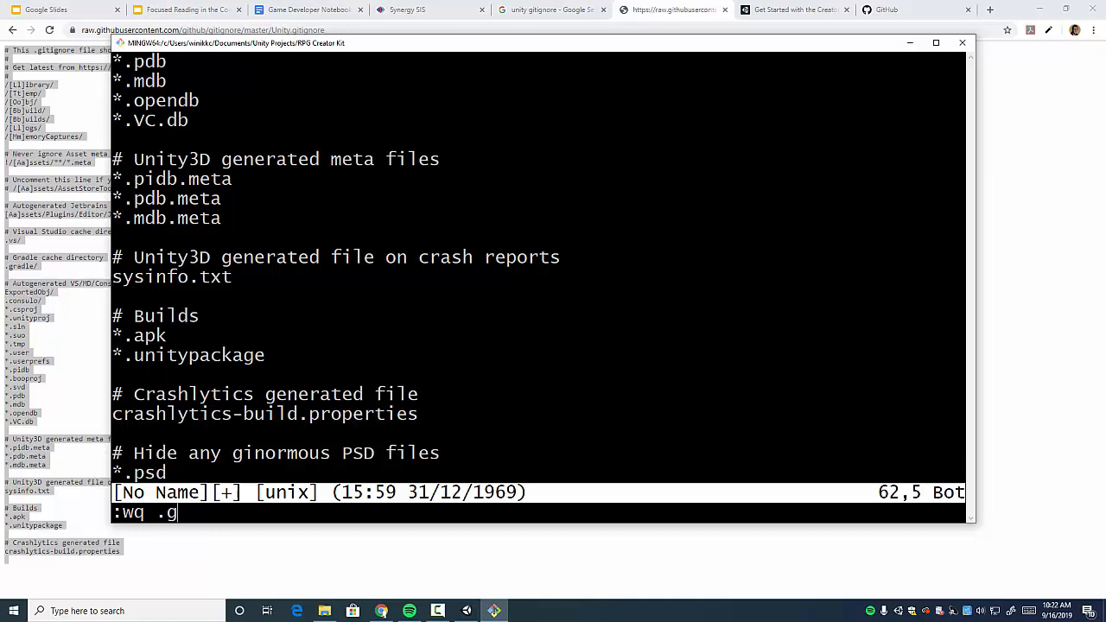
text(itignor)
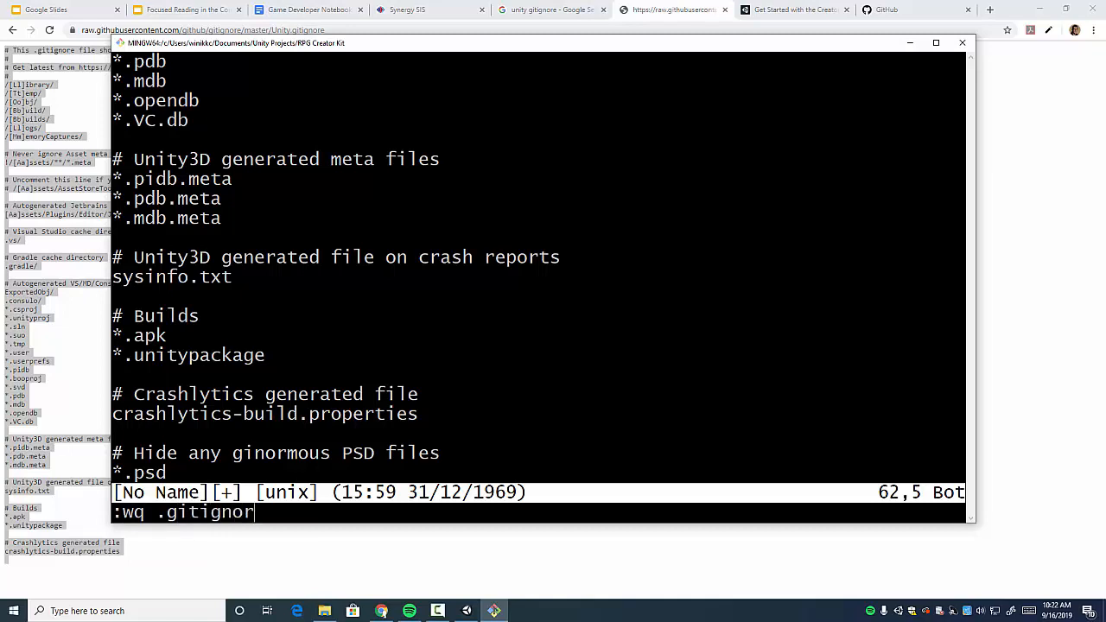
text(e)
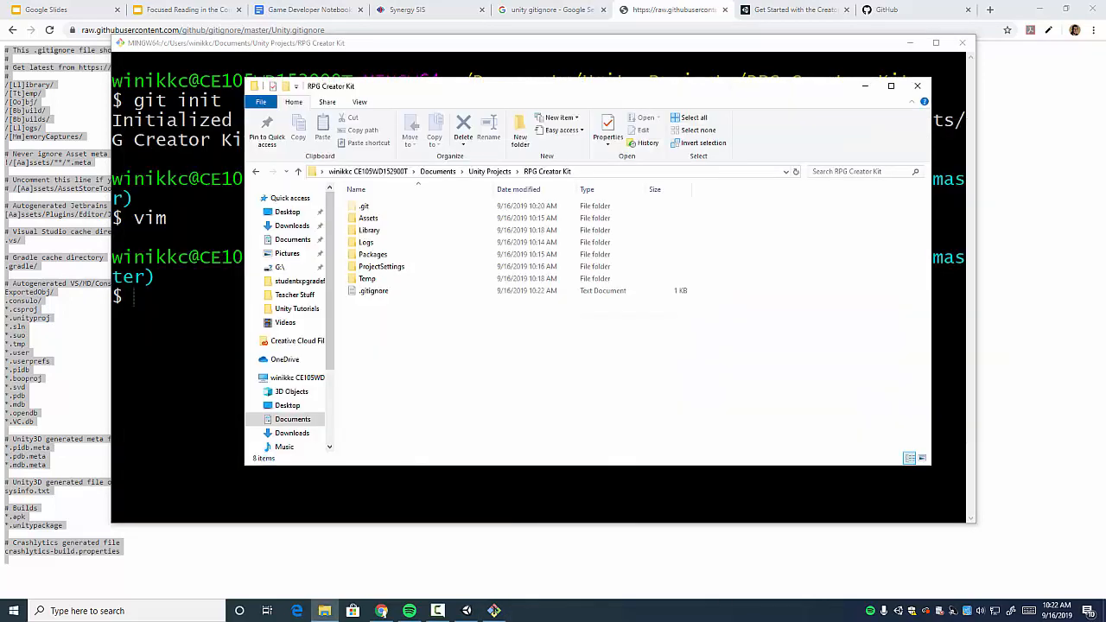
Turn off Hidden items in File Explorer's View tab, then check git status
click(373, 290)
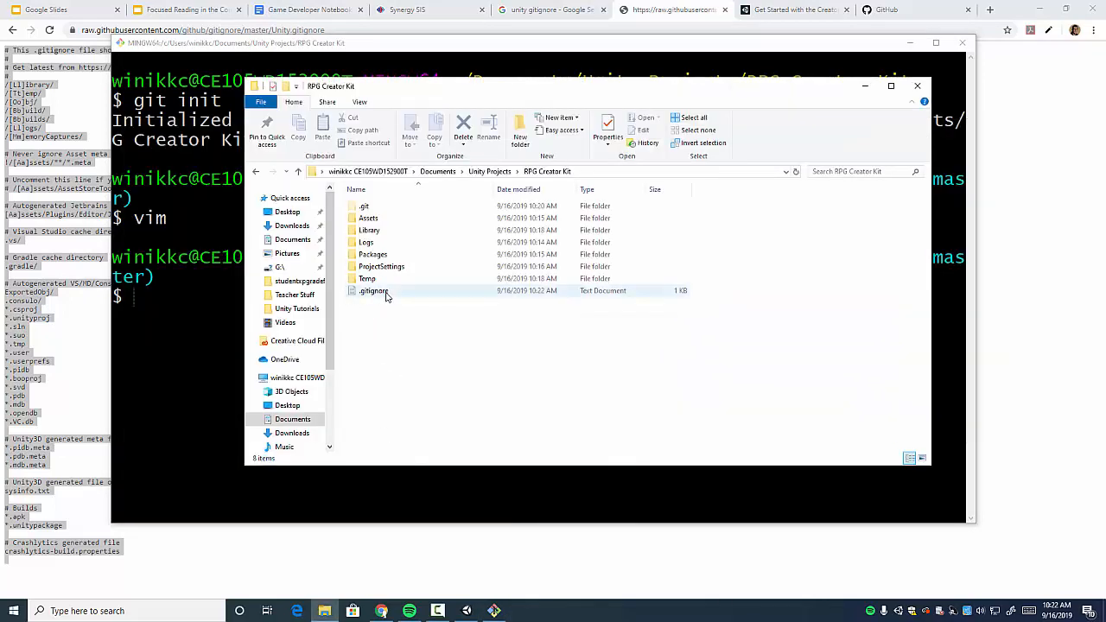
mouse_move(374, 291)
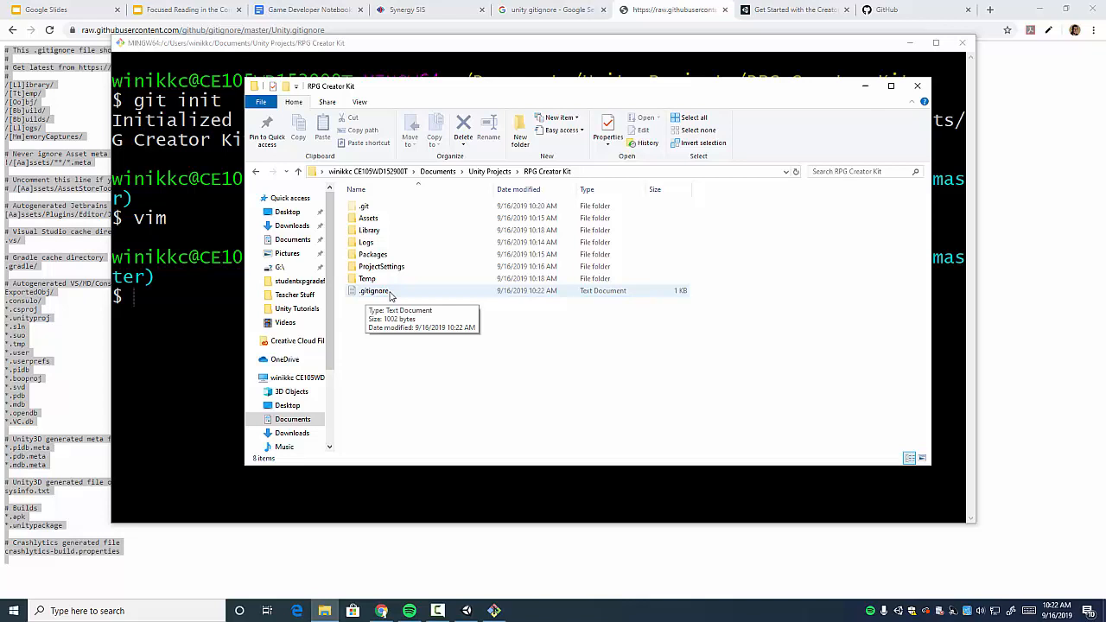
mouse_move(502, 298)
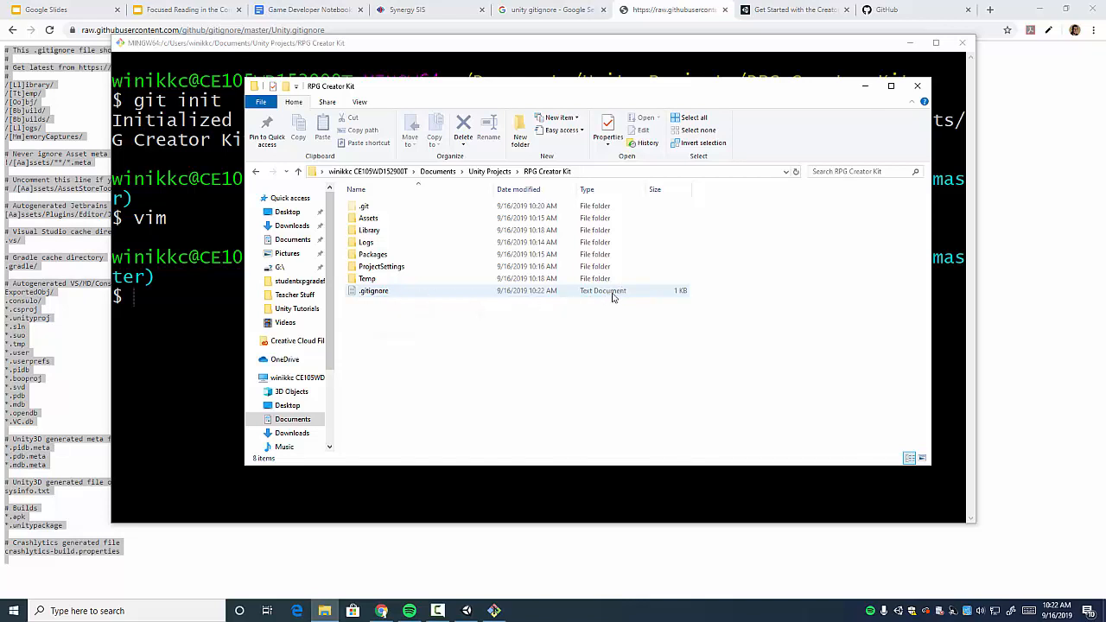
click(360, 102)
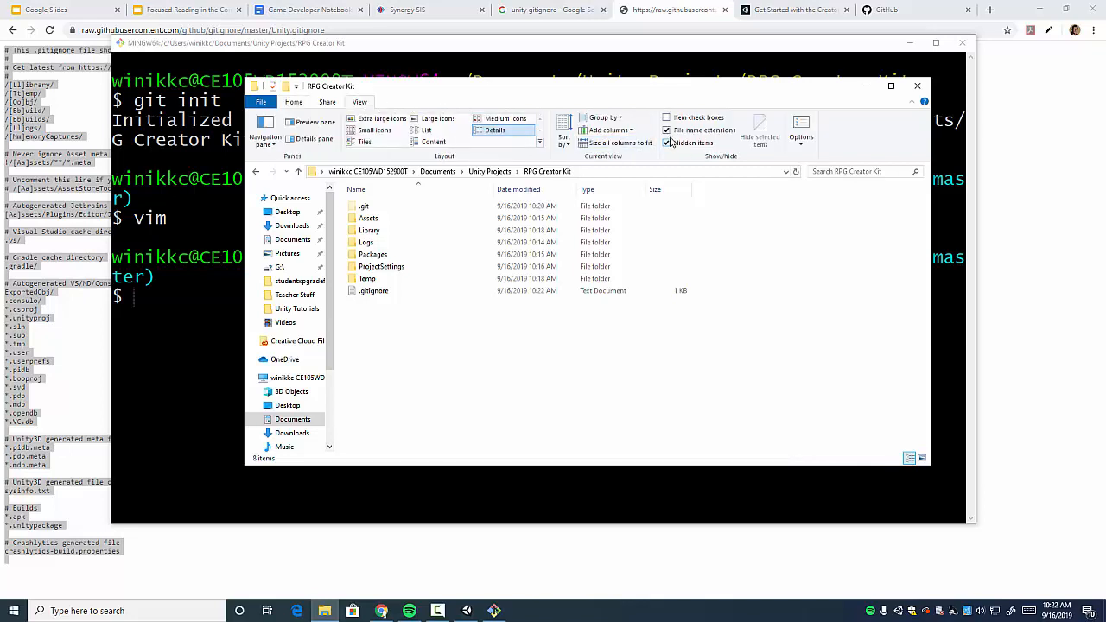
mouse_move(668, 130)
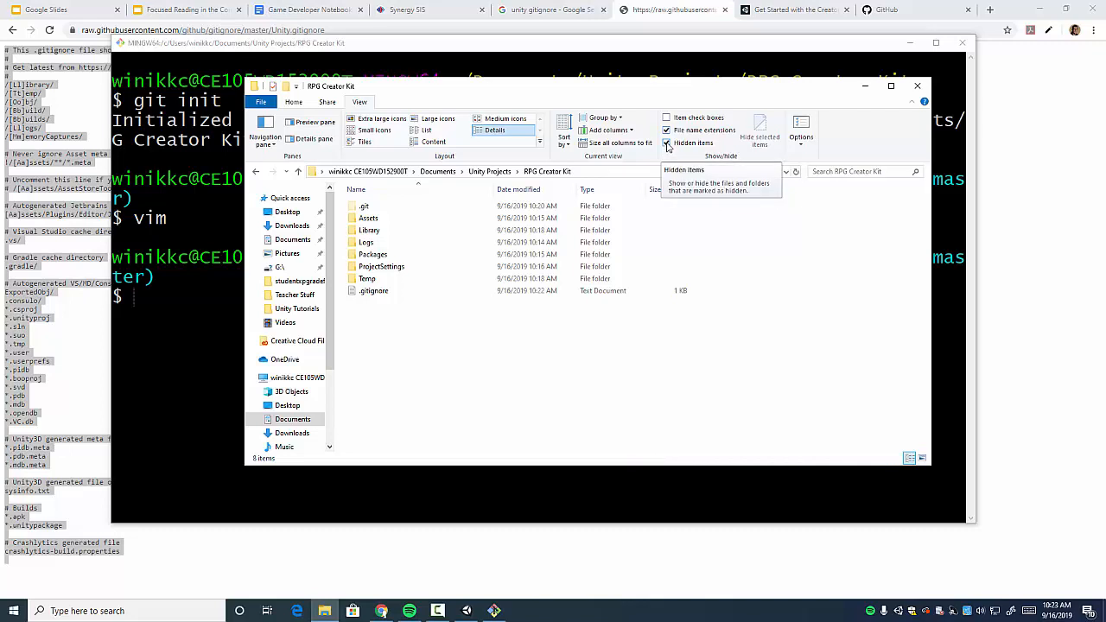
click(667, 143)
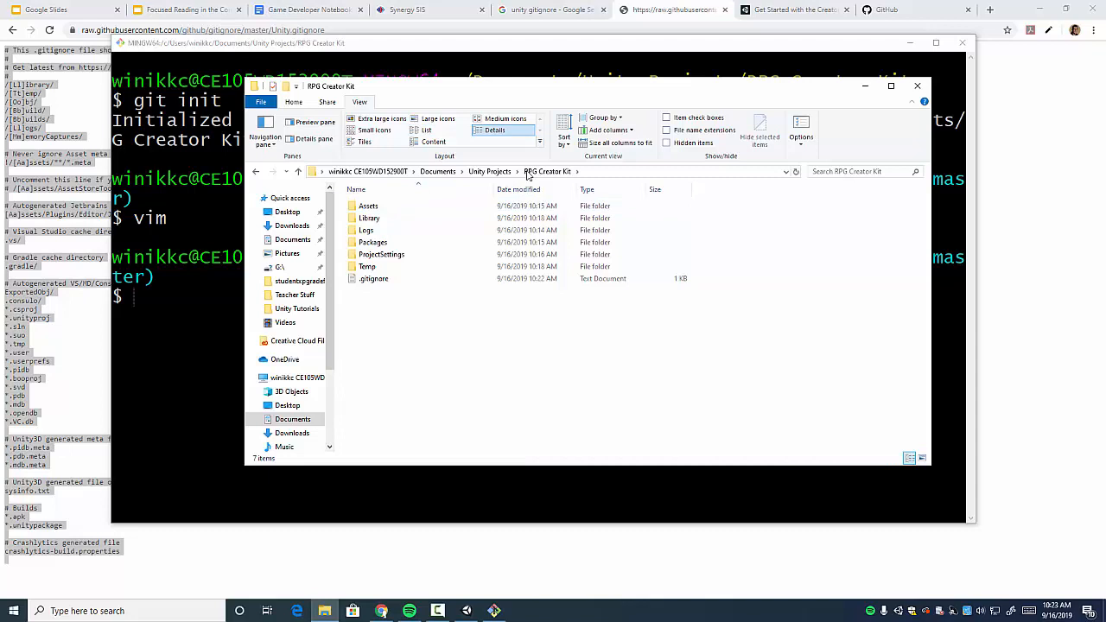
click(372, 242)
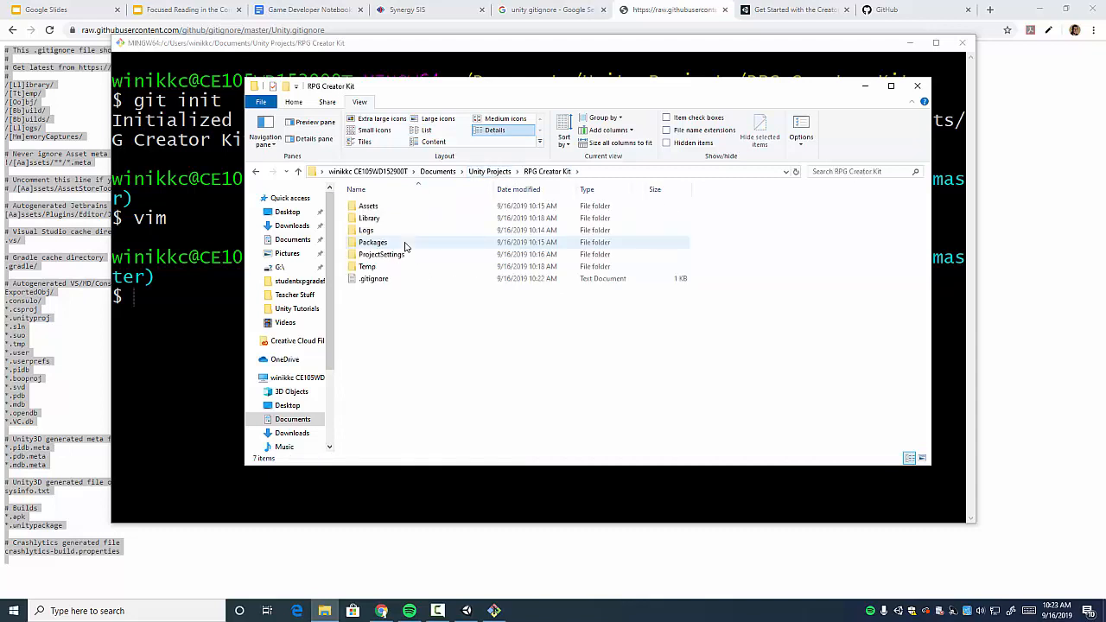
mouse_move(396, 278)
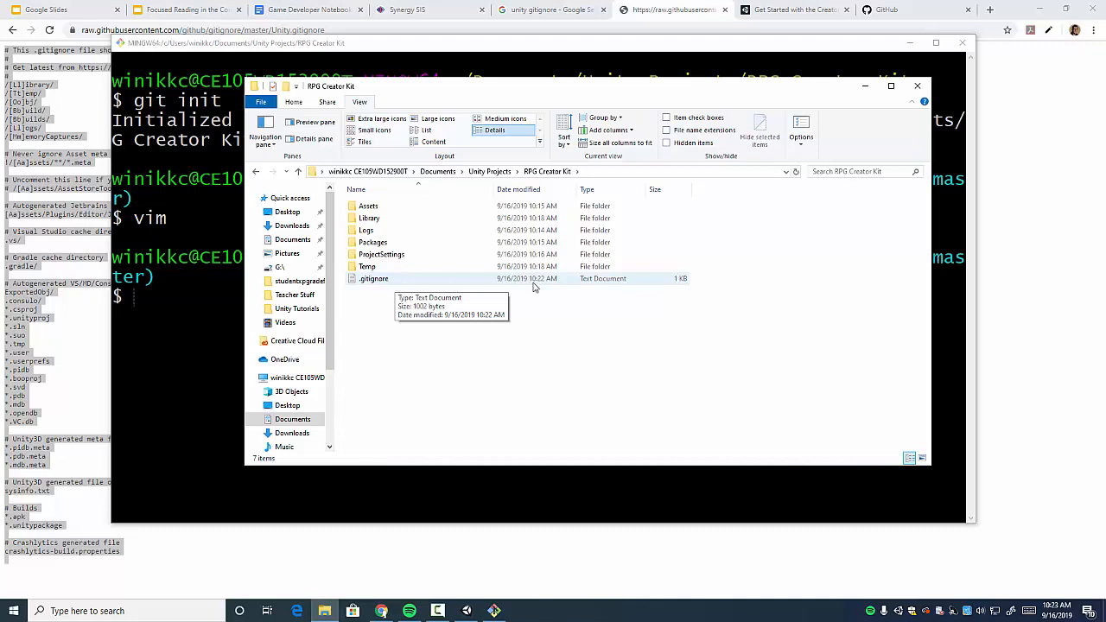
mouse_move(377, 288)
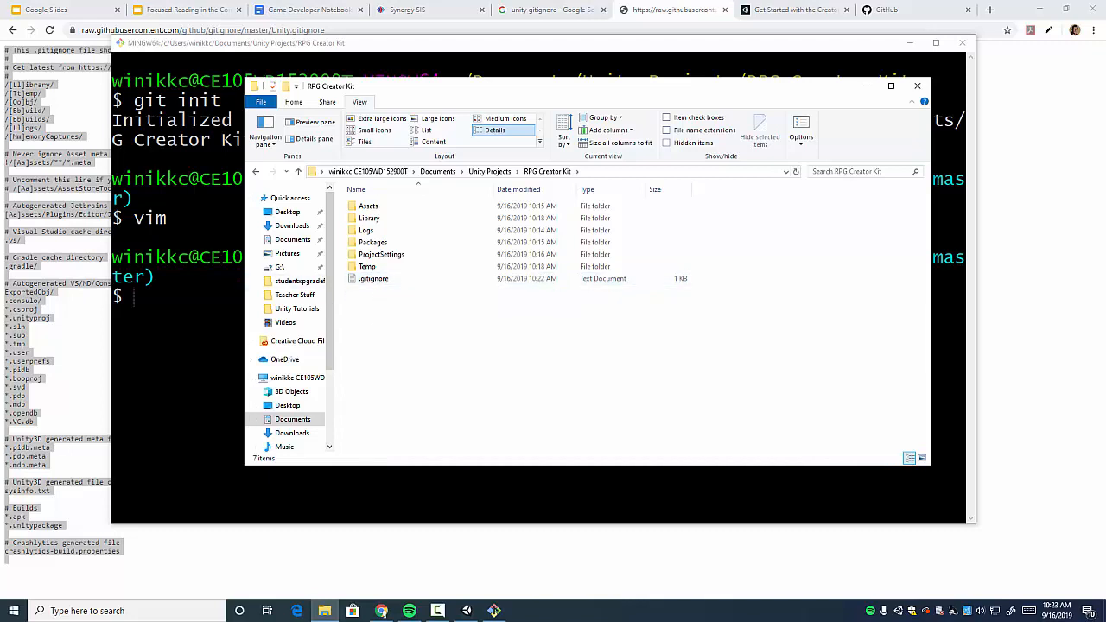
text(git status)
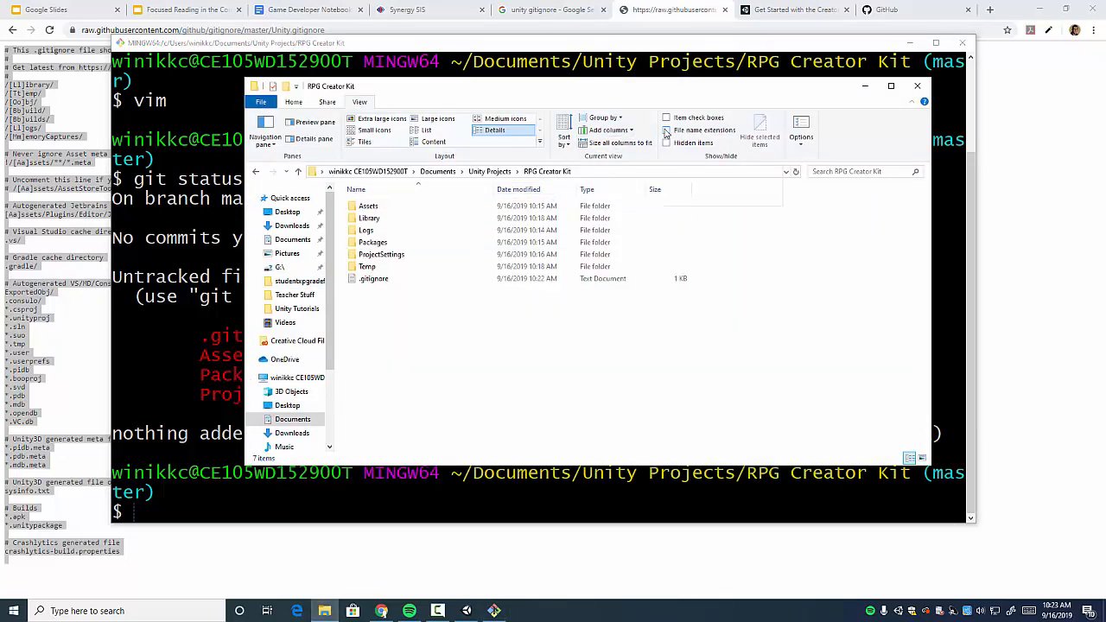
Run git add .gitignore, then commit it with the message 'adding gitignore'
click(667, 143)
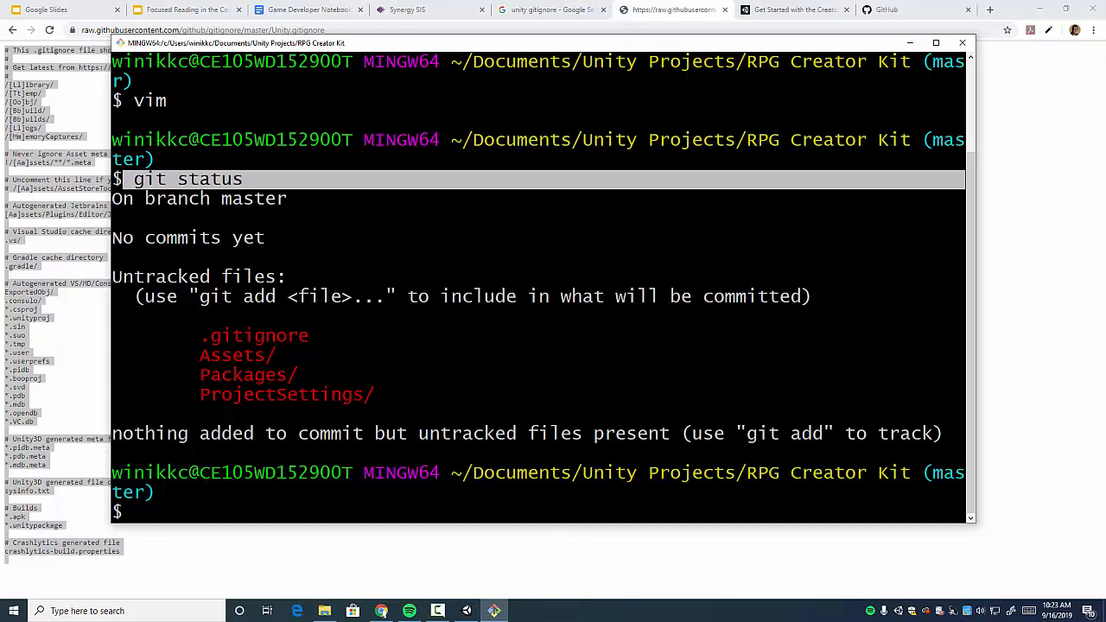
text(git add)
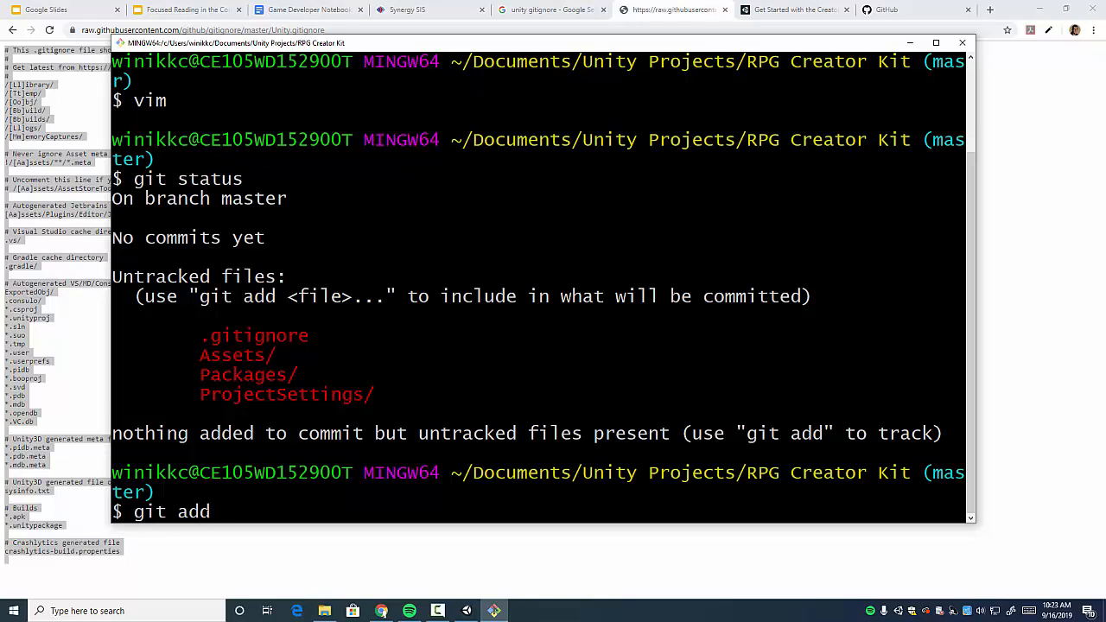
text(.giti)
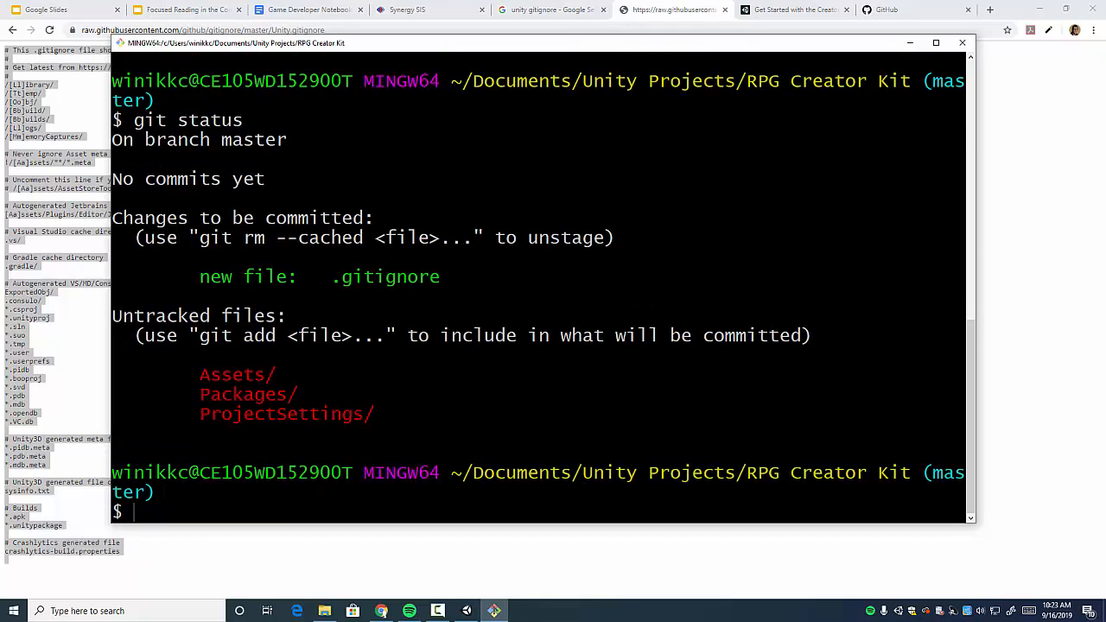
text(git commit -)
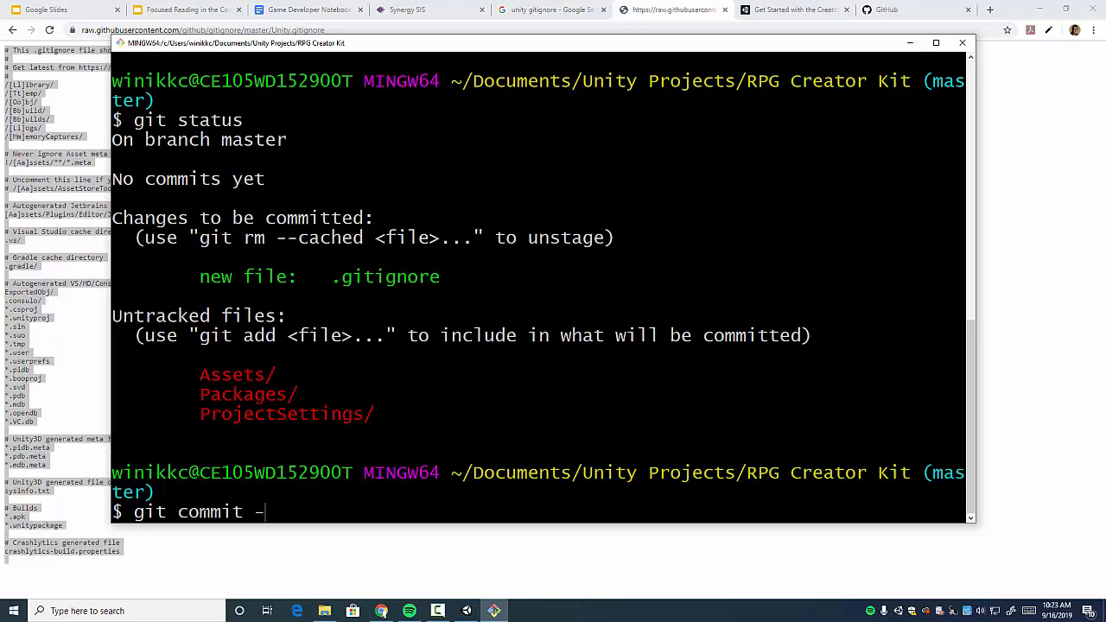
text(m "adding)
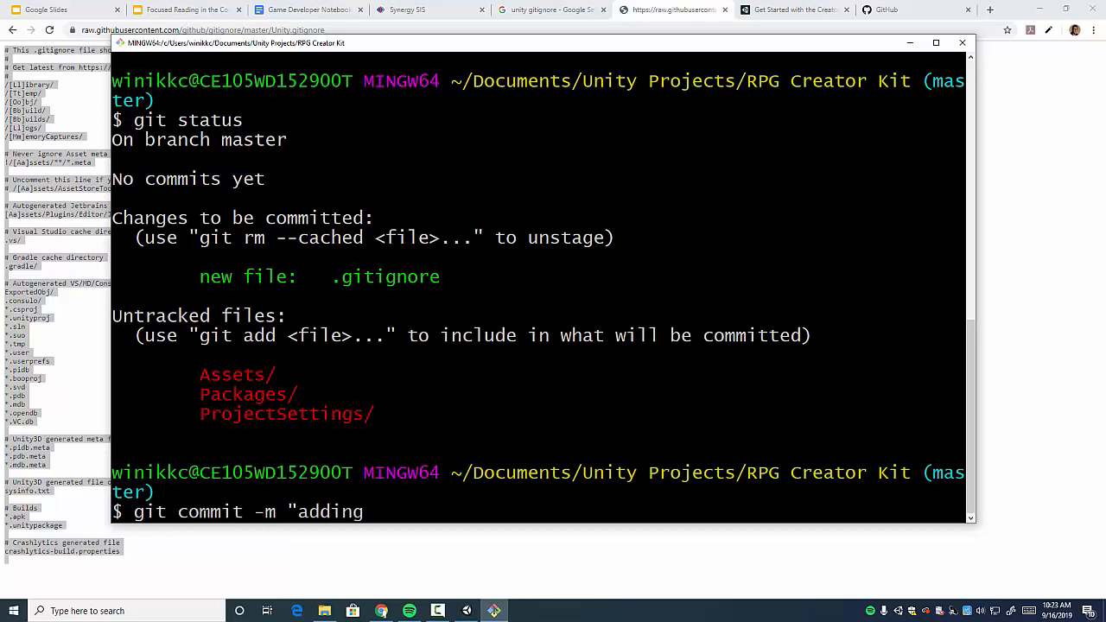
text(gitignore)
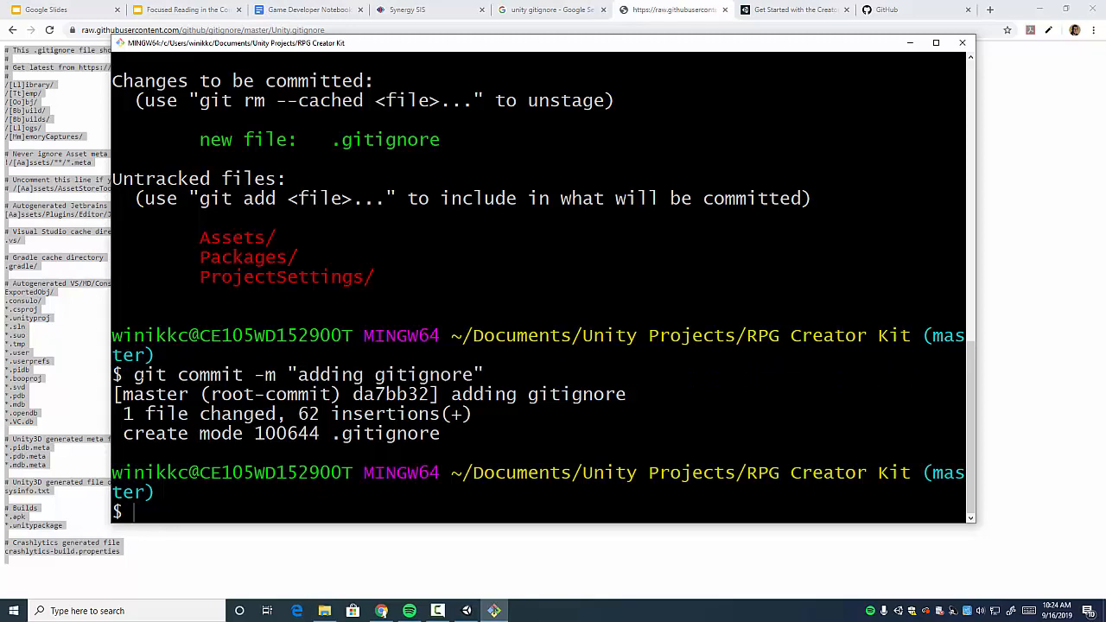
Check git status, then stage Assets, Packages and ProjectSettings with git add
double_click(327, 374)
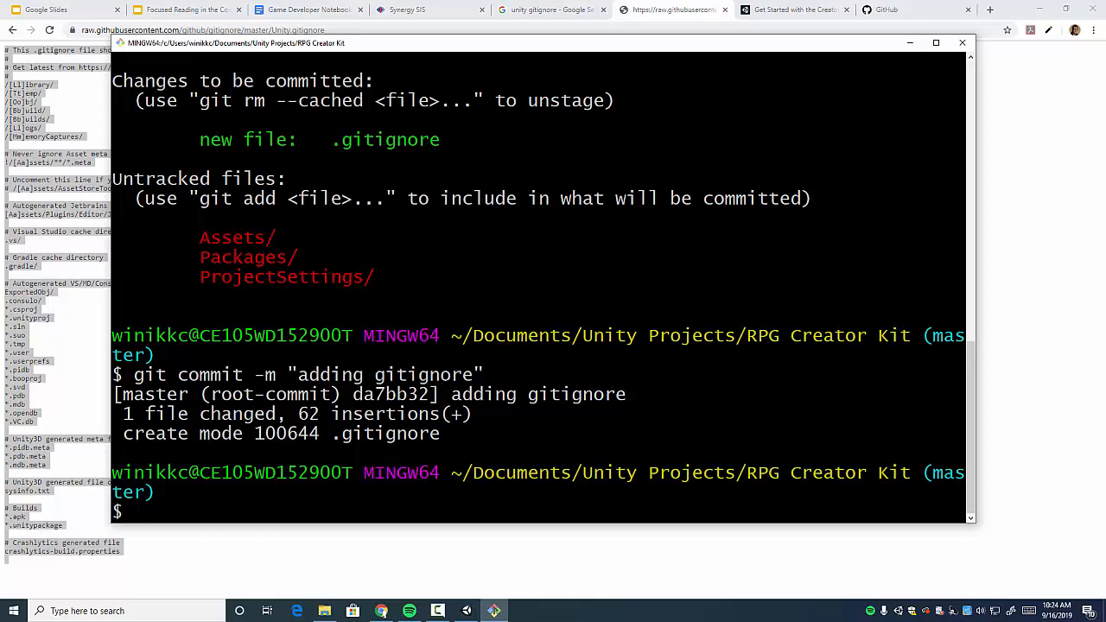
text(git)
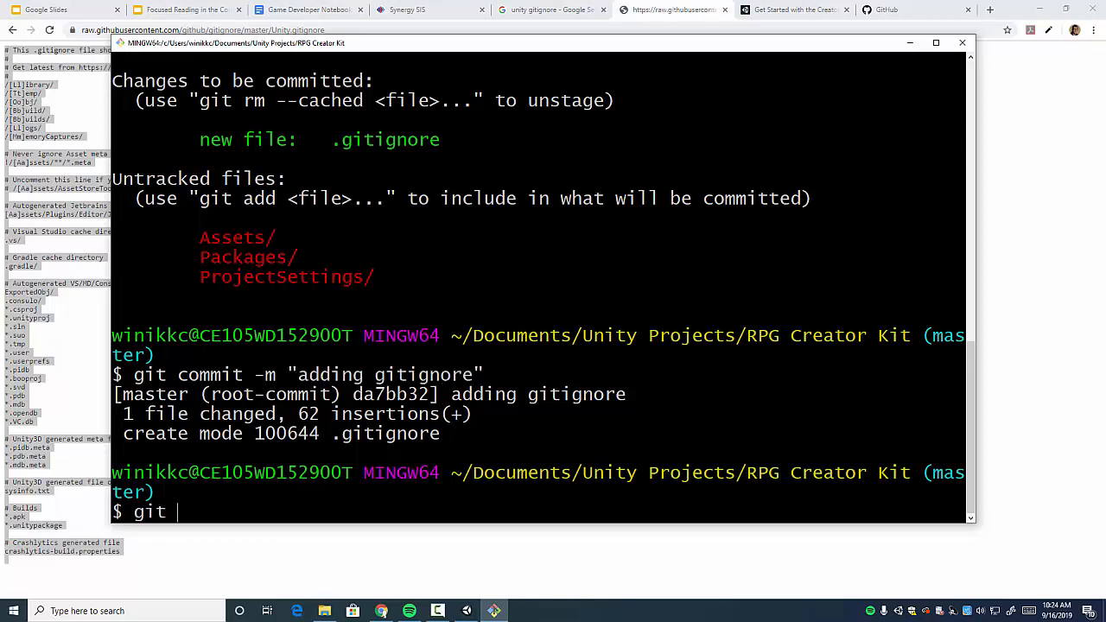
text(status)
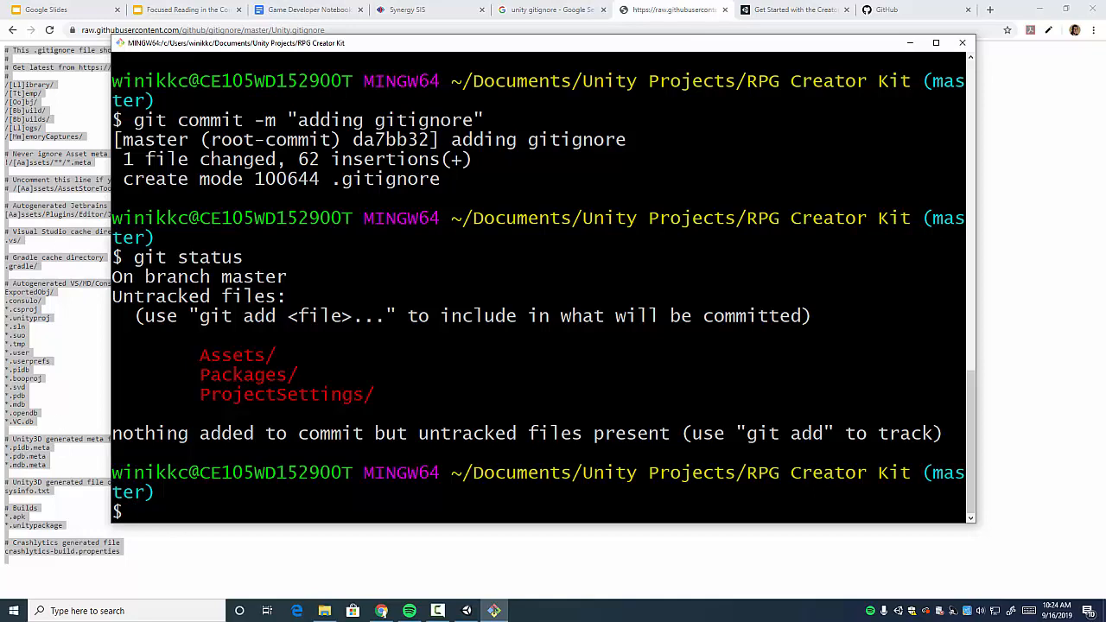
text(git add .)
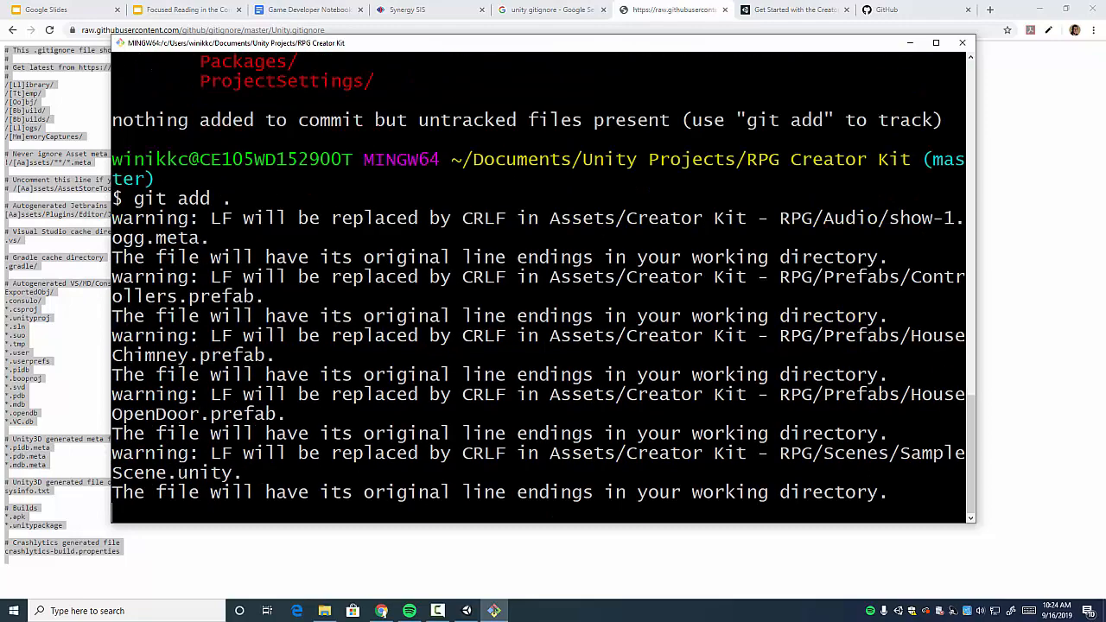
scroll(down, 3)
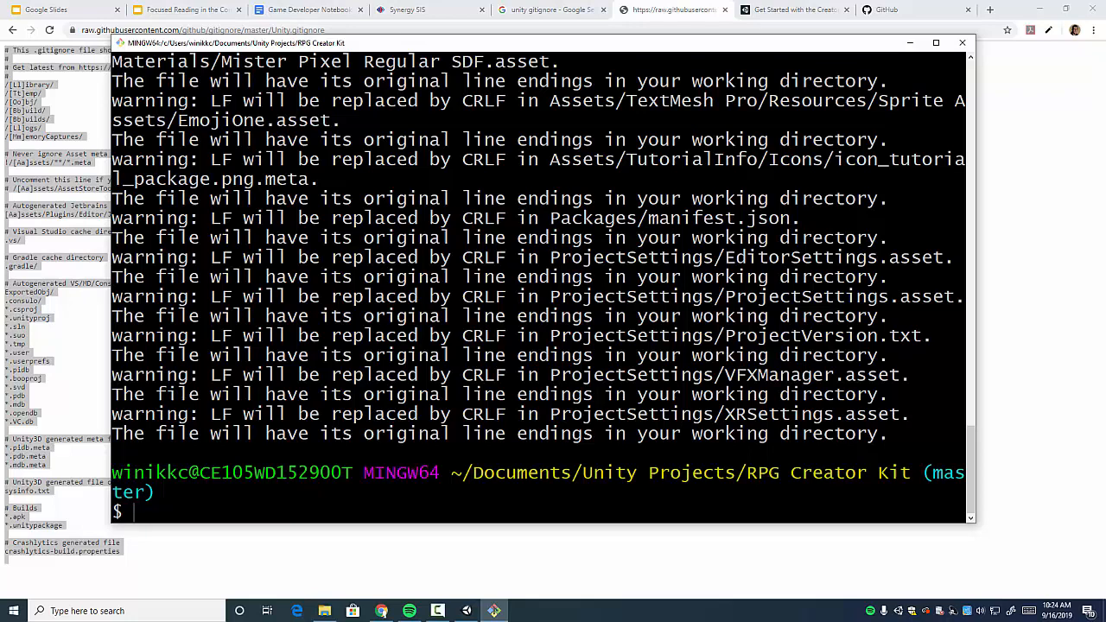
Commit the staged files with an 'adding starter files to…' message and confirm a clean status
text(git)
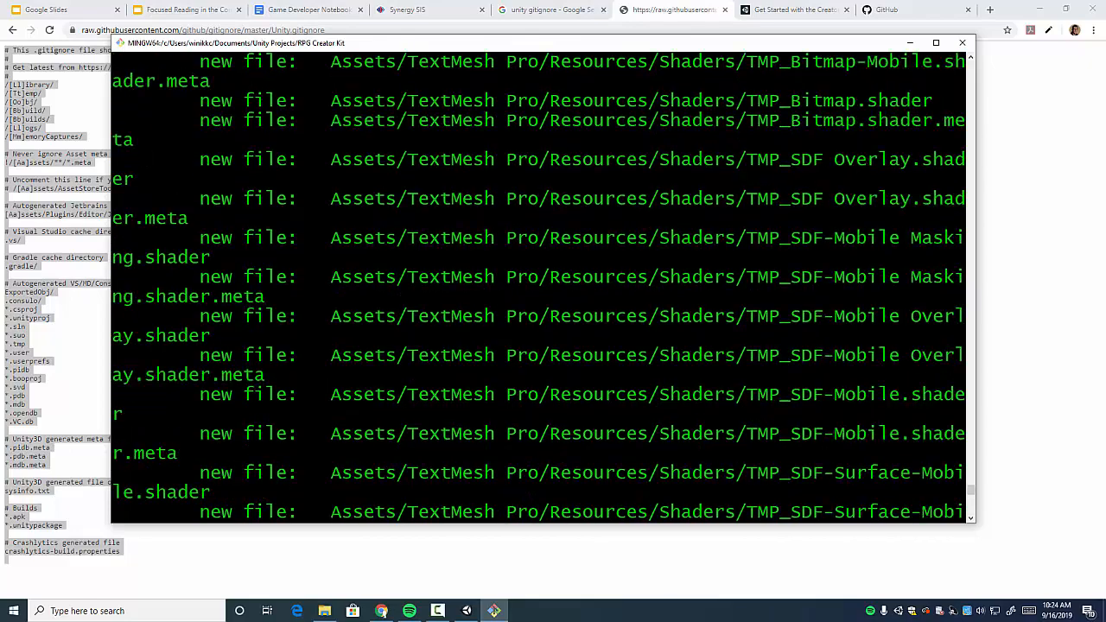
scroll(down, 3)
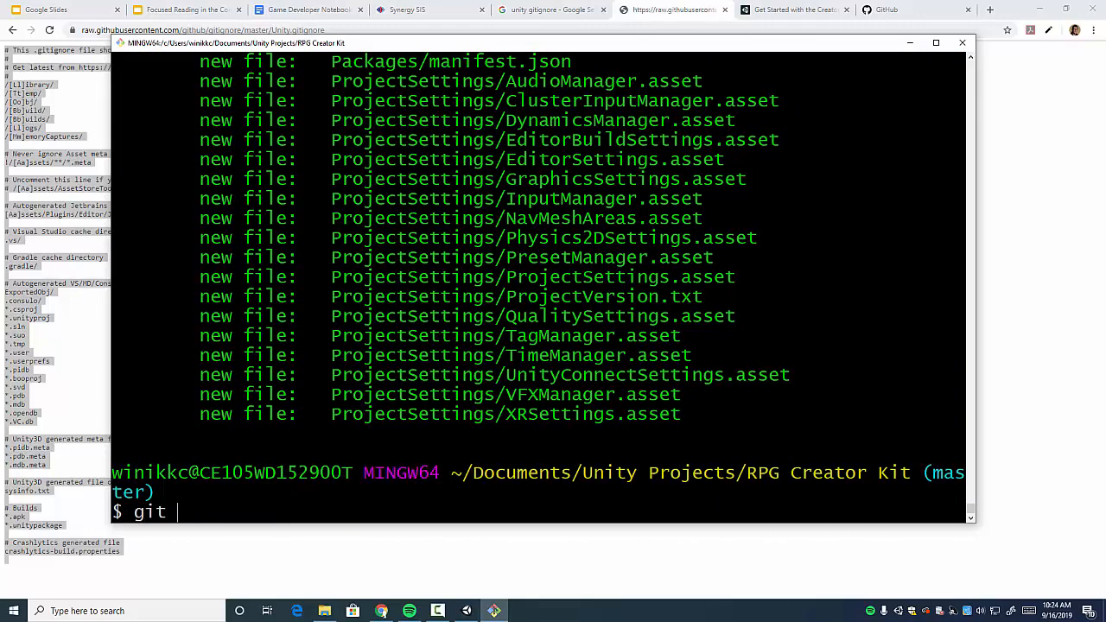
text(commit -m "a)
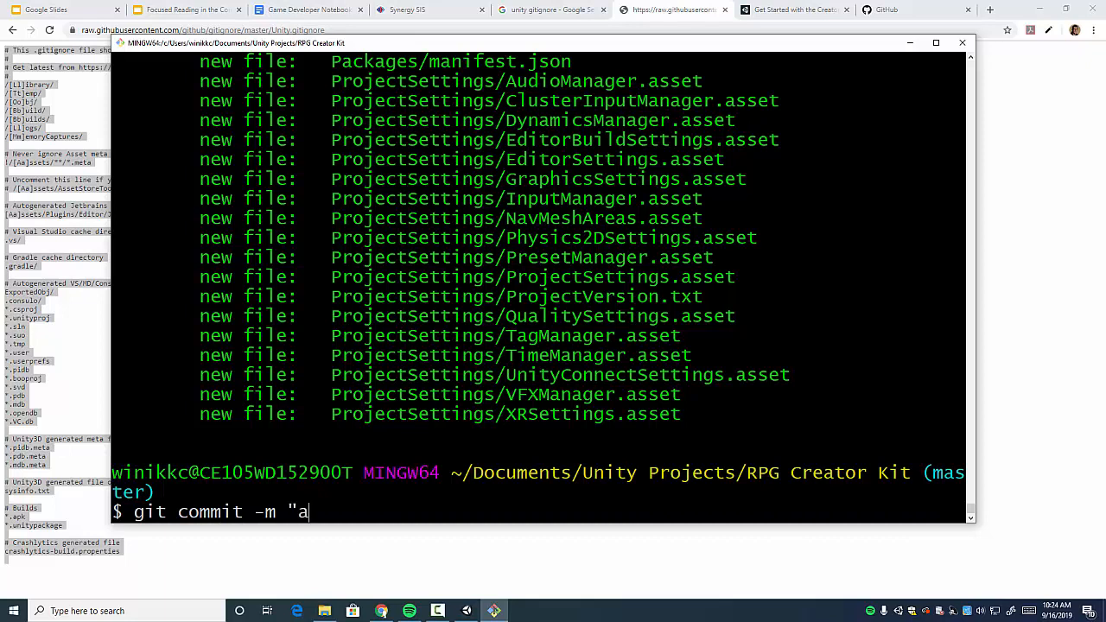
text(dding)
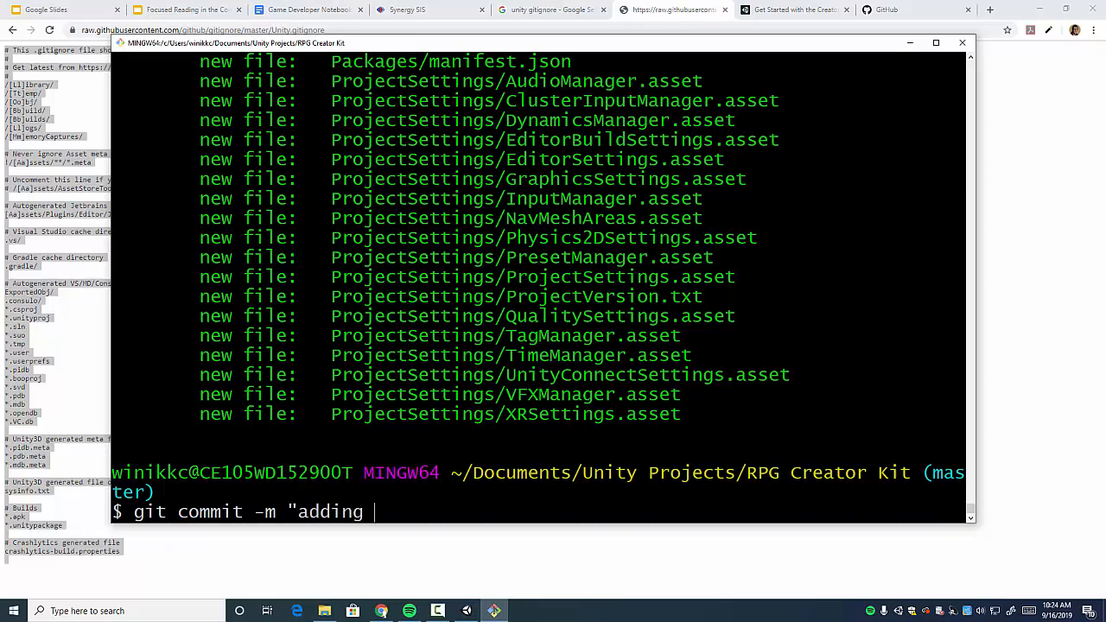
text(starter files to)
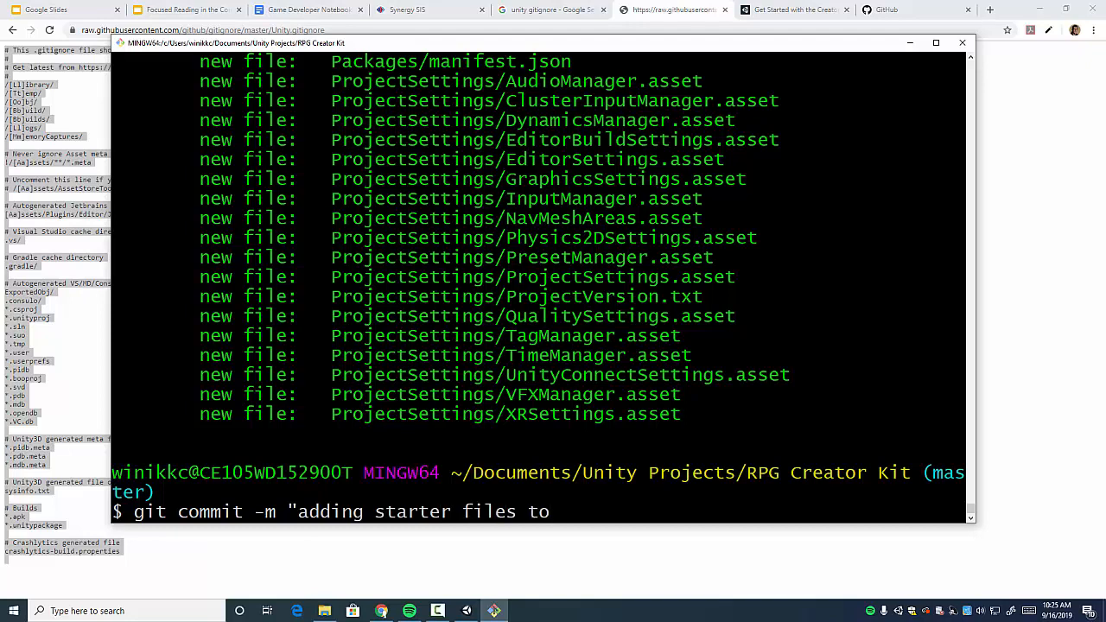
text(git")
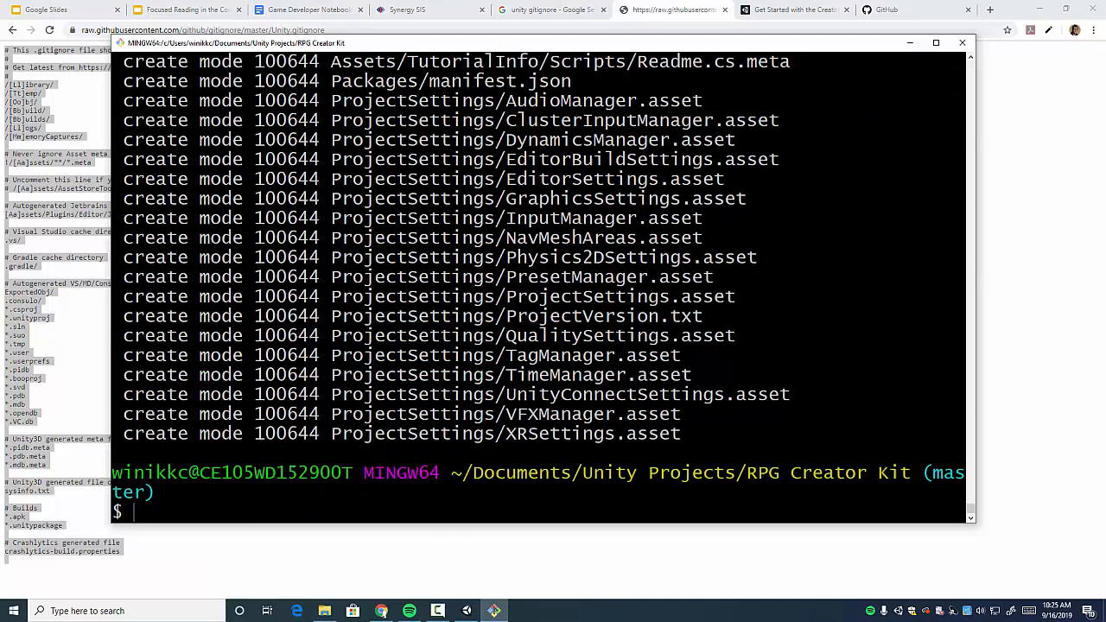
text(git status)
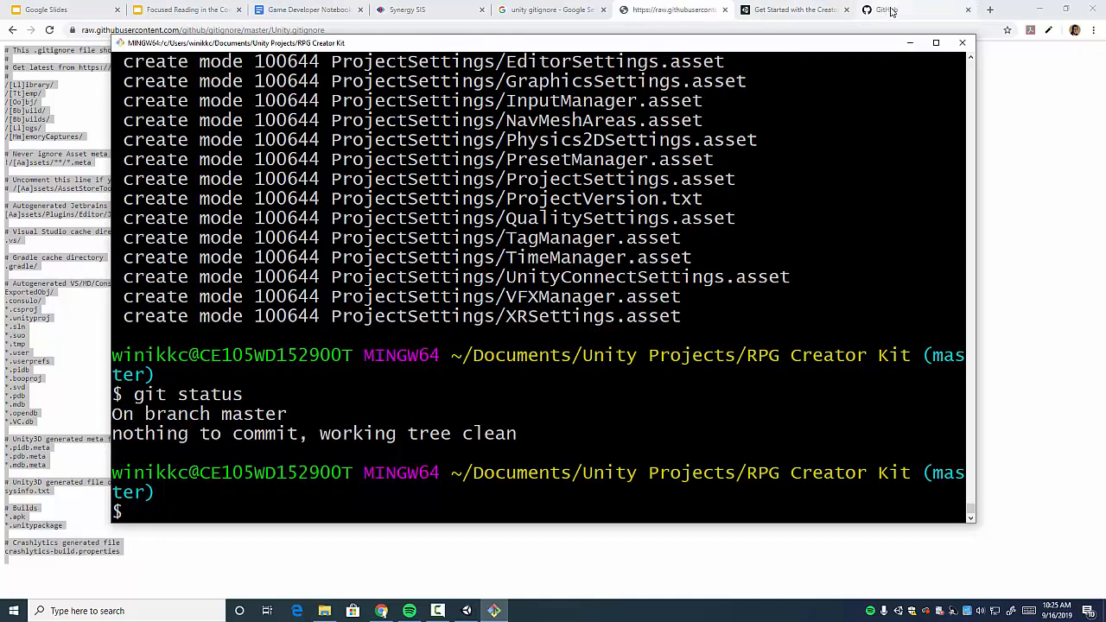
Create a public GitHub repository named 'Unity RPG Creator Kit Project' from the + menu
click(886, 9)
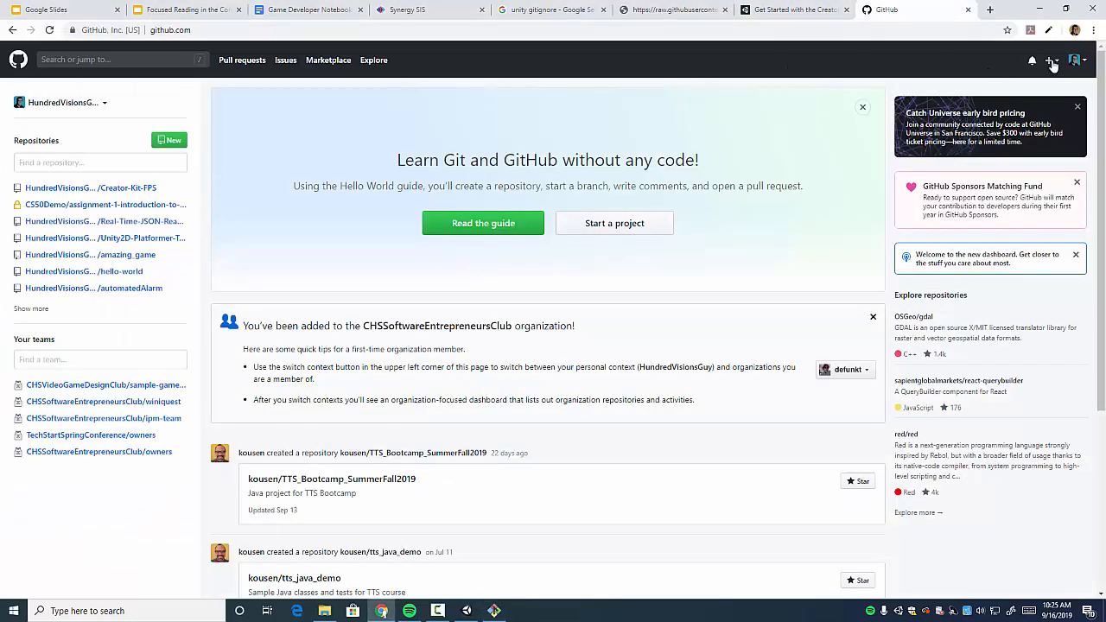
click(1050, 60)
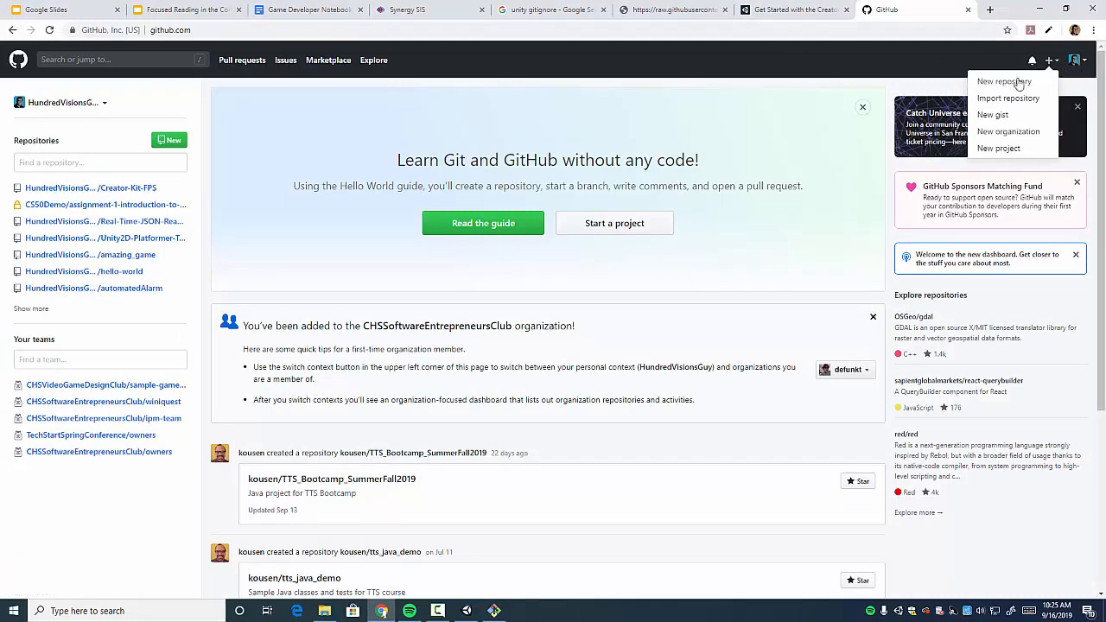
click(1004, 80)
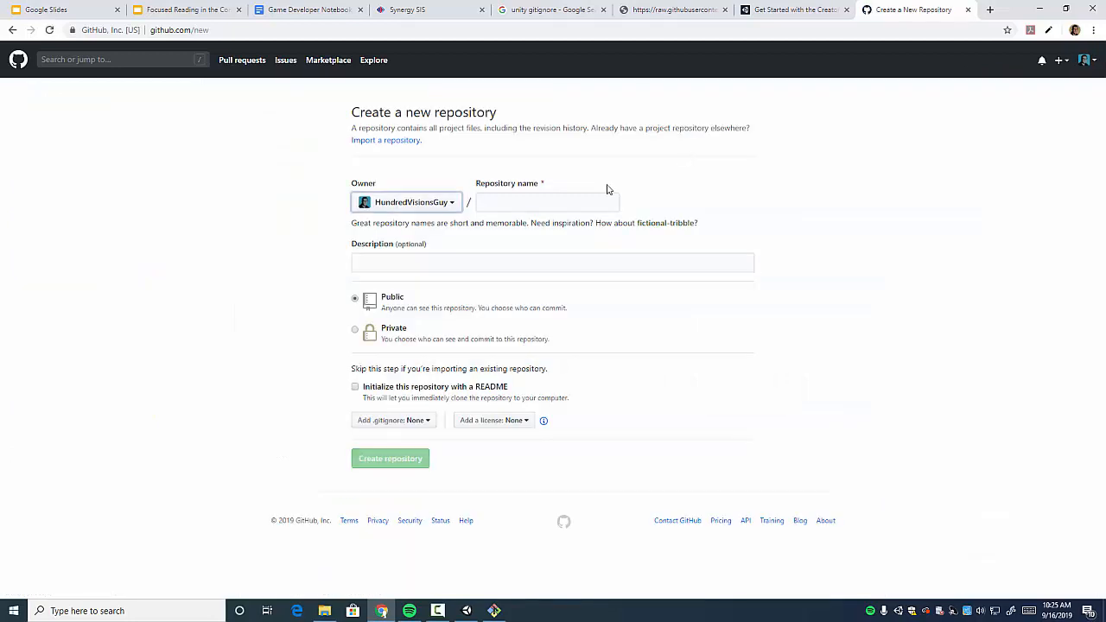
click(547, 202)
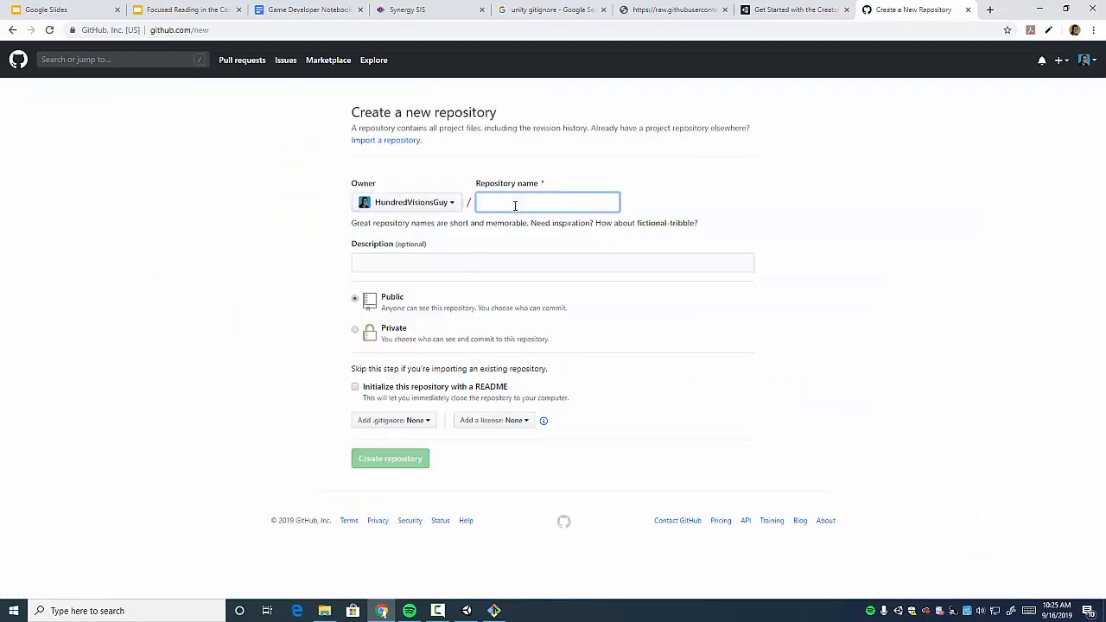
text(Unity RPG Creator Kit P)
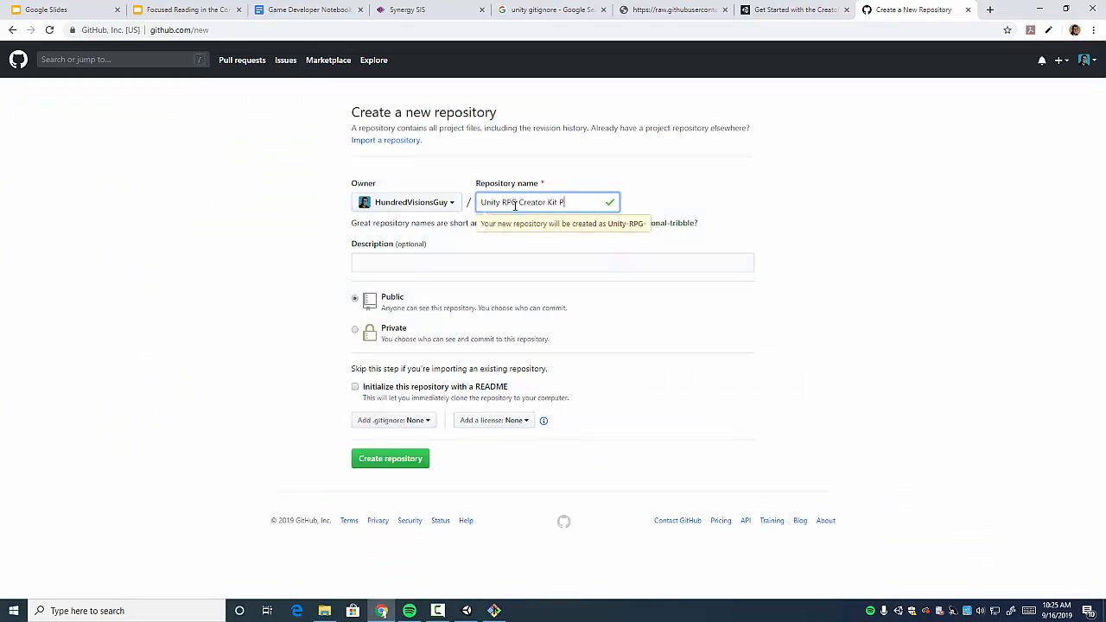
text(roject)
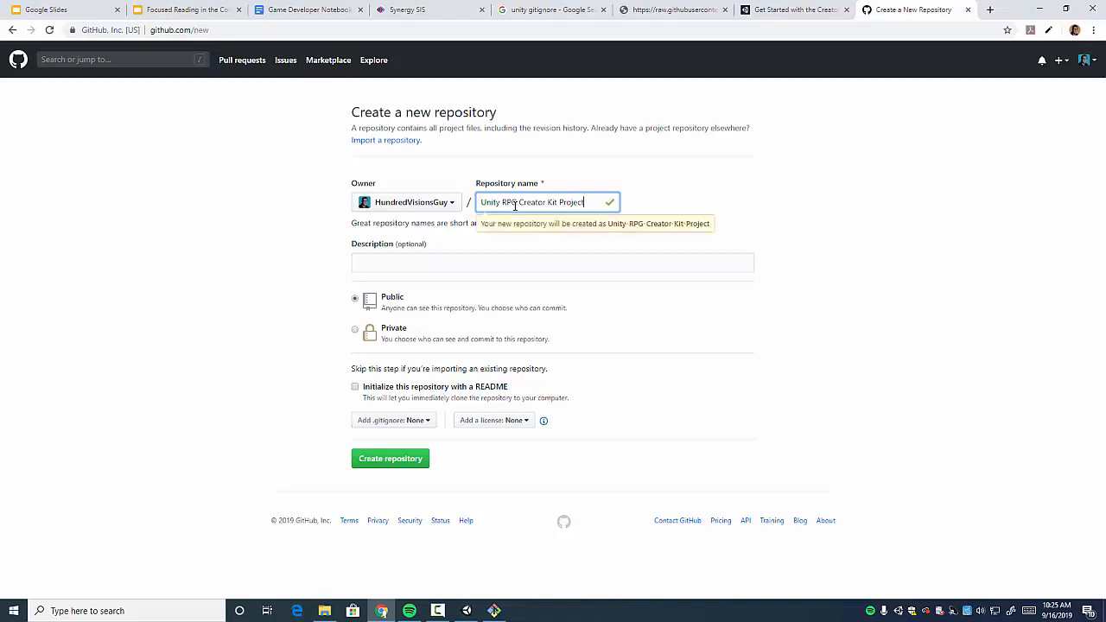
mouse_move(628, 232)
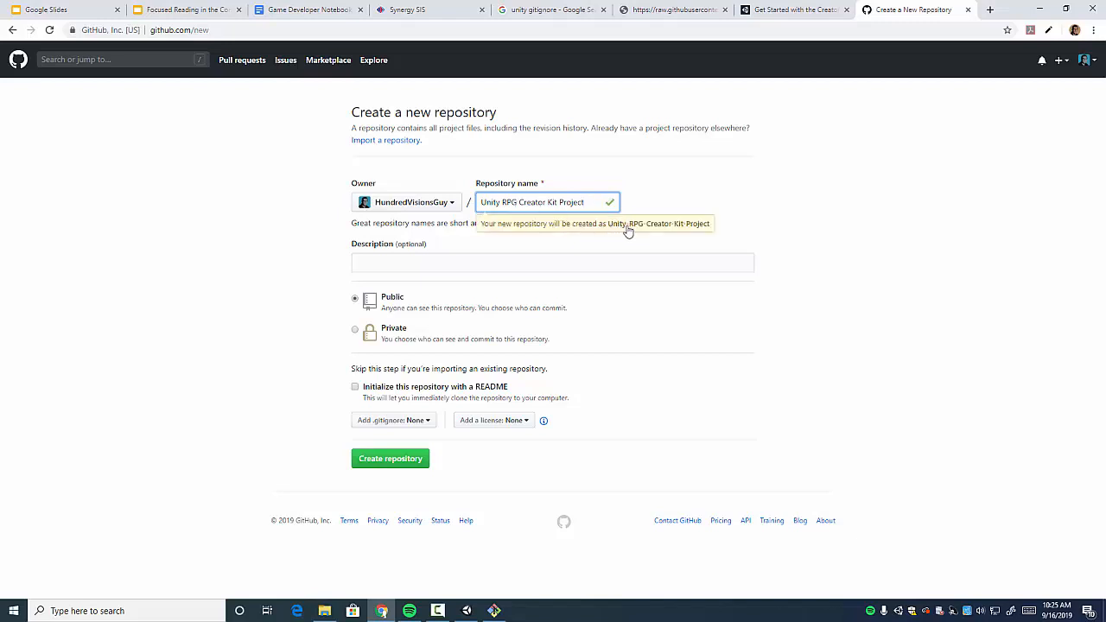
mouse_move(570, 232)
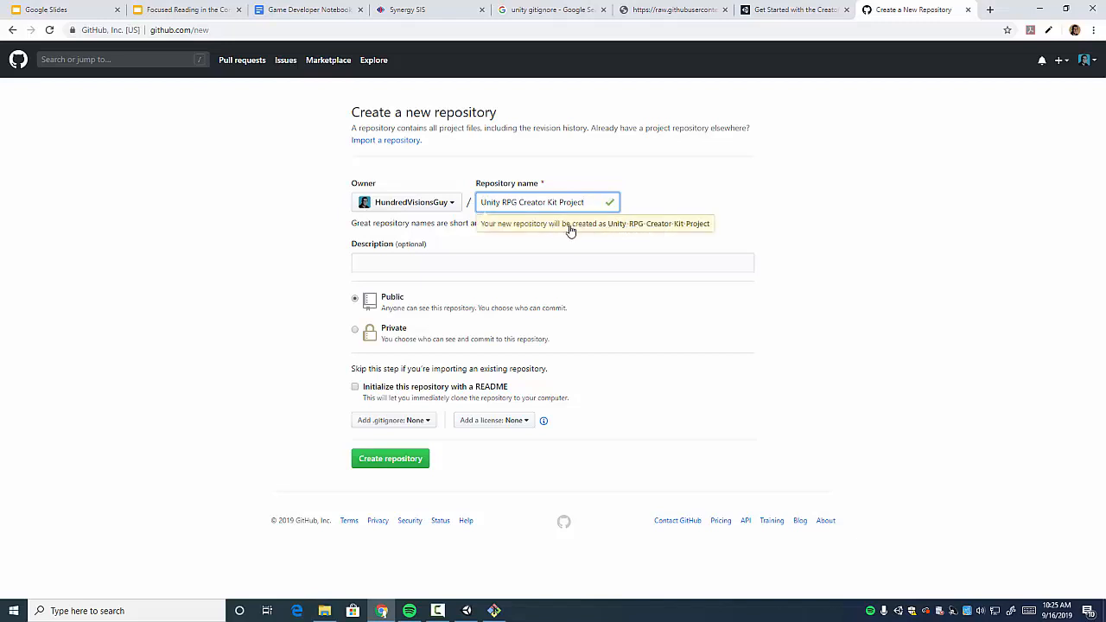
mouse_move(638, 233)
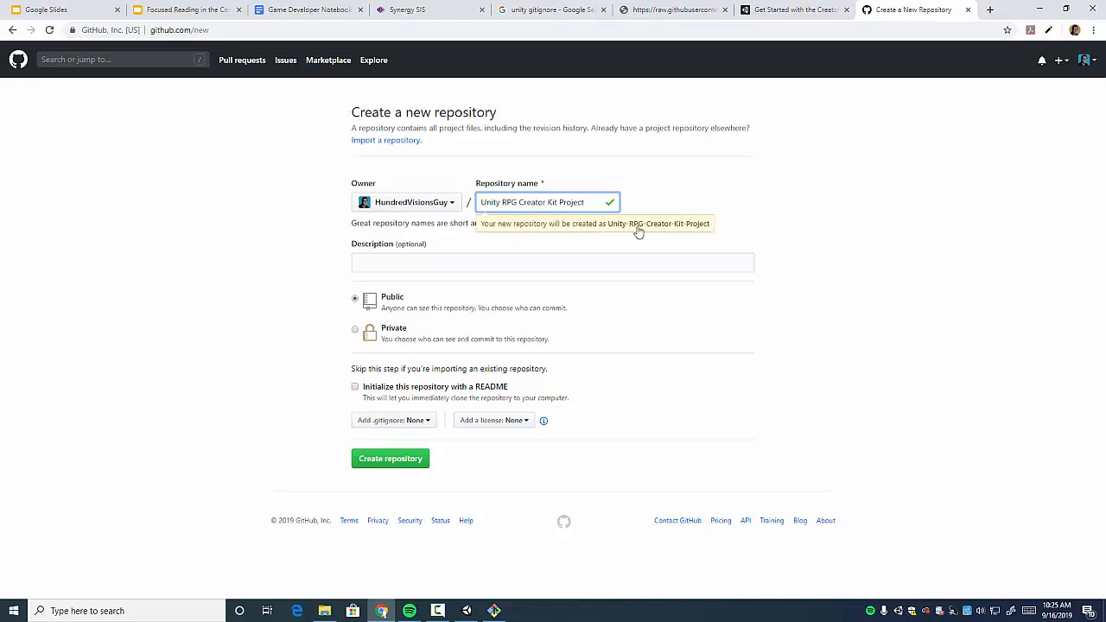
mouse_move(382, 309)
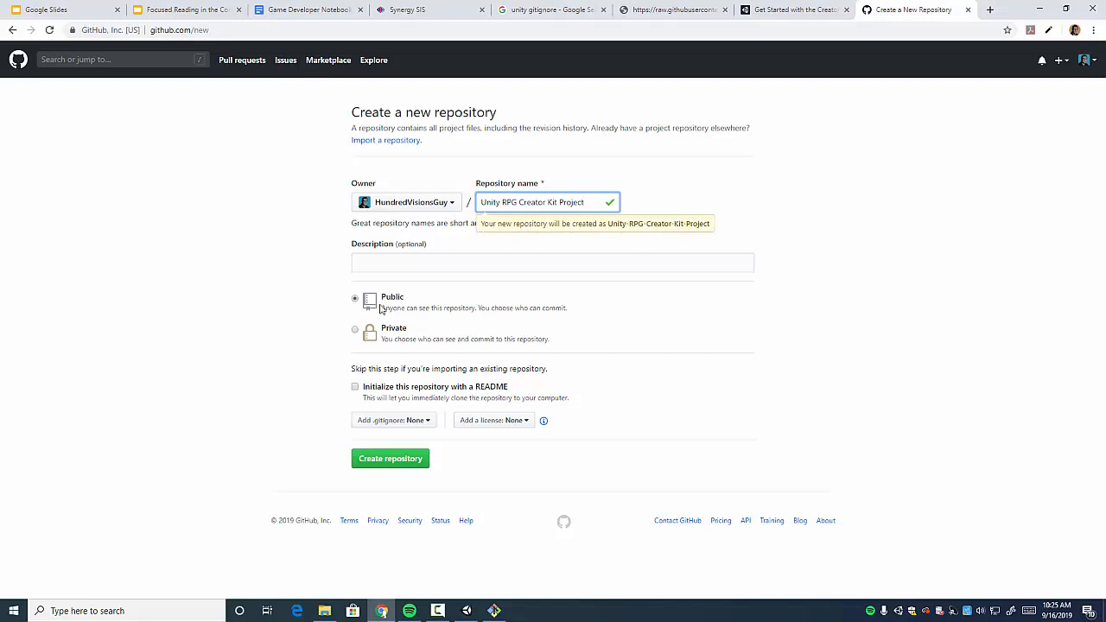
click(552, 263)
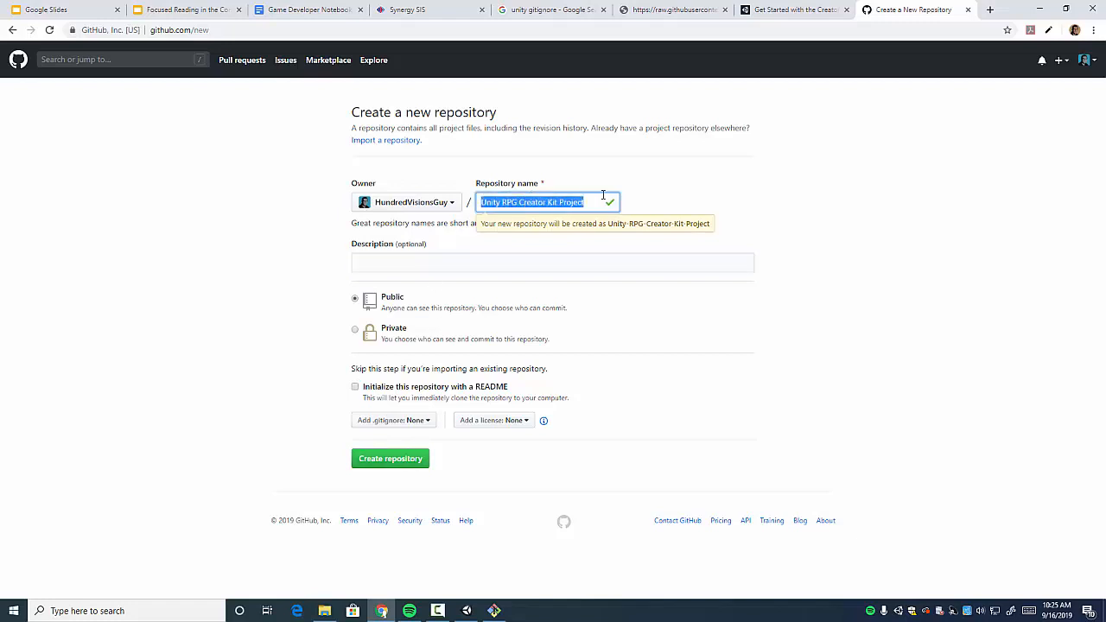
click(552, 262)
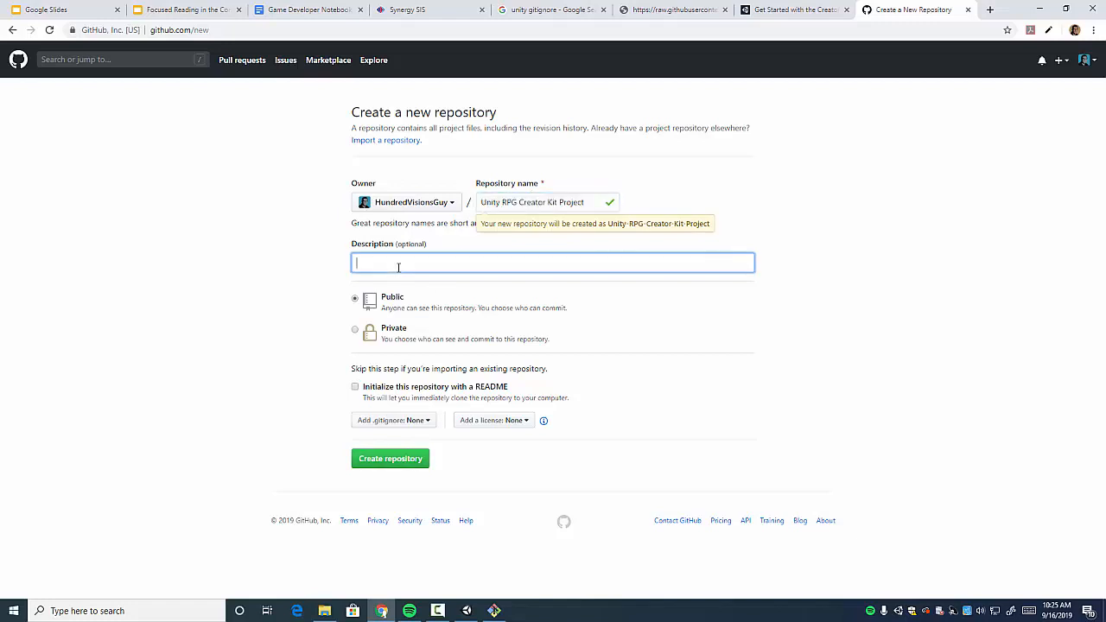
mouse_move(390, 458)
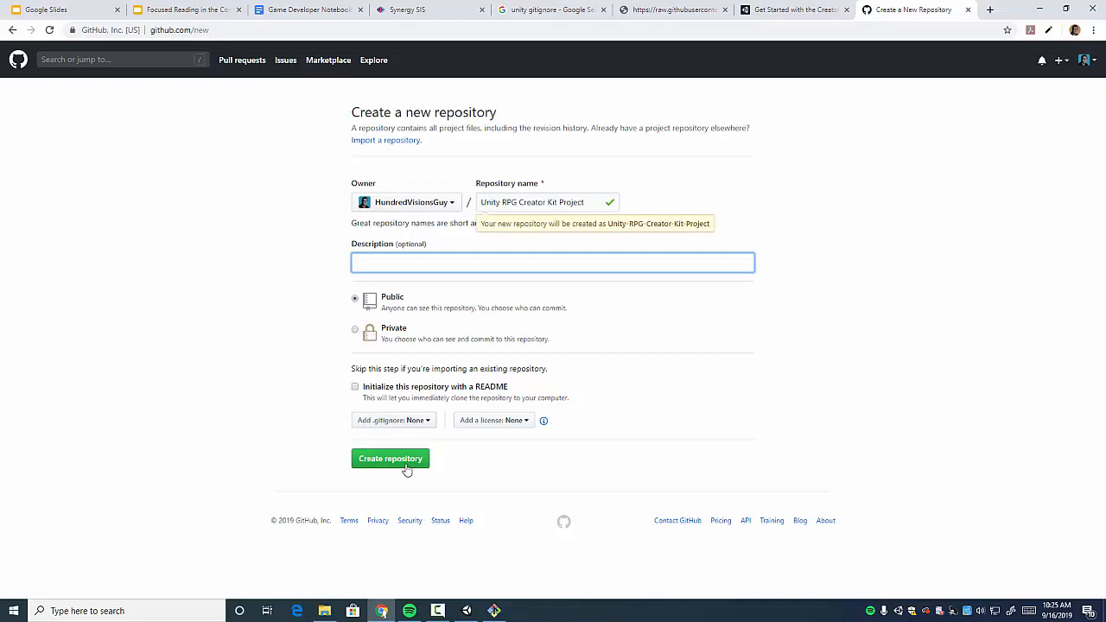
click(390, 458)
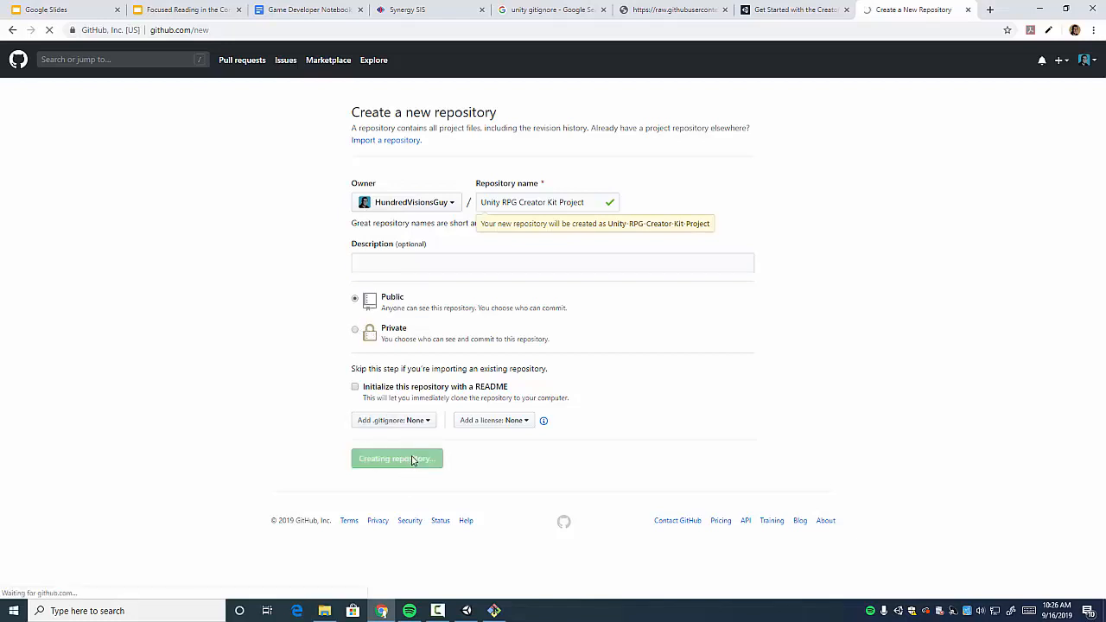
click(396, 458)
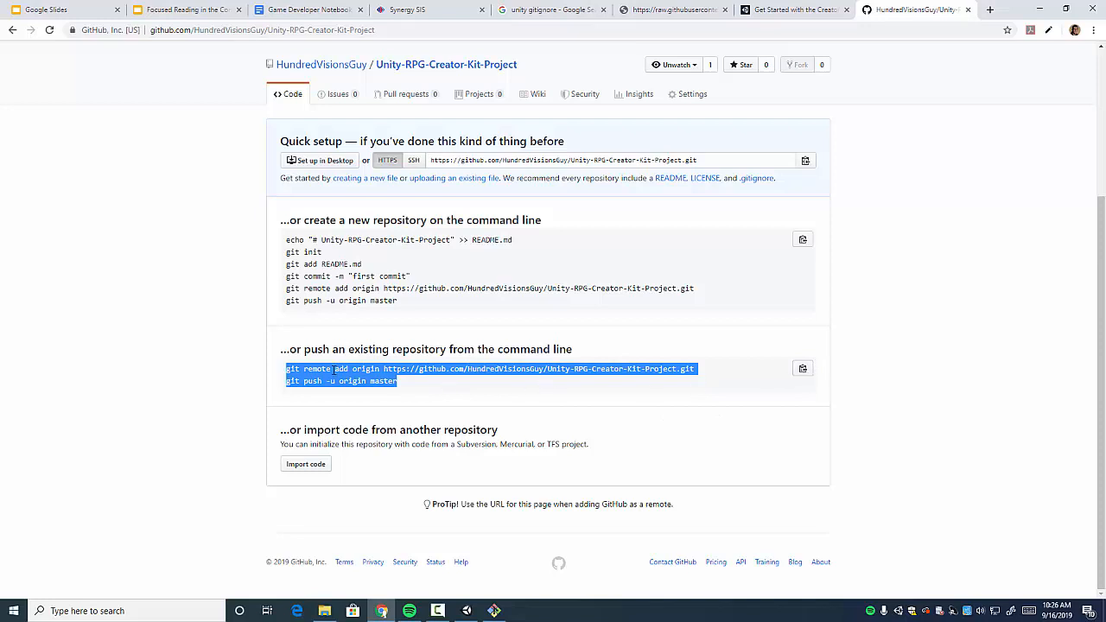
mouse_move(356, 364)
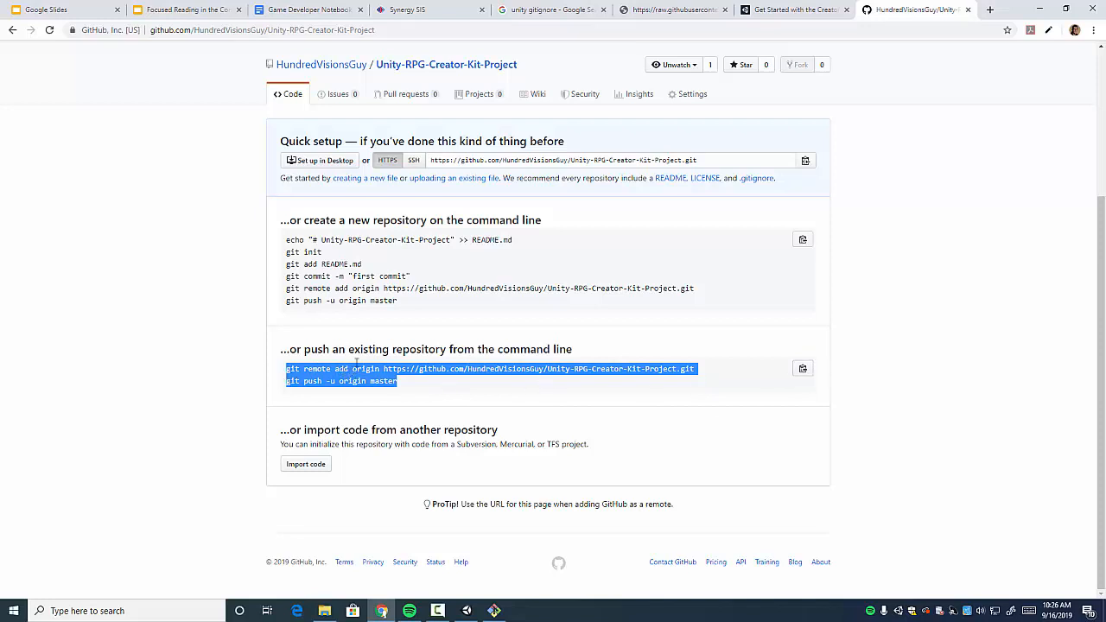
mouse_move(460, 420)
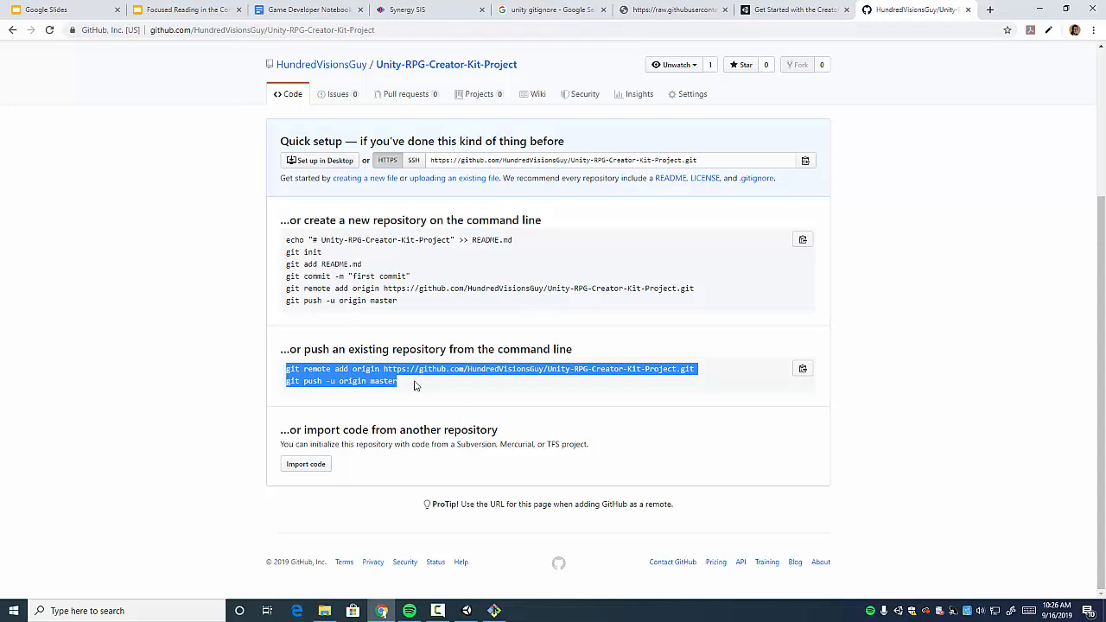
mouse_move(607, 383)
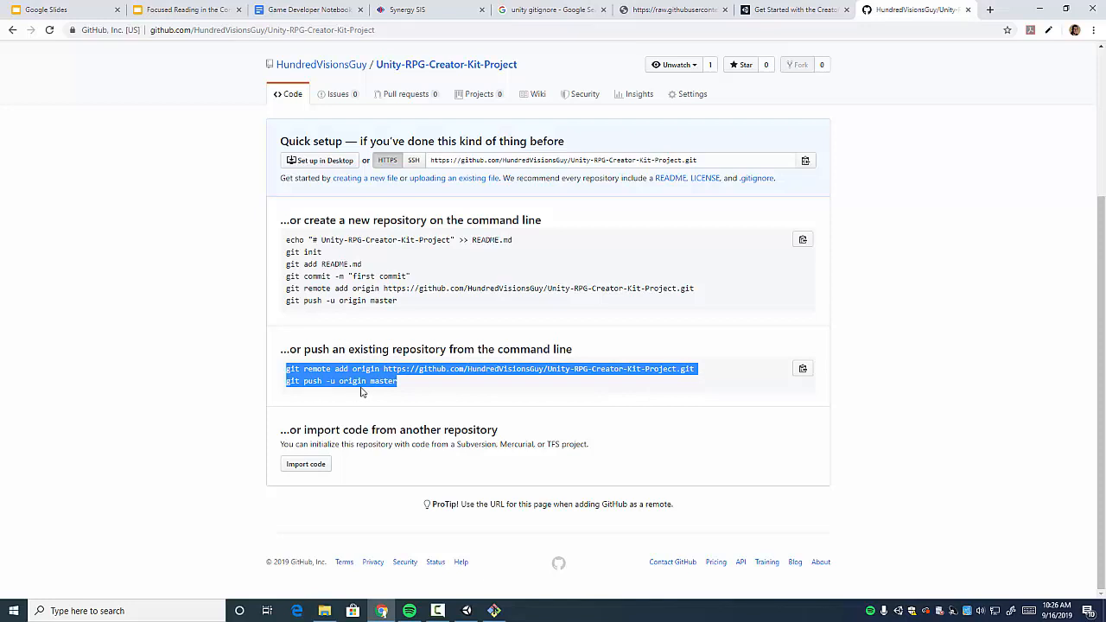
mouse_move(251, 380)
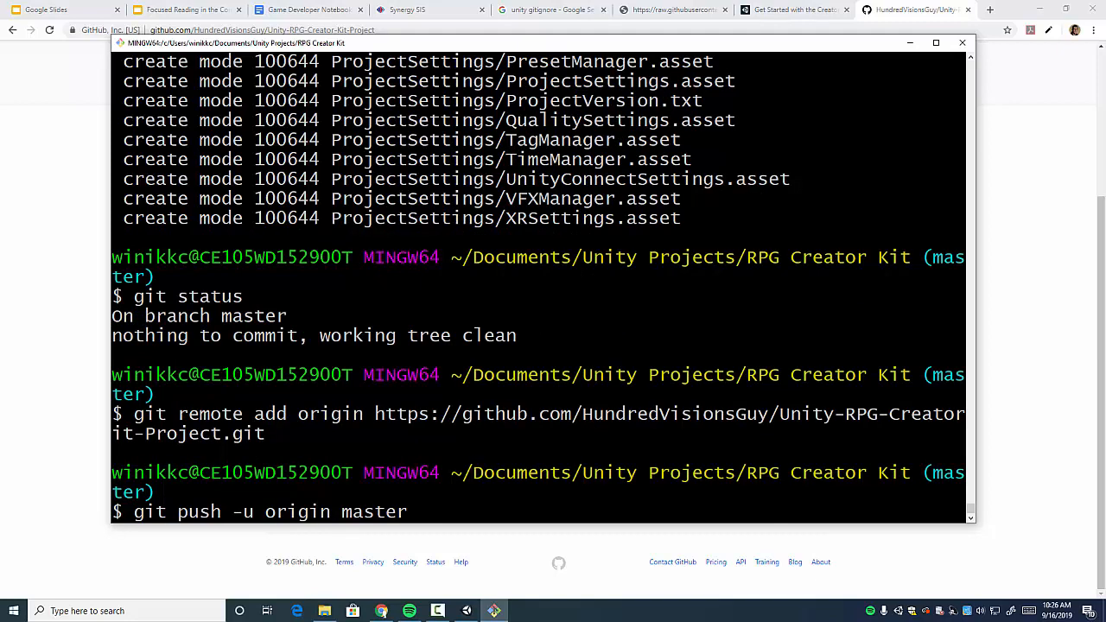
Run git push -u origin master to upload the project to the new remote
scroll(down, 3)
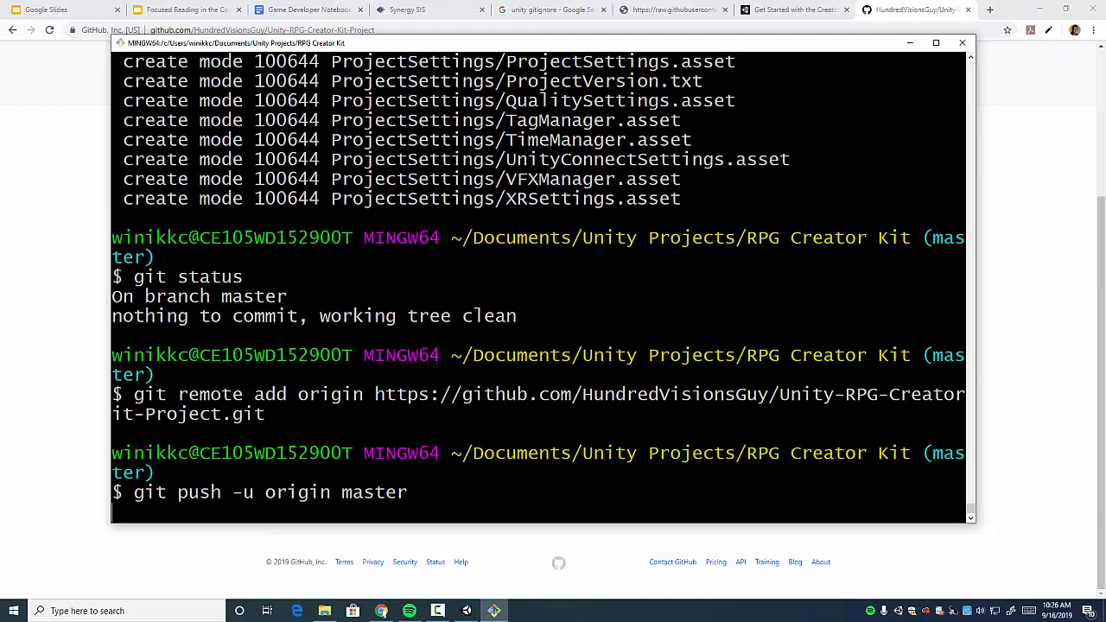
key(Return)
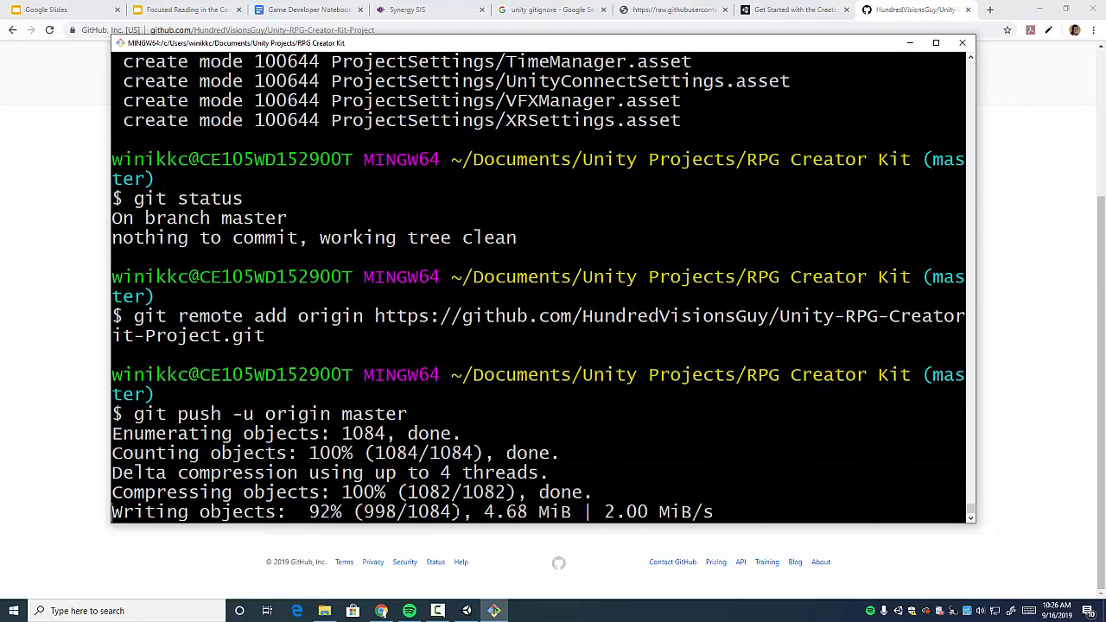
scroll(down, 3)
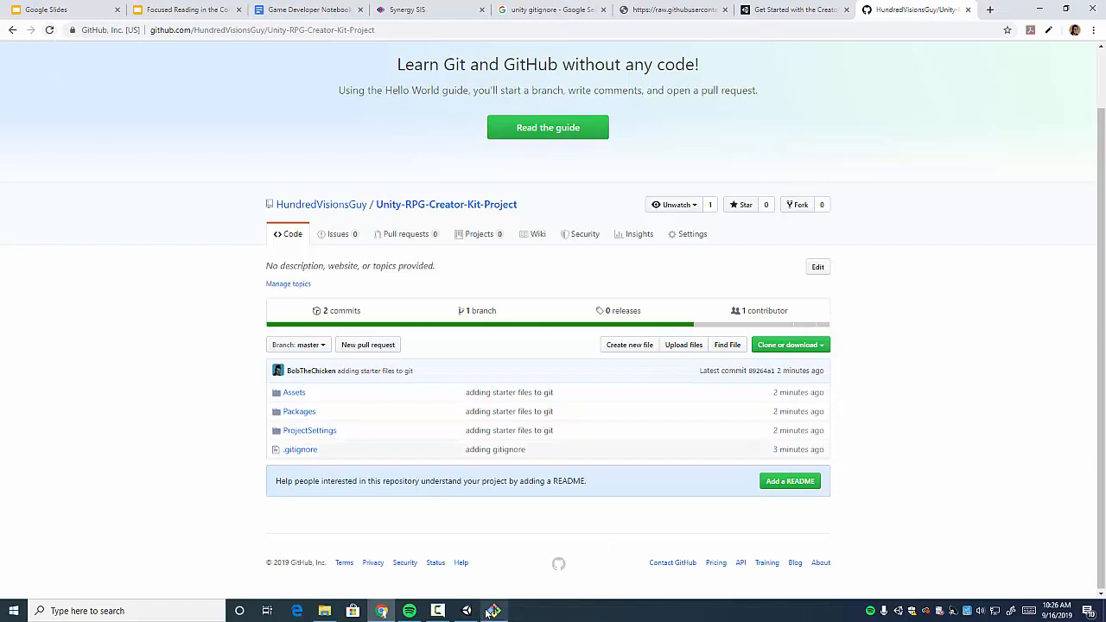
Bring Git Bash back to the front to view the finished push output
click(493, 611)
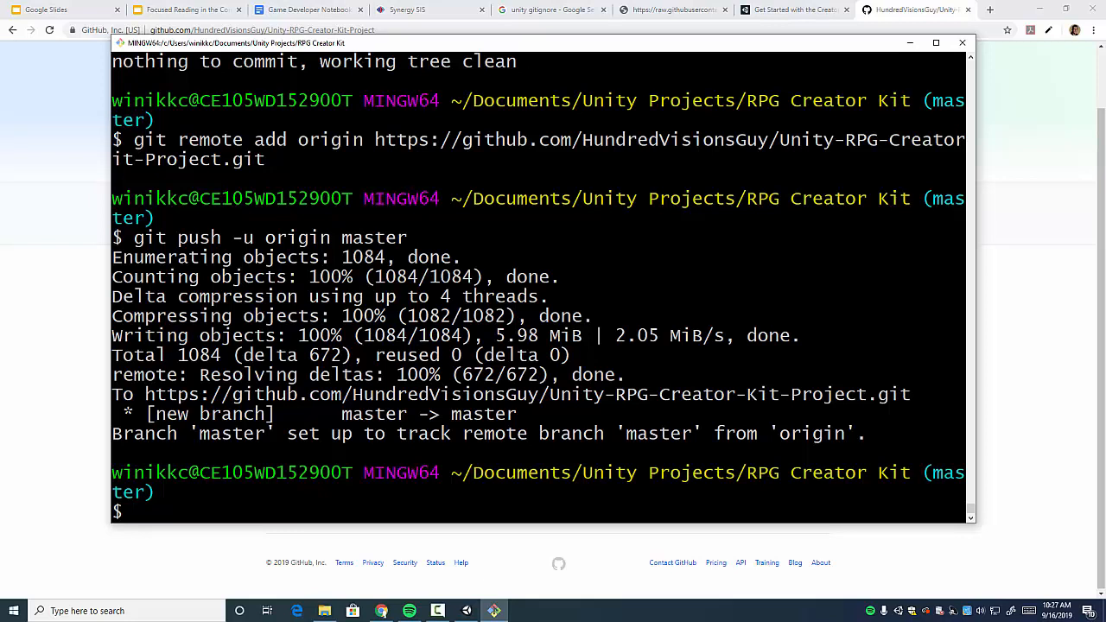
Create and switch to a new dev branch with git checkout -b dev, then list branches
text(git b)
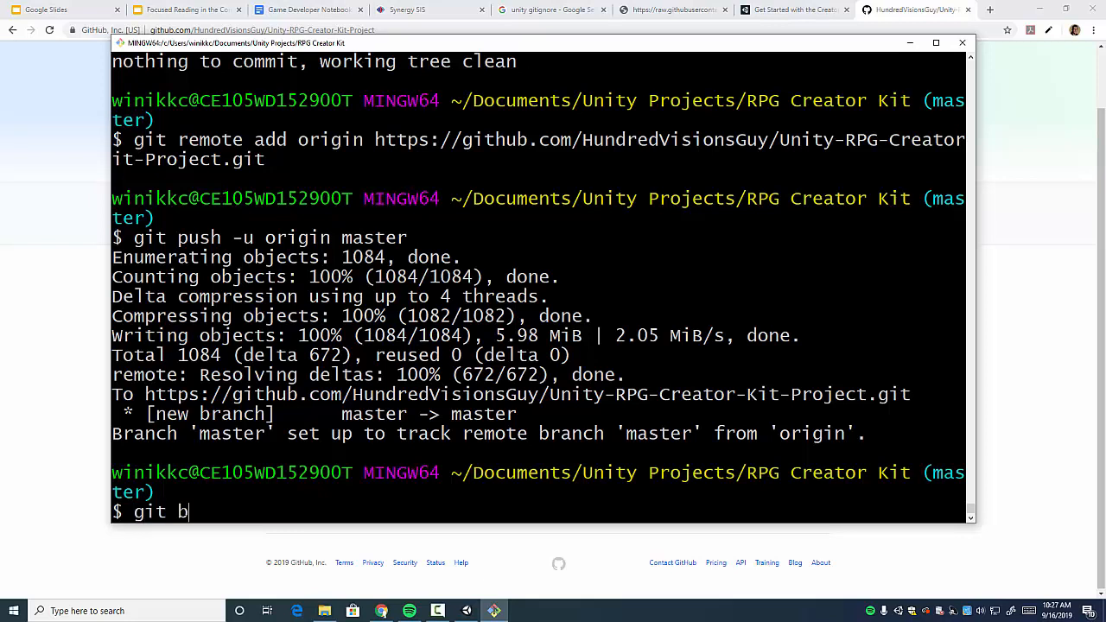
text(ranch -)
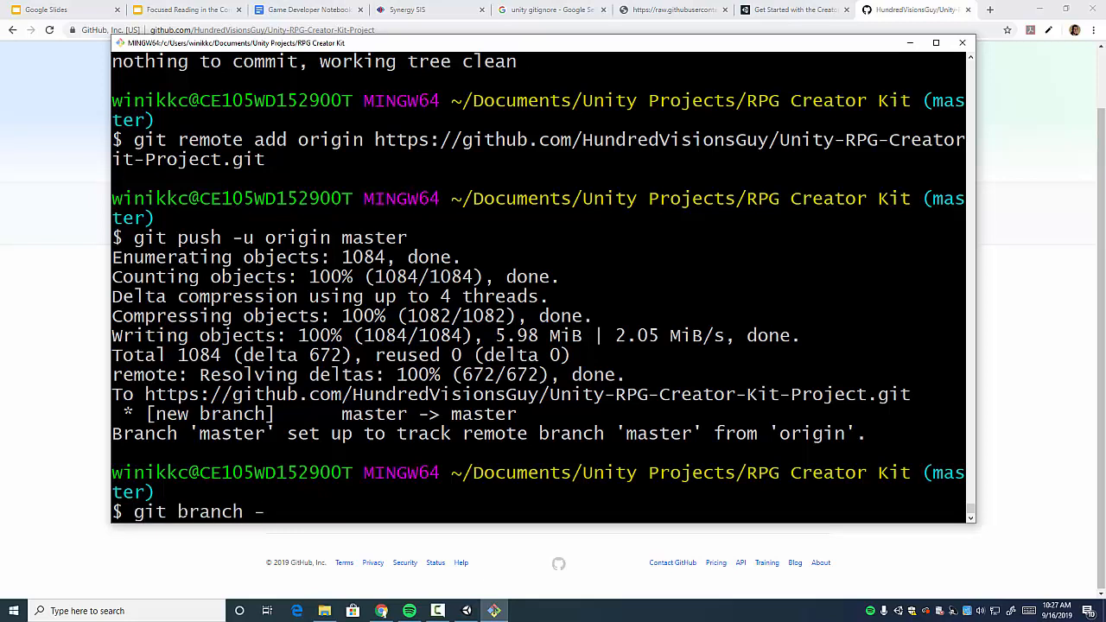
text(b)
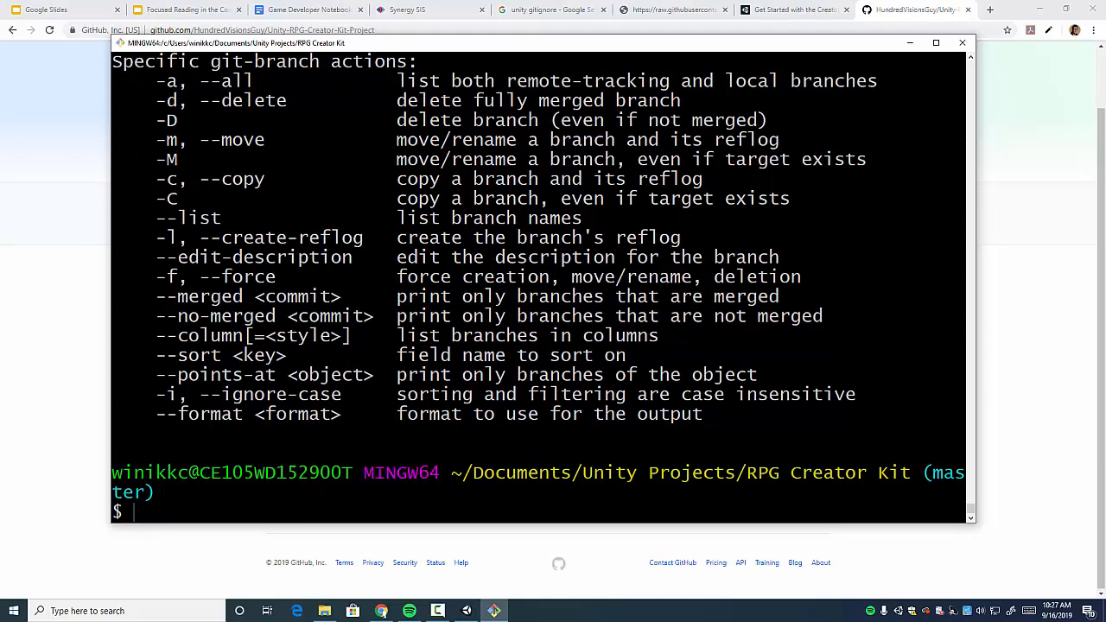
text(git)
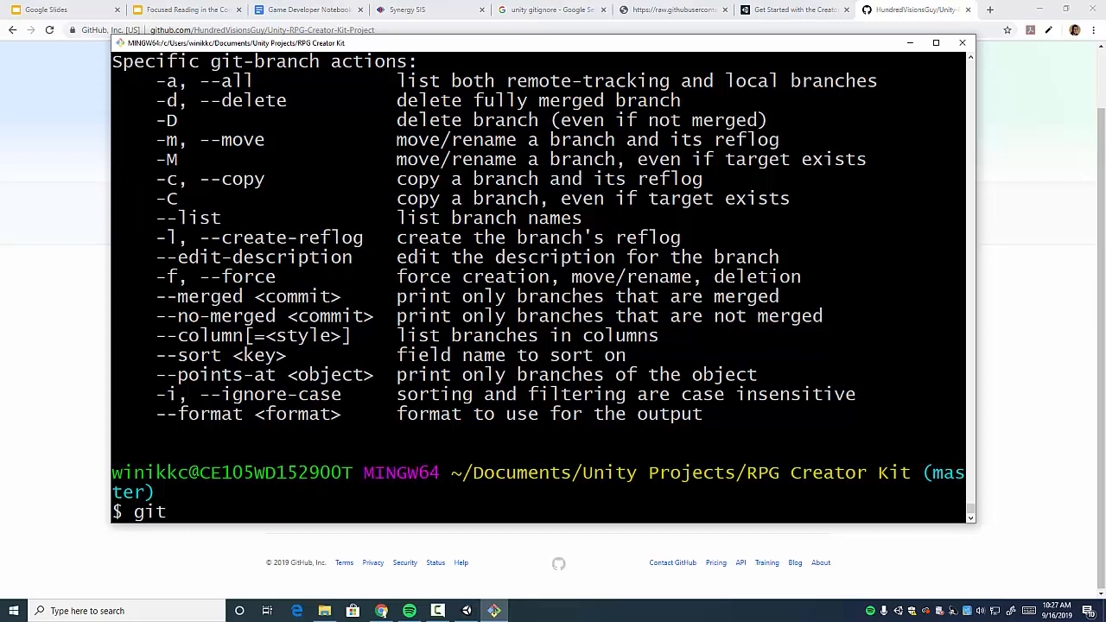
text(checkout)
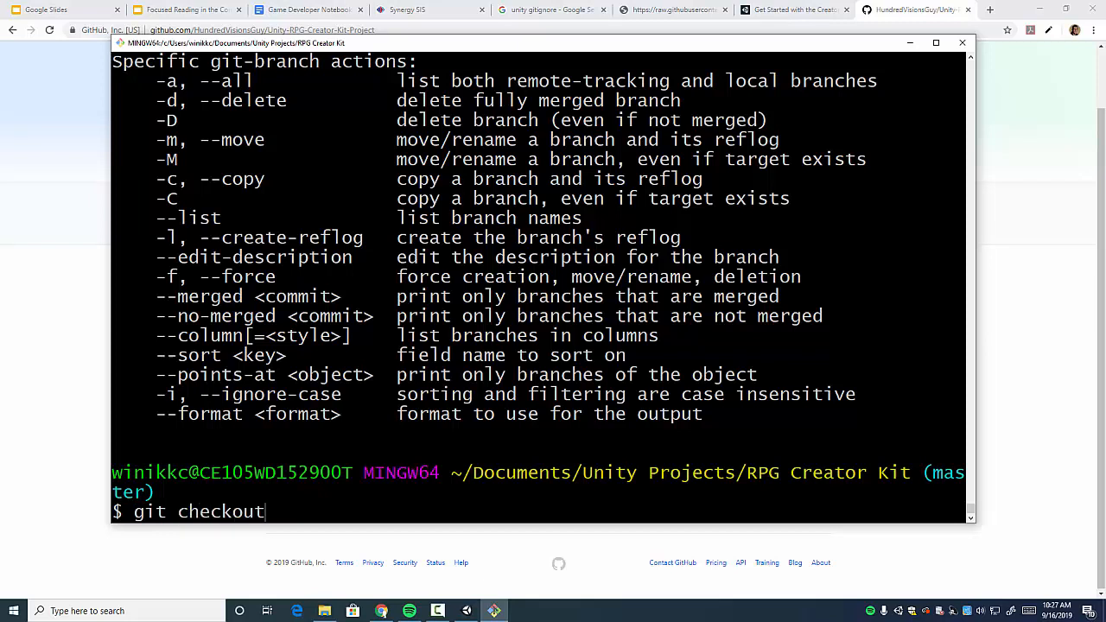
text(-b dev)
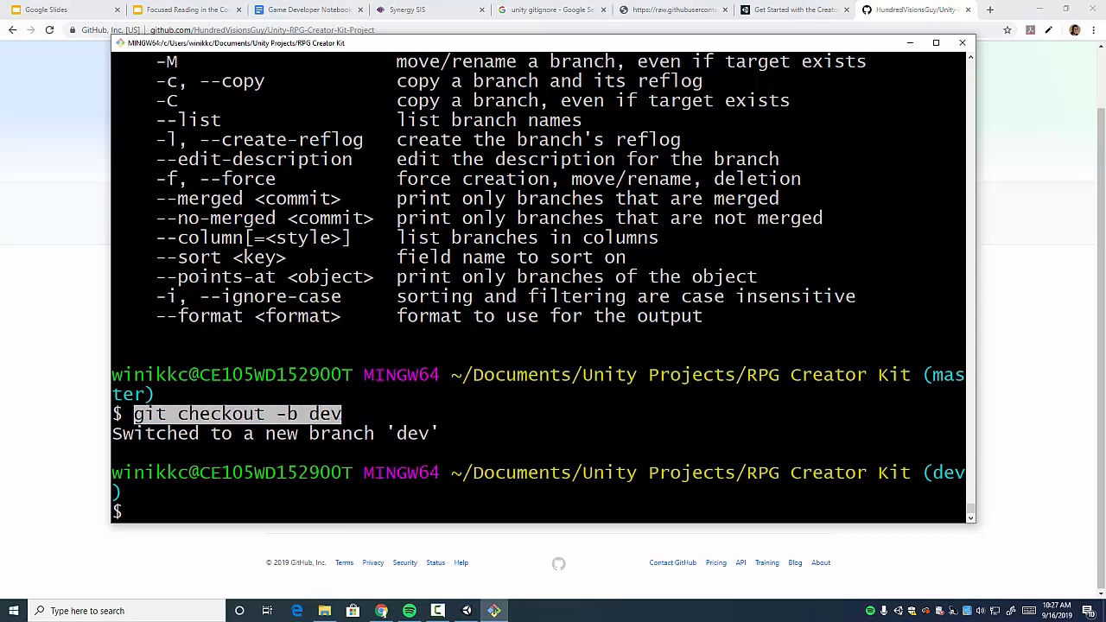
text(git branch)
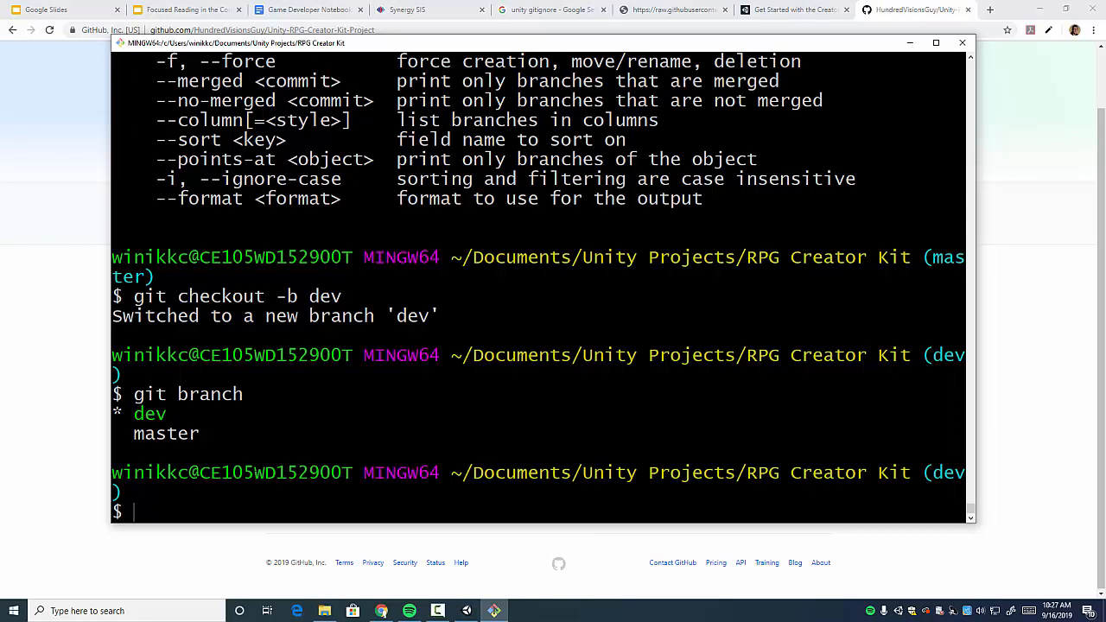
Push the dev branch to GitHub with git push origin dev
text(git push ori)
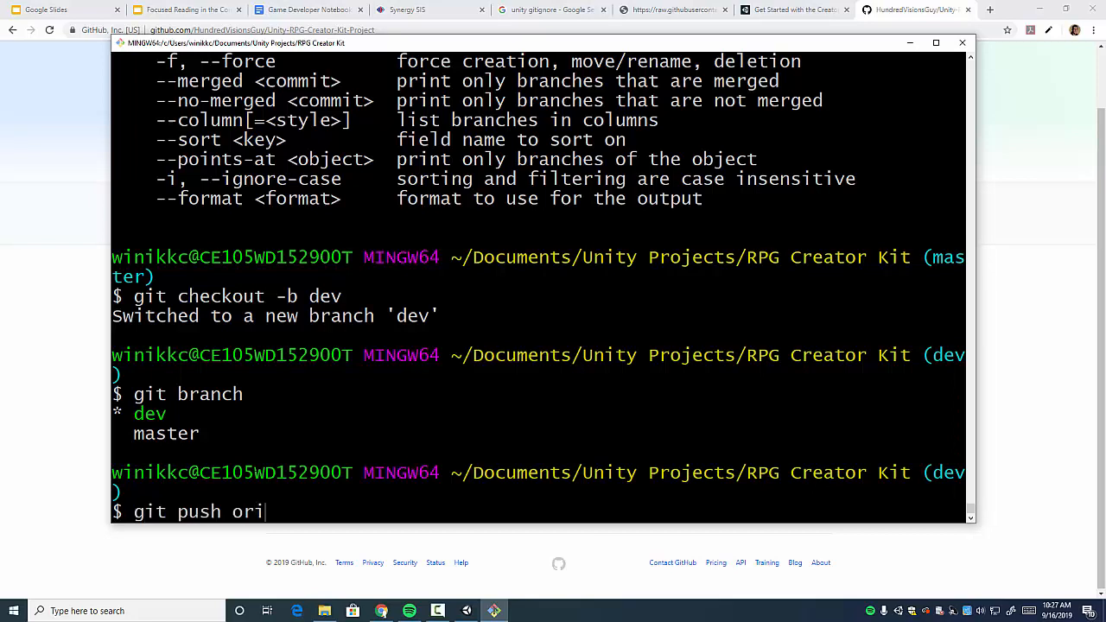
text(gin)
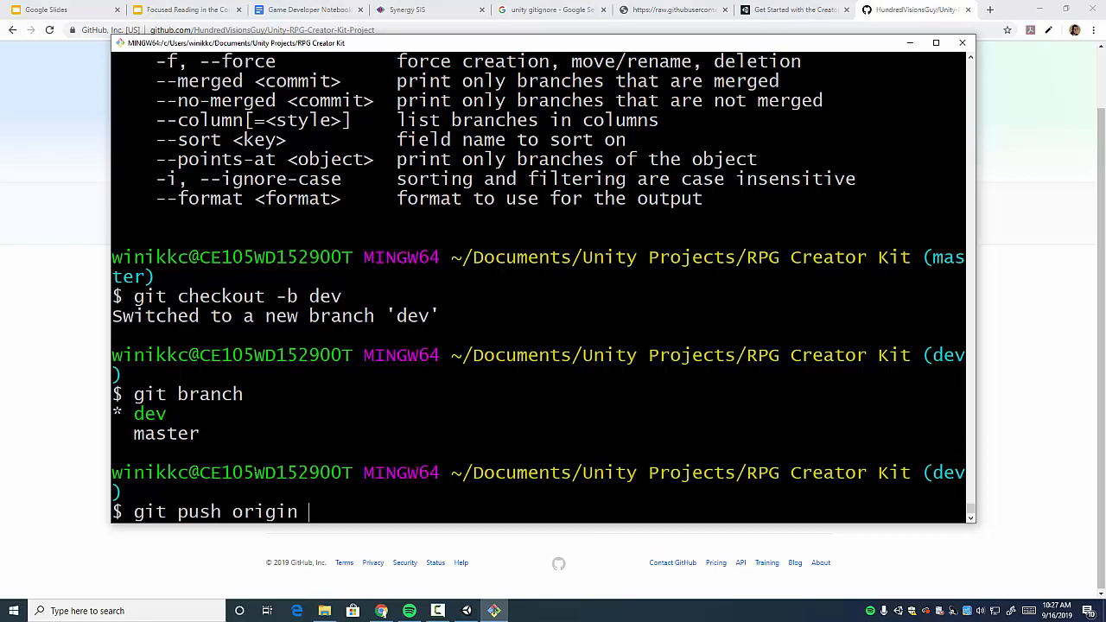
text(dev)
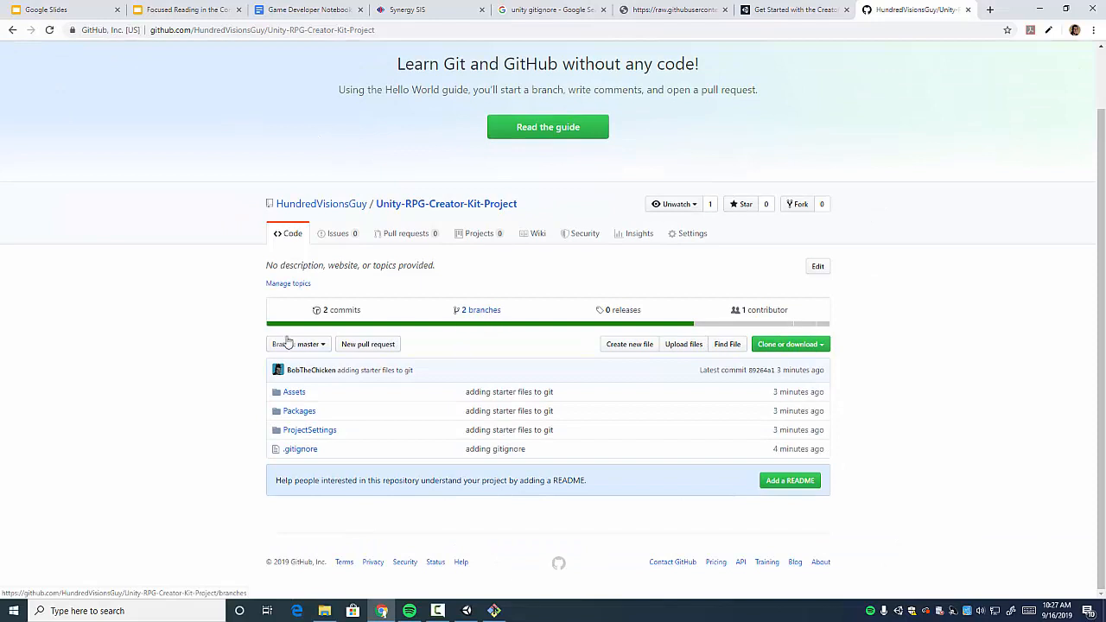
Open the commit history and review the 'adding gitignore' commit's changes
click(338, 310)
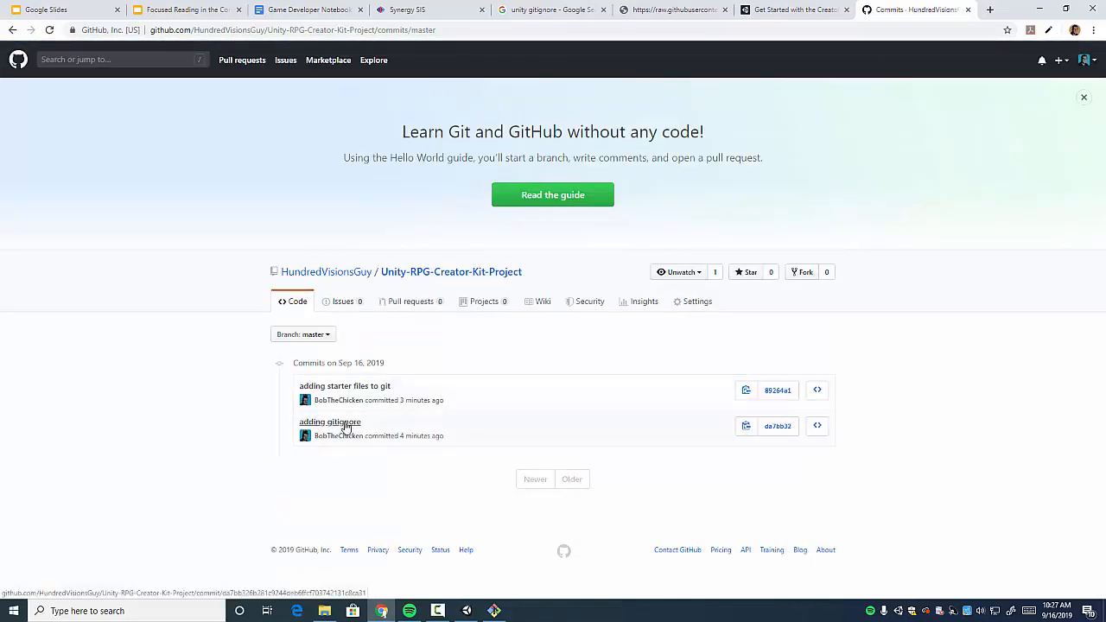
click(329, 422)
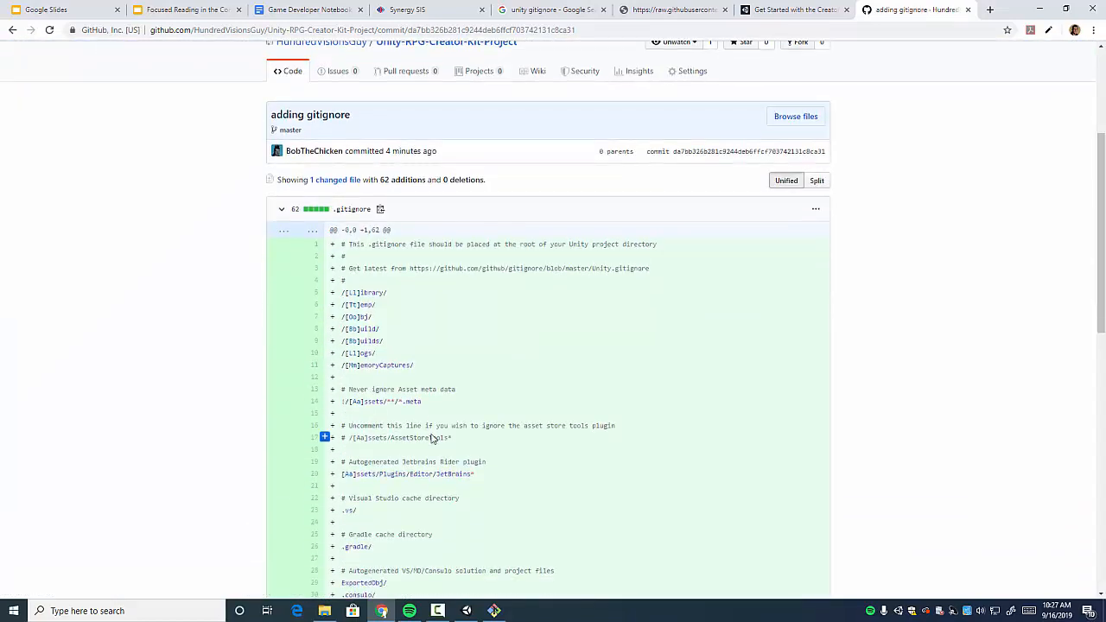
scroll(down, 3)
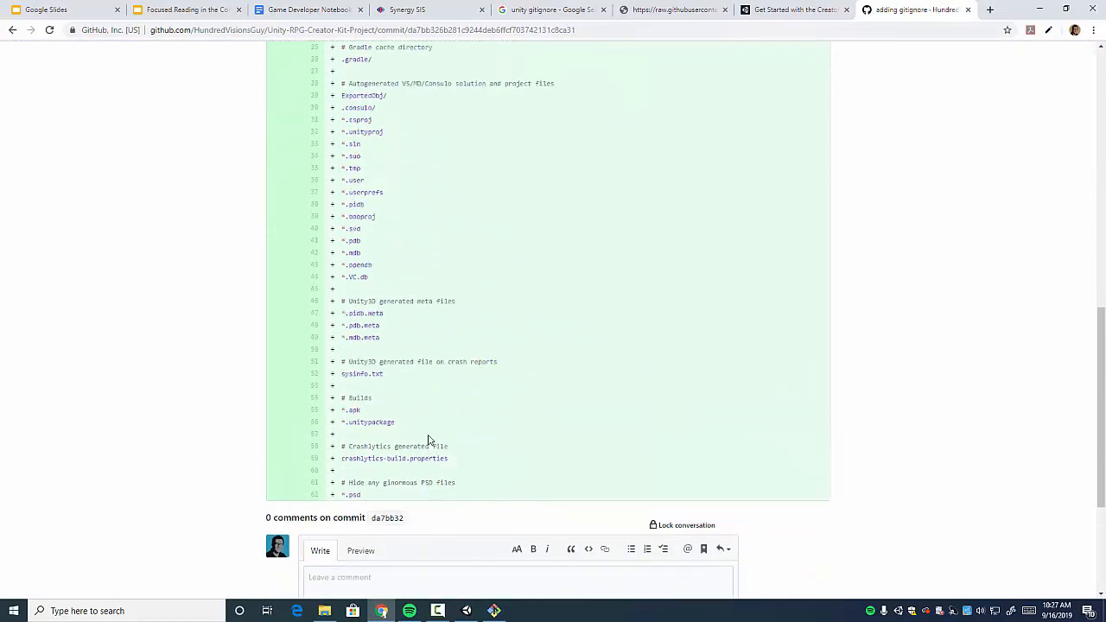
scroll(up, 3)
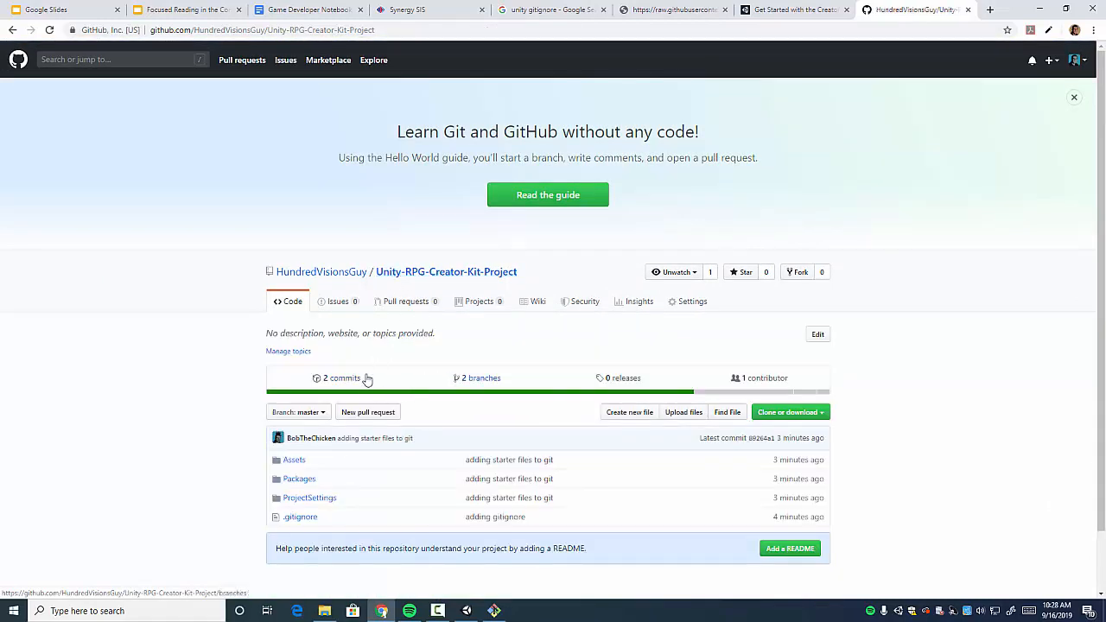
Return to the commit history and review the 'adding starter files to git' commit
click(341, 377)
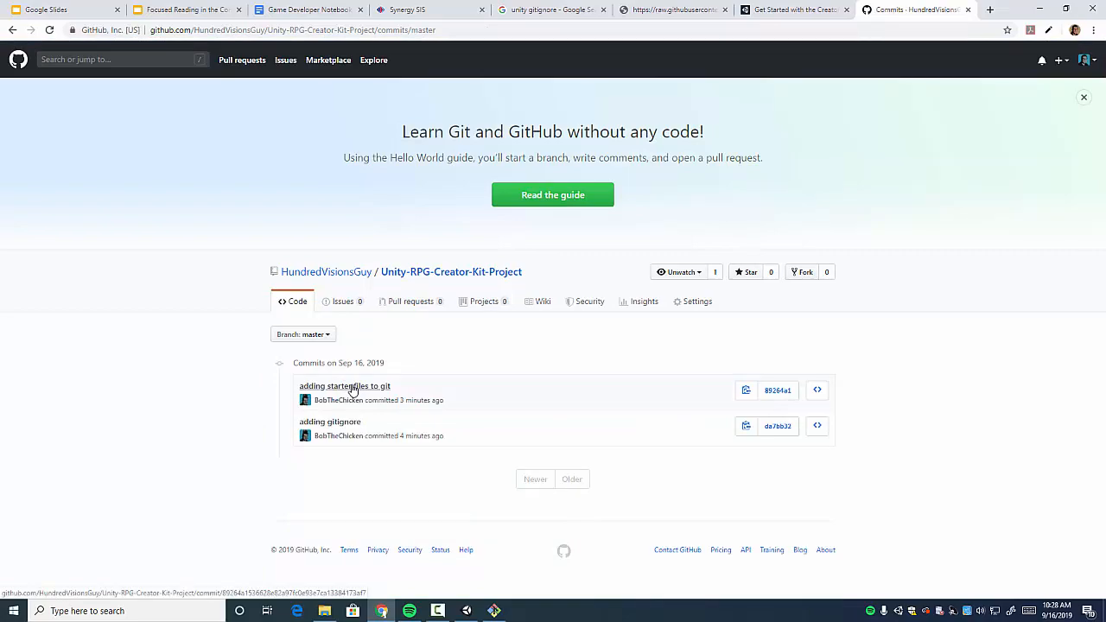
click(344, 386)
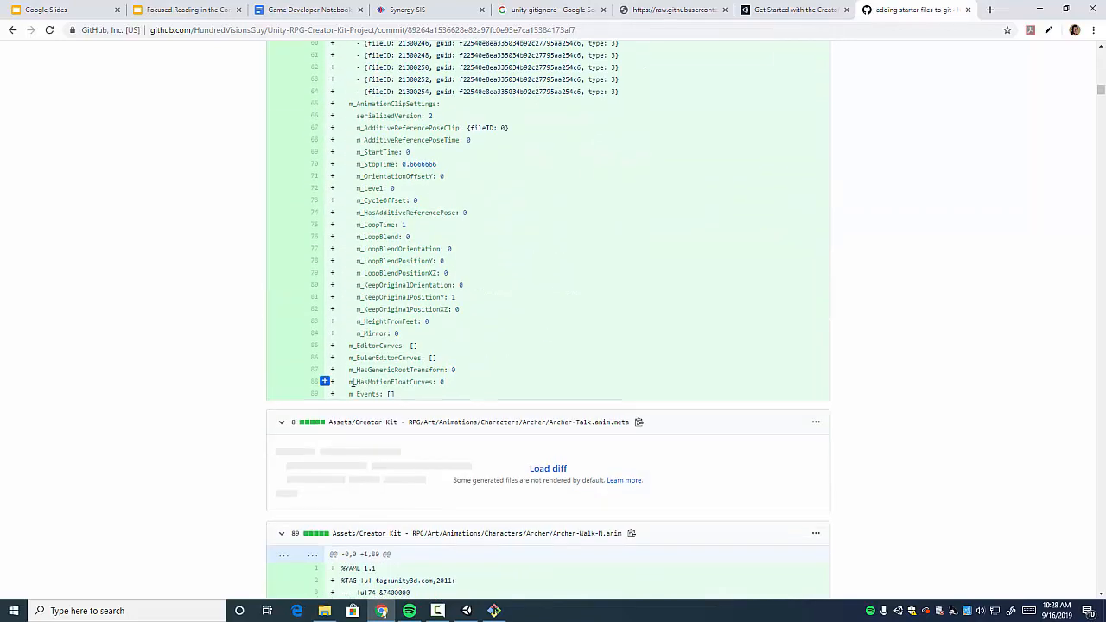
scroll(down, 3)
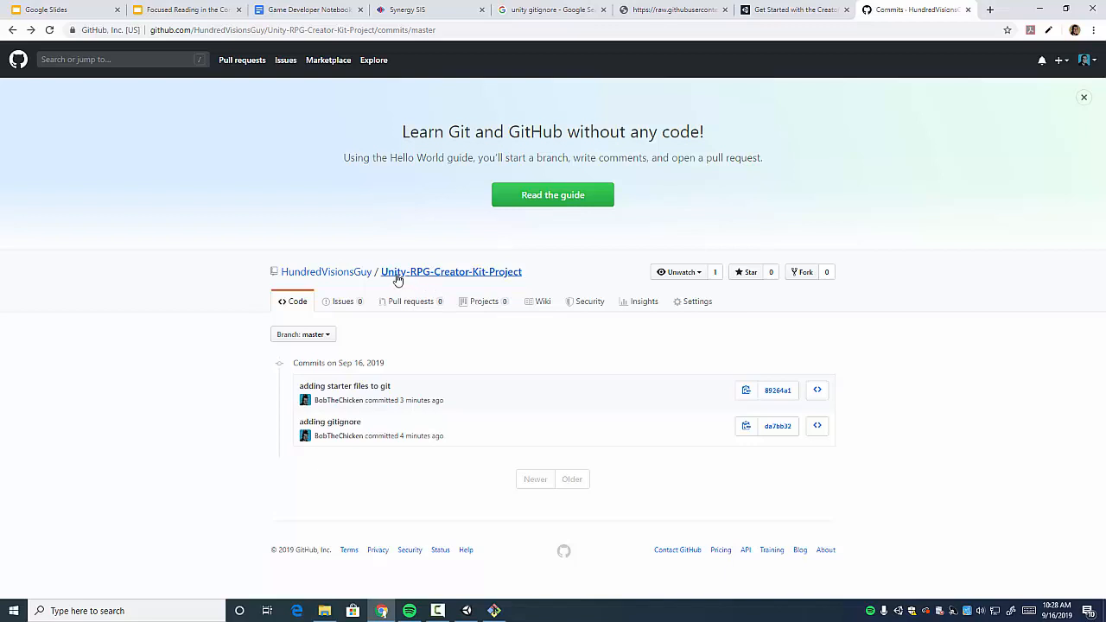
mouse_move(523, 276)
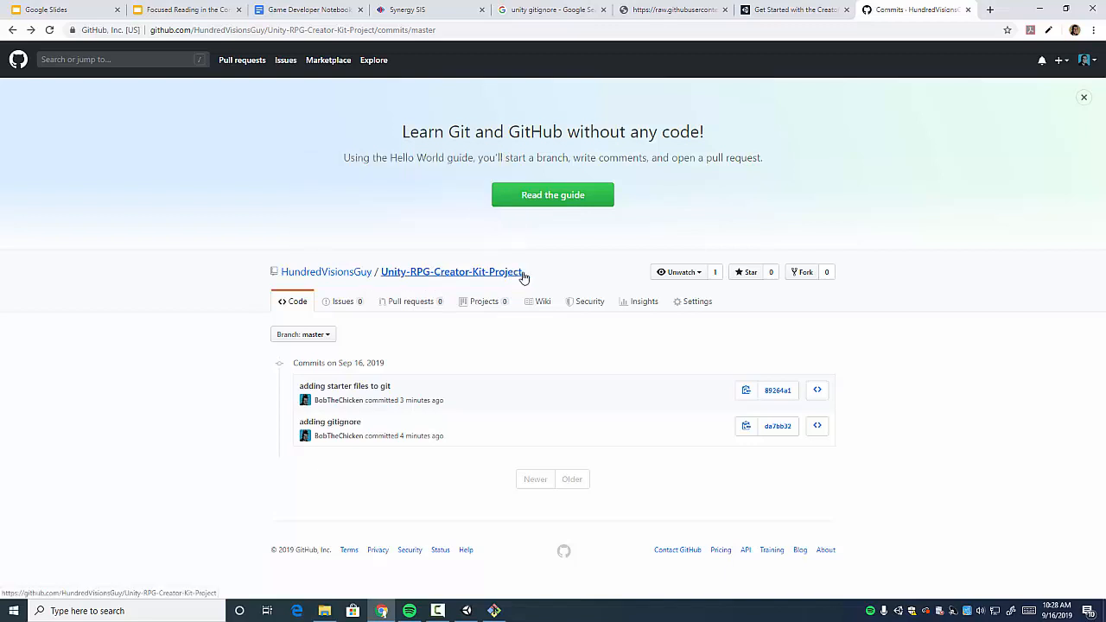
mouse_move(717, 407)
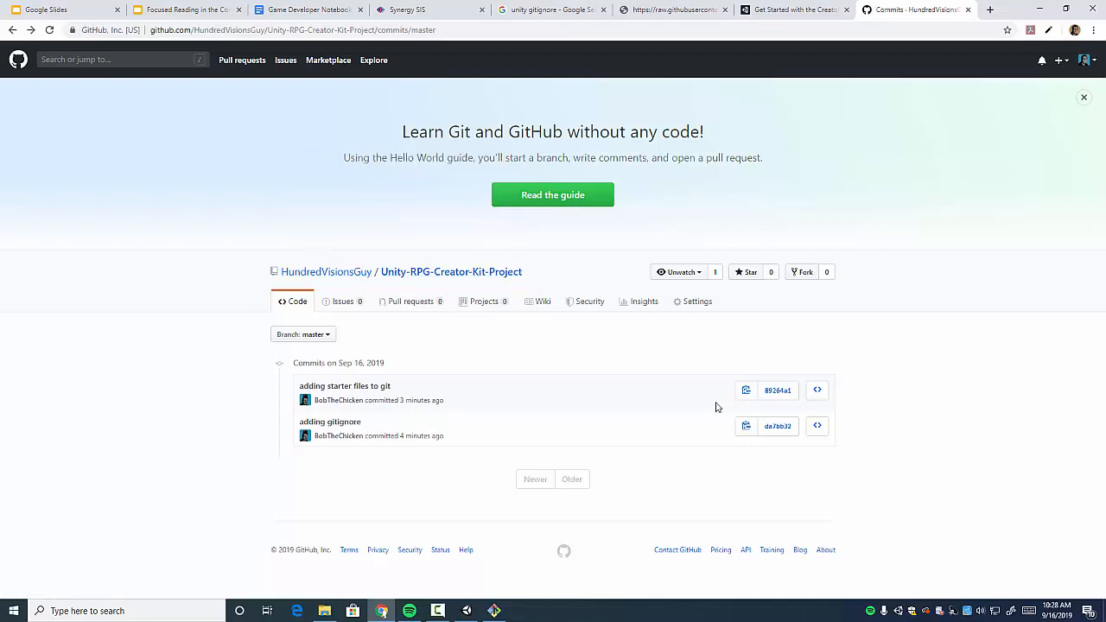